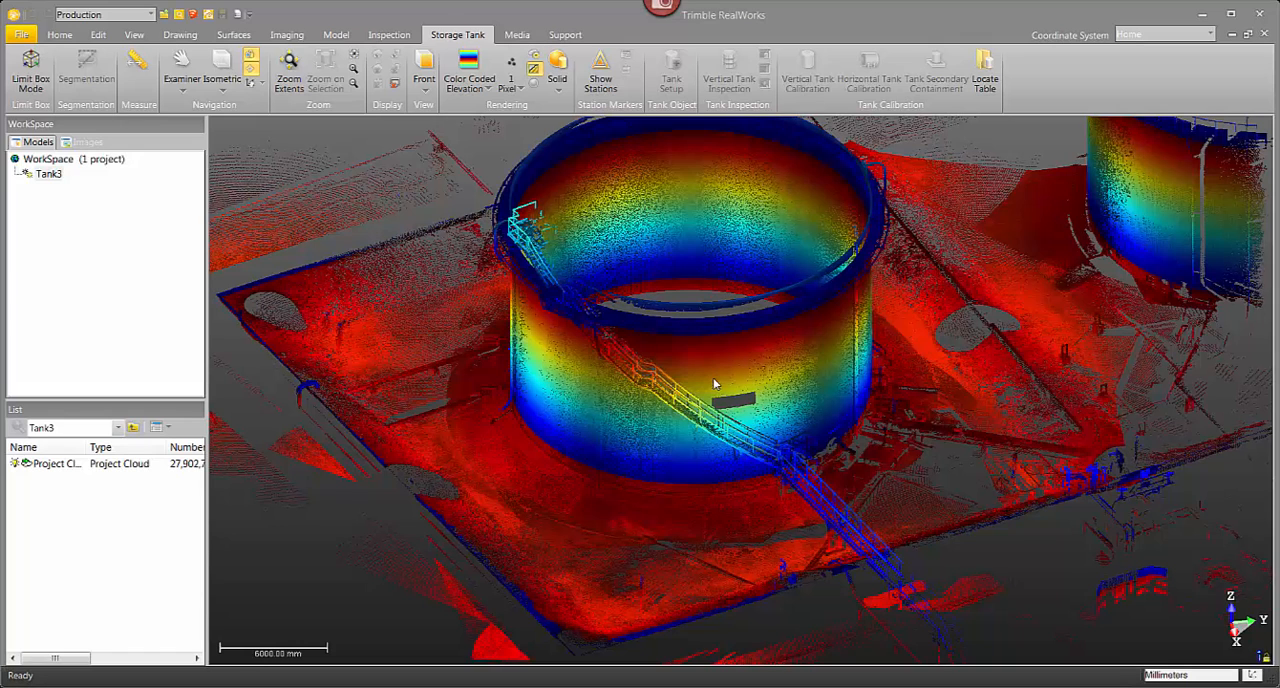
mouse_move(718, 385)
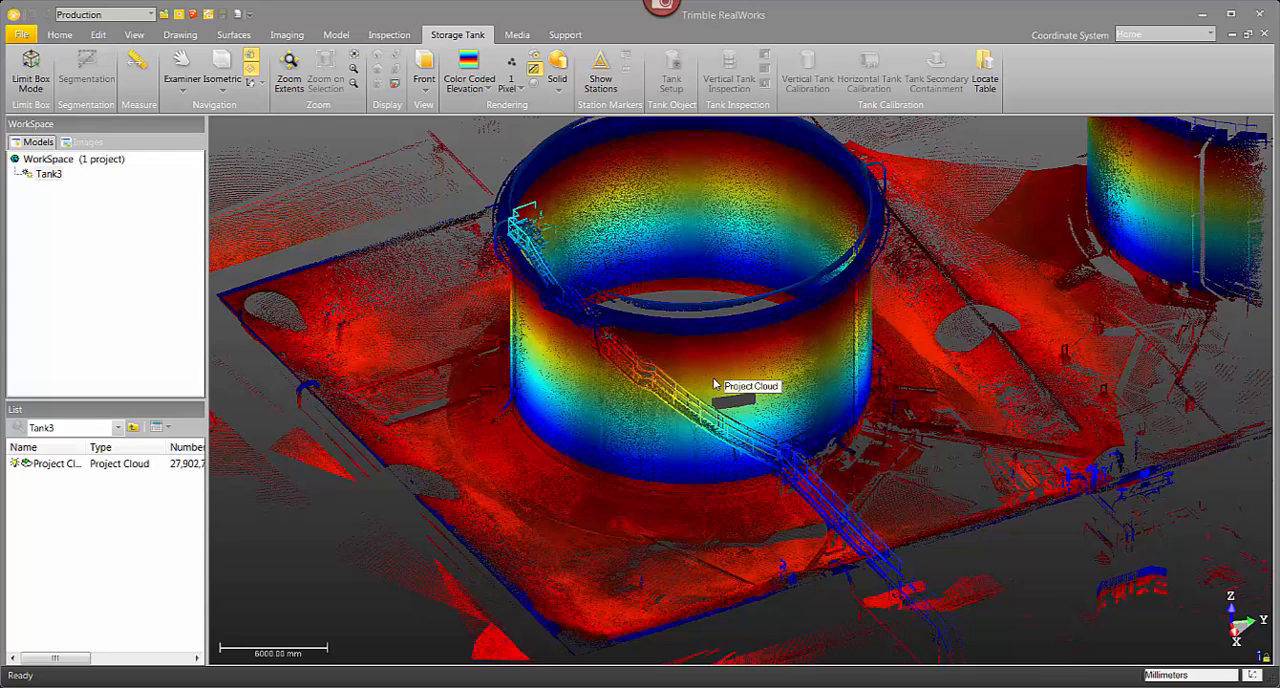
mouse_move(318, 383)
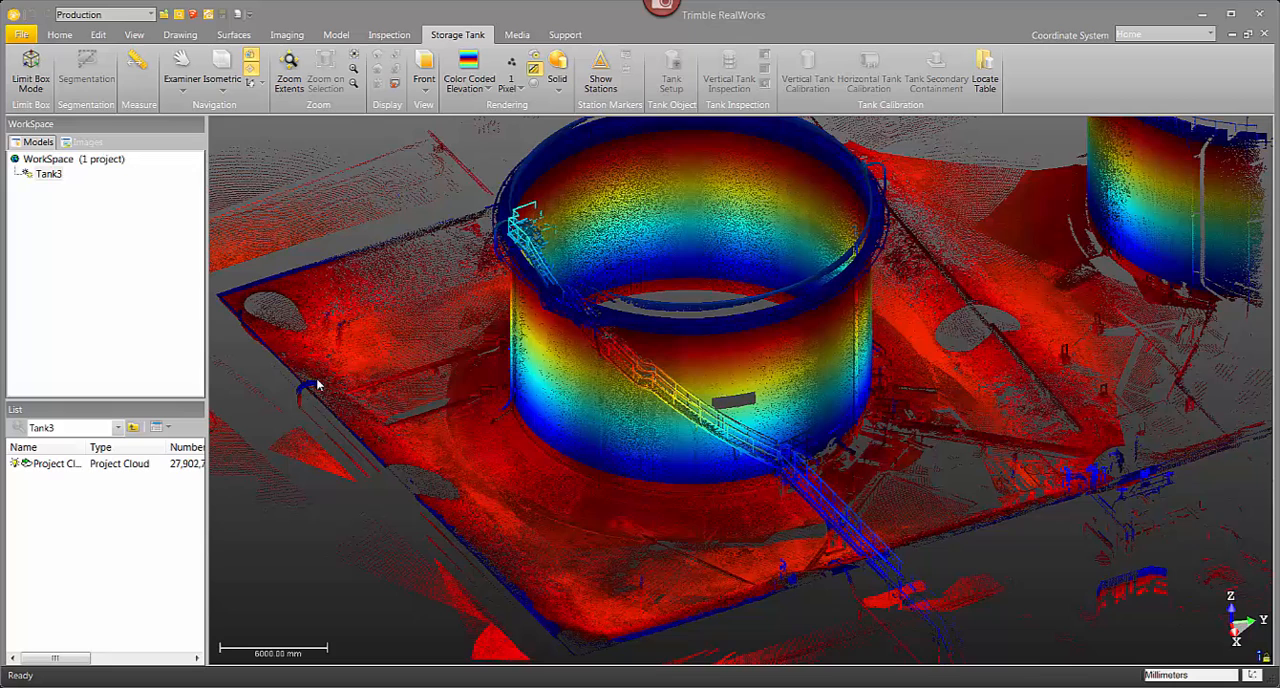
mouse_move(285, 392)
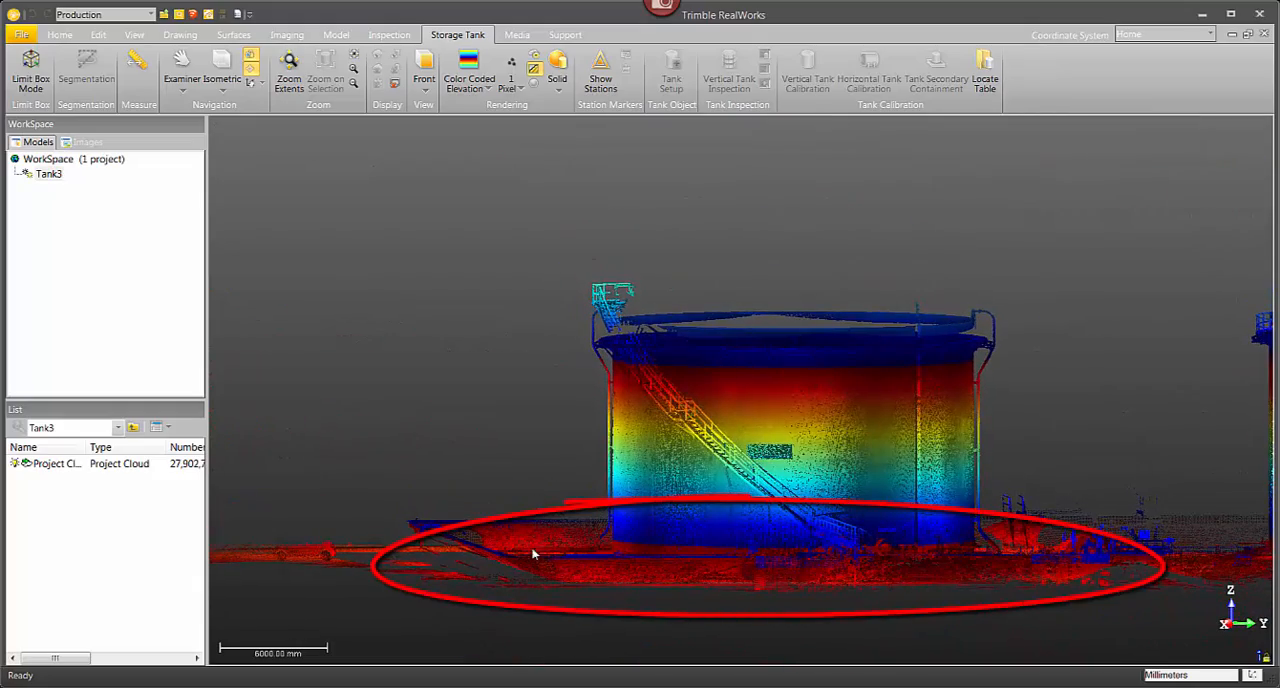
- Orbit to look down on the tank pad, select the project cloud and go to the Edit tools
left_click_drag(530, 555, 620, 475)
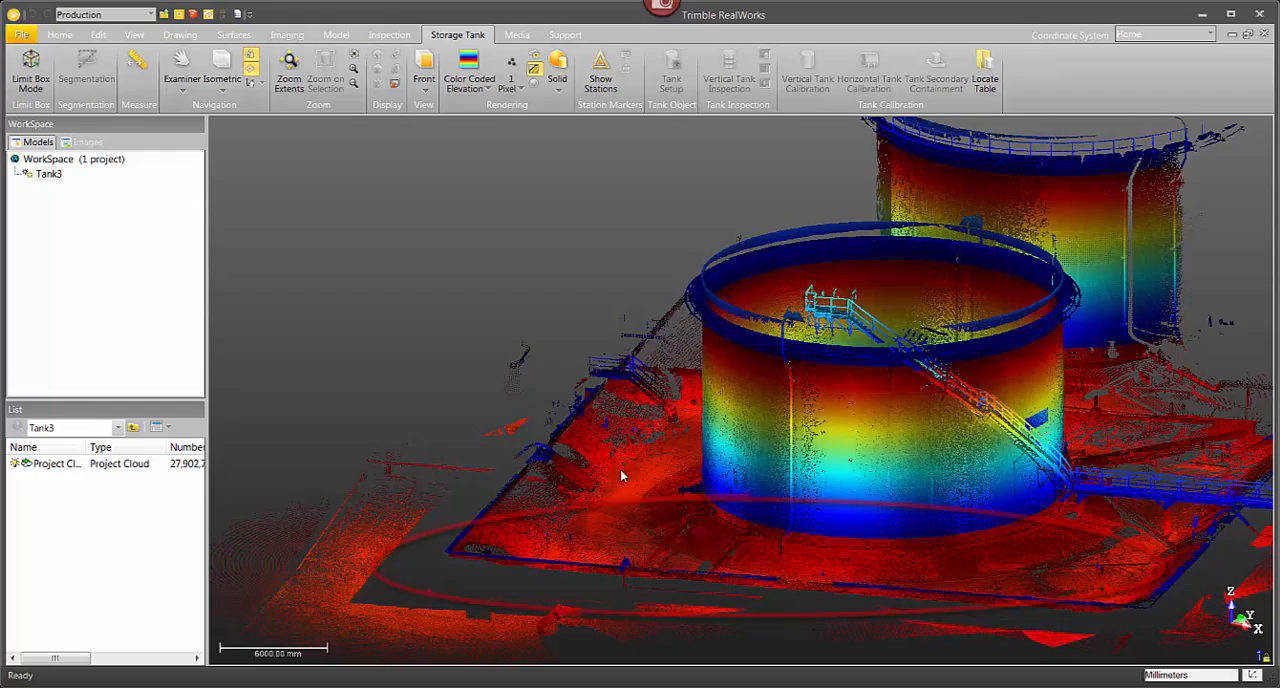
left_click_drag(620, 475, 745, 430)
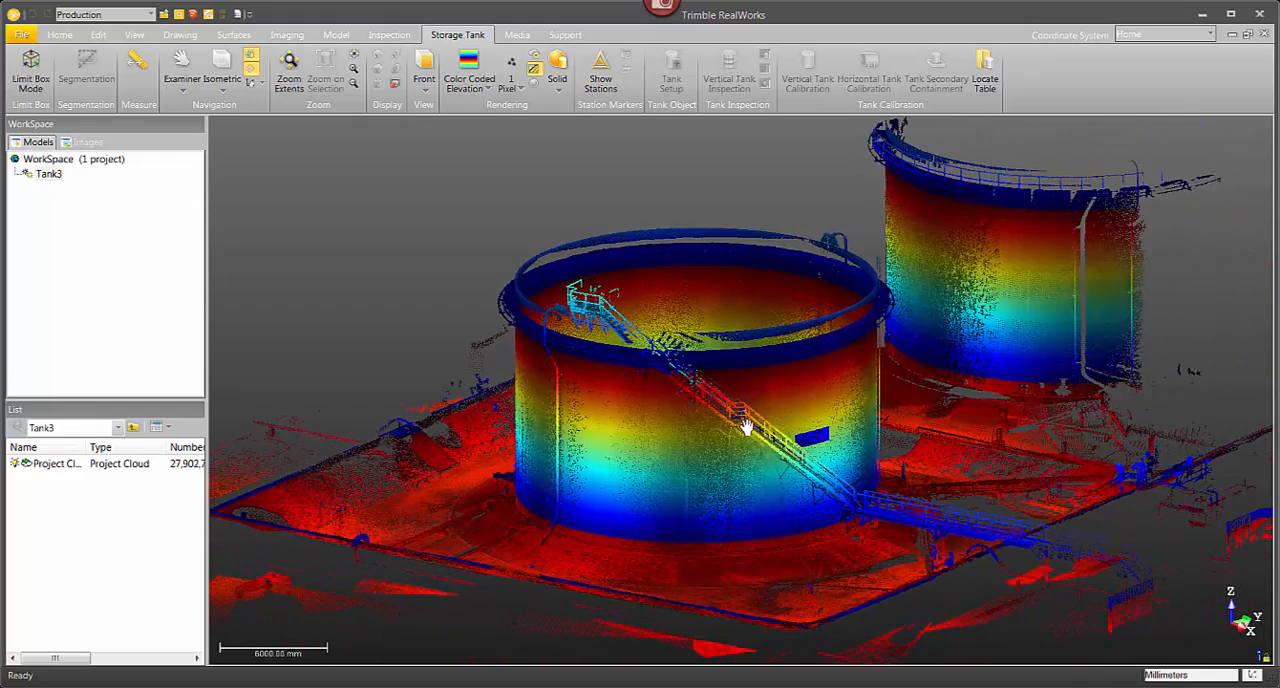
left_click_drag(745, 430, 835, 445)
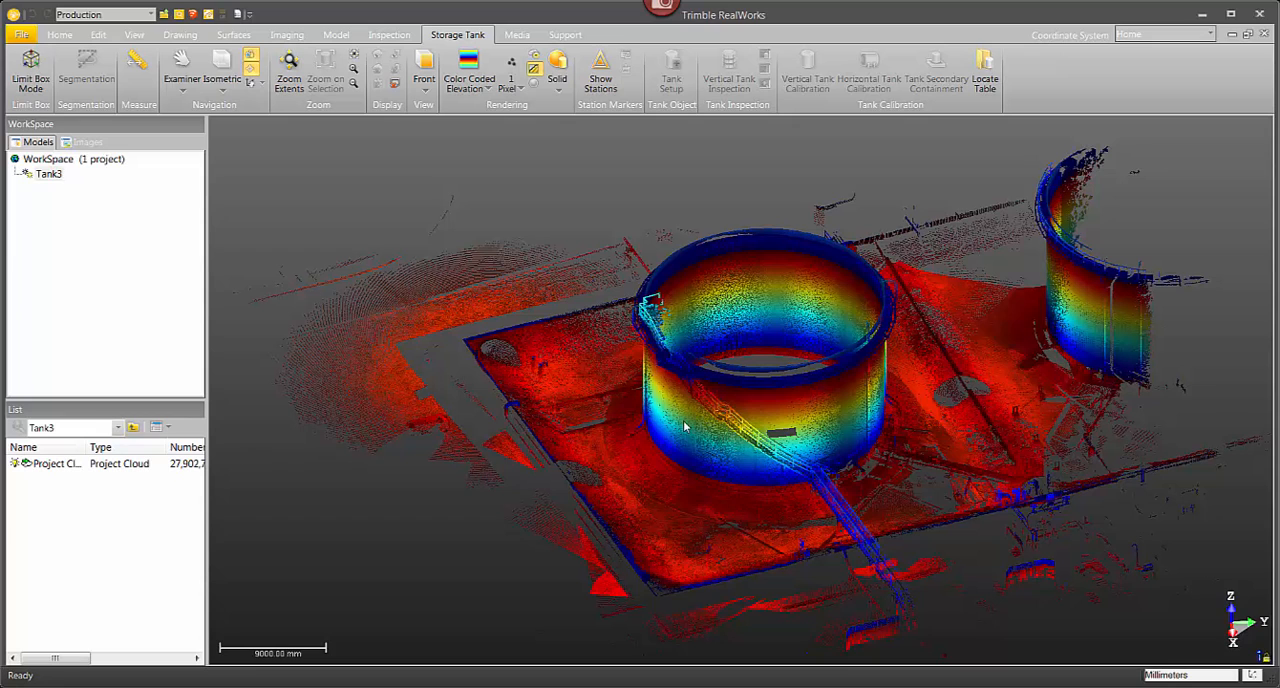
left_click_drag(685, 425, 688, 358)
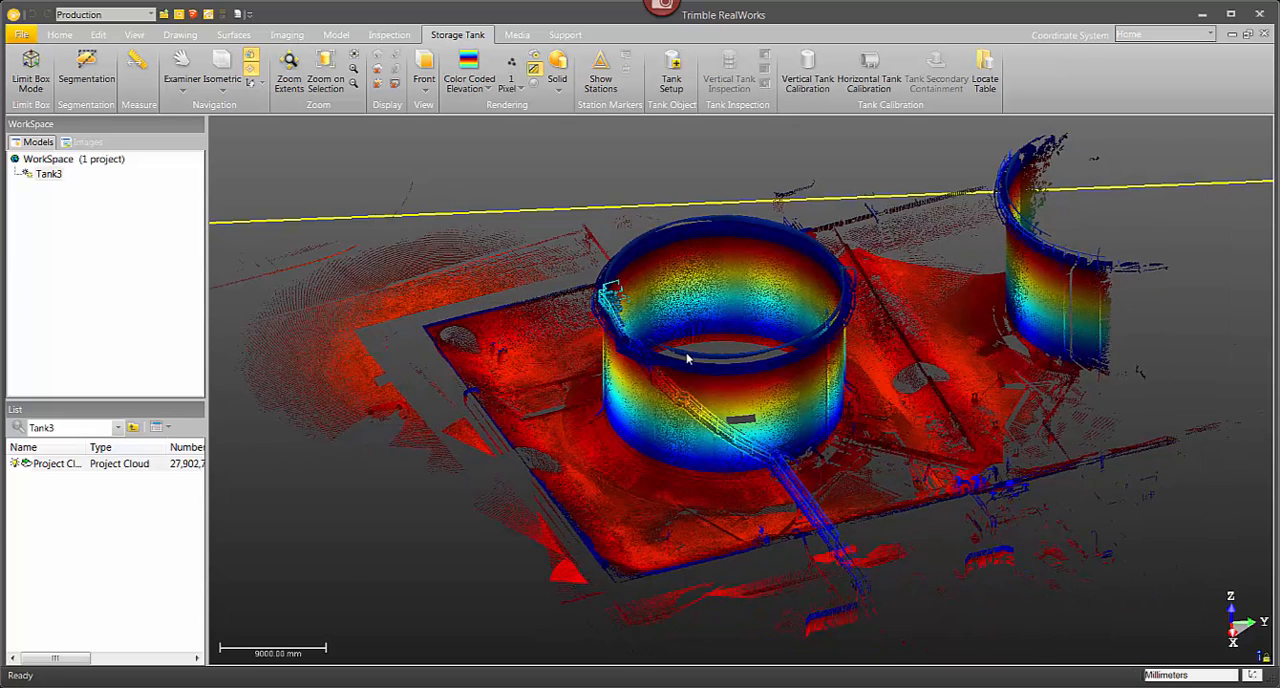
left_click(55, 463)
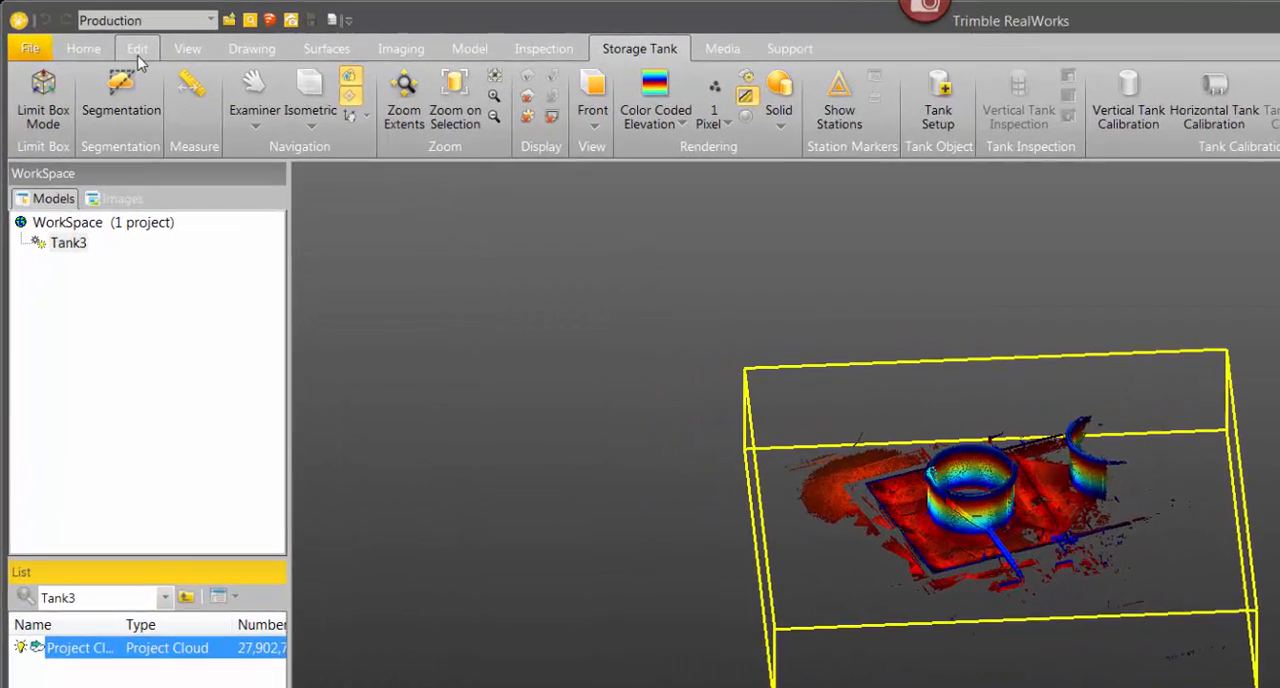
left_click(137, 48)
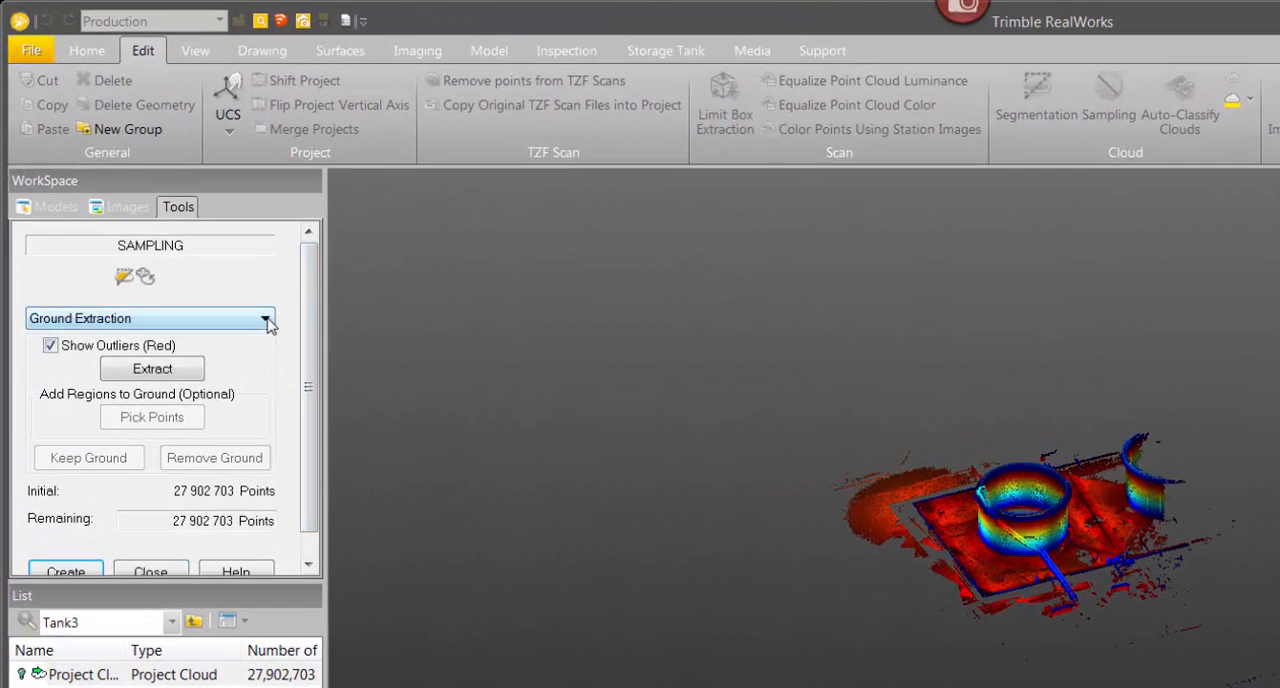
- Keep Ground Extraction as the sampling method and trigger the extraction
left_click(267, 318)
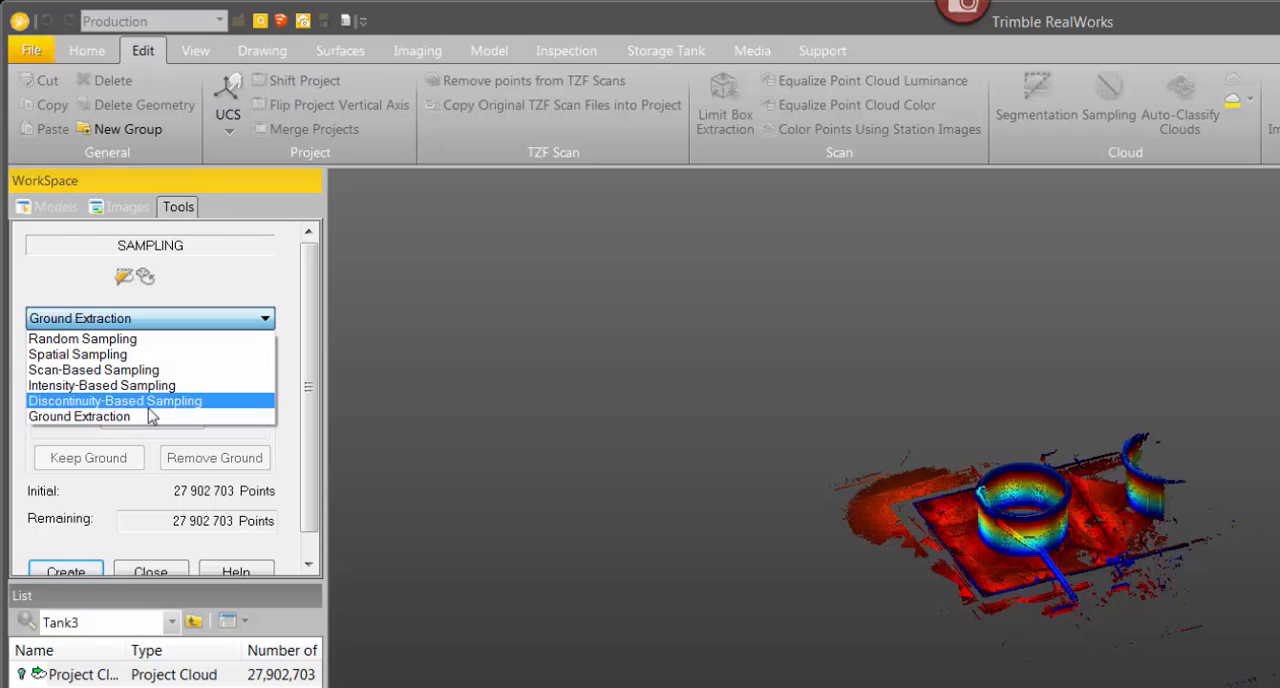
left_click(79, 416)
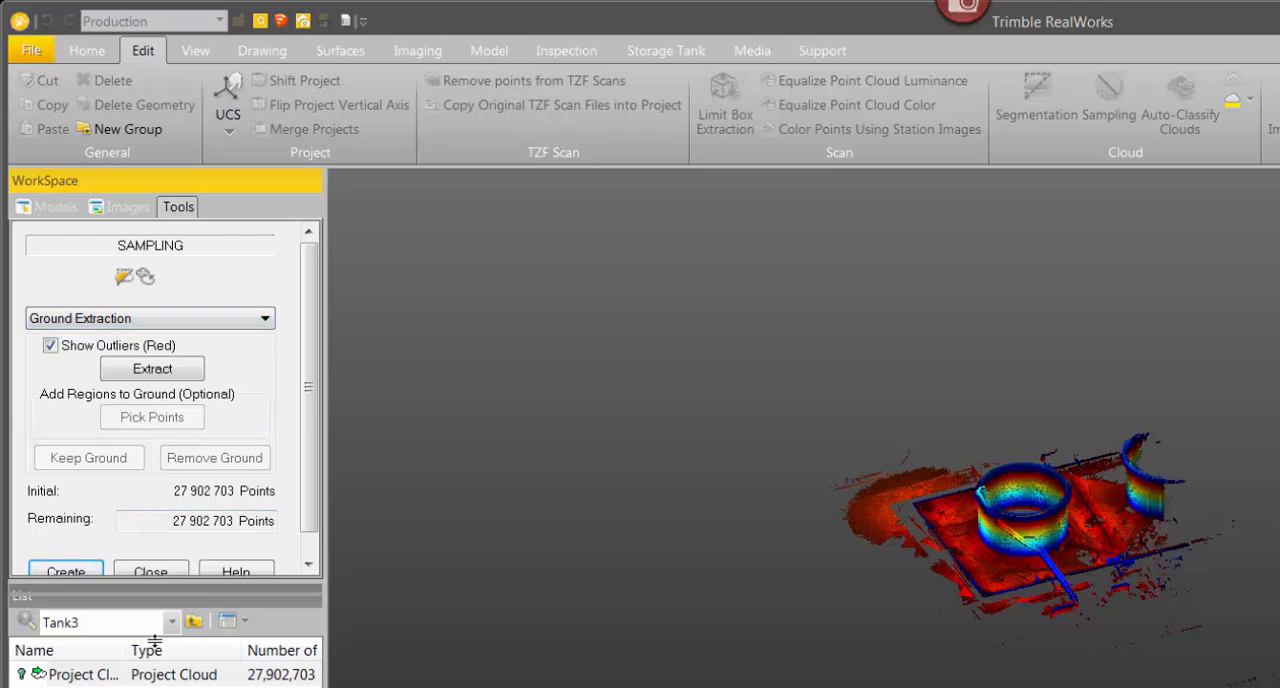
left_click(152, 368)
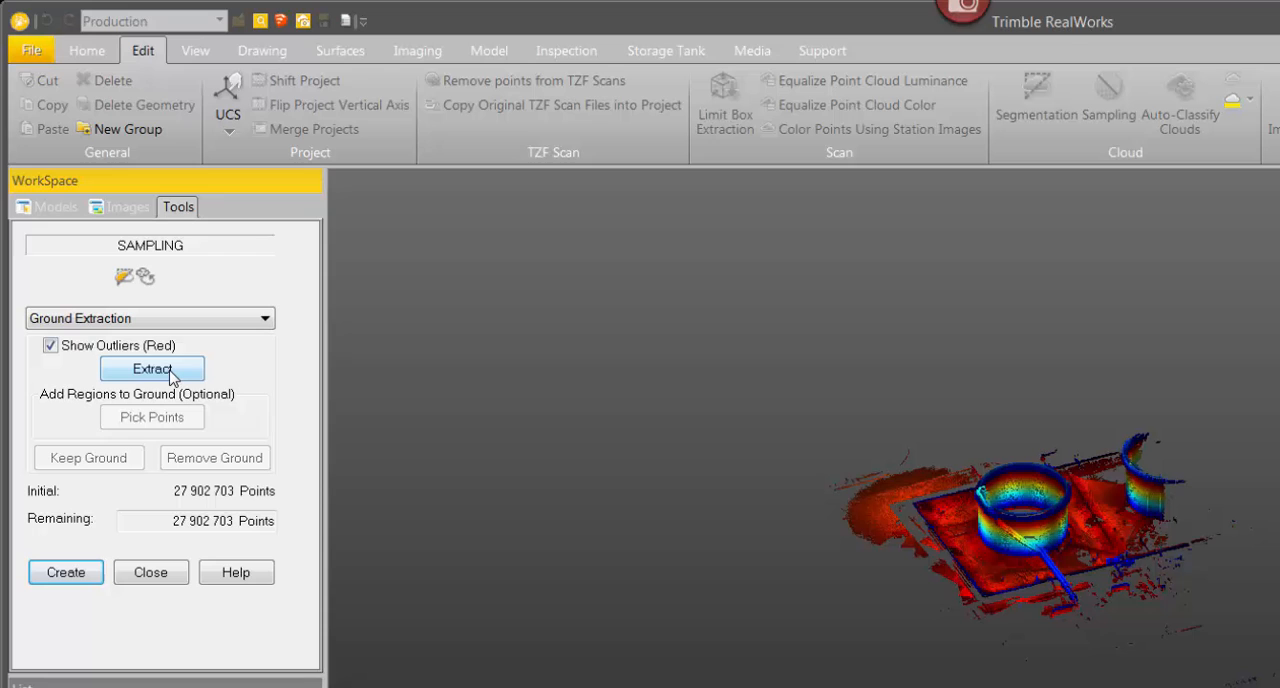
left_click(152, 368)
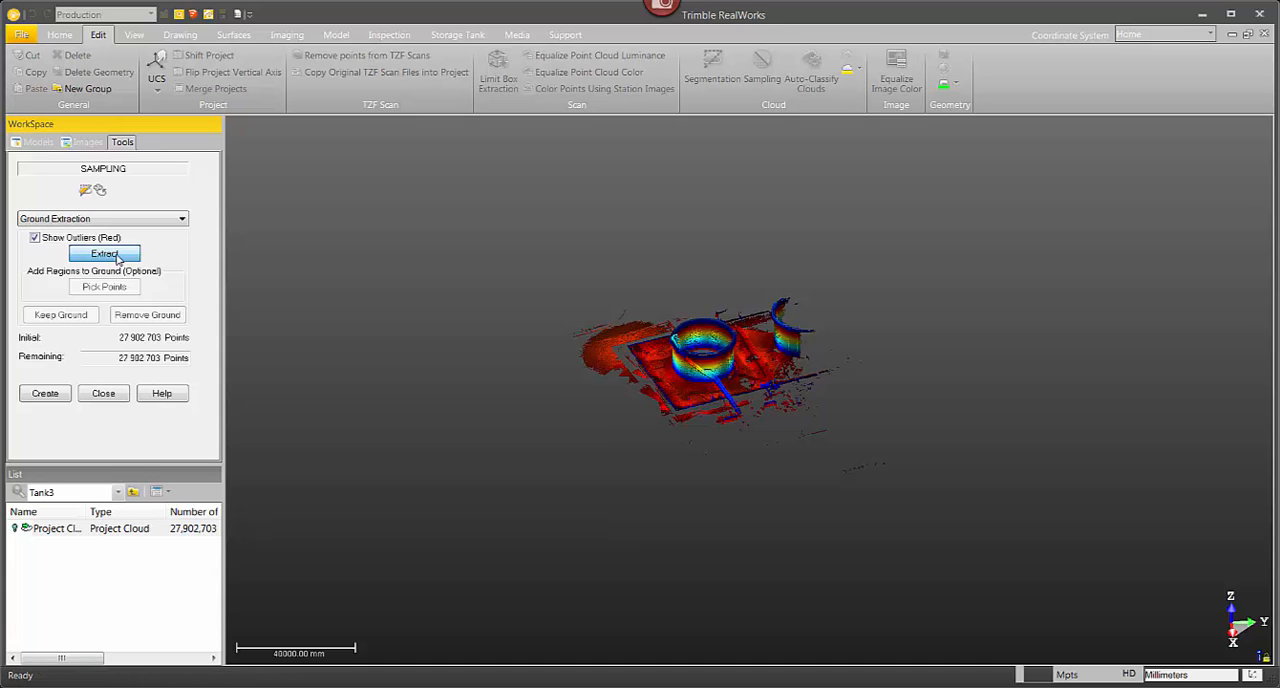
- Run the ground extraction and render the 6,208,228 ground points by grey-scaled intensity
left_click(104, 253)
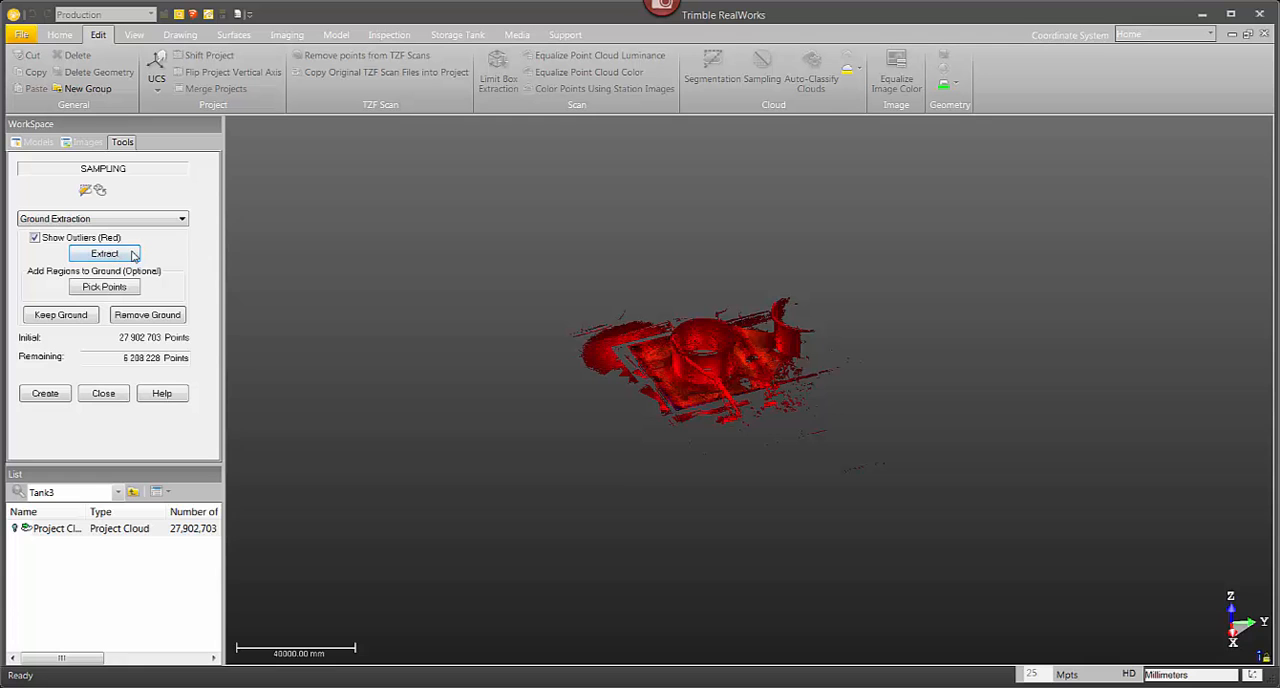
left_click(59, 34)
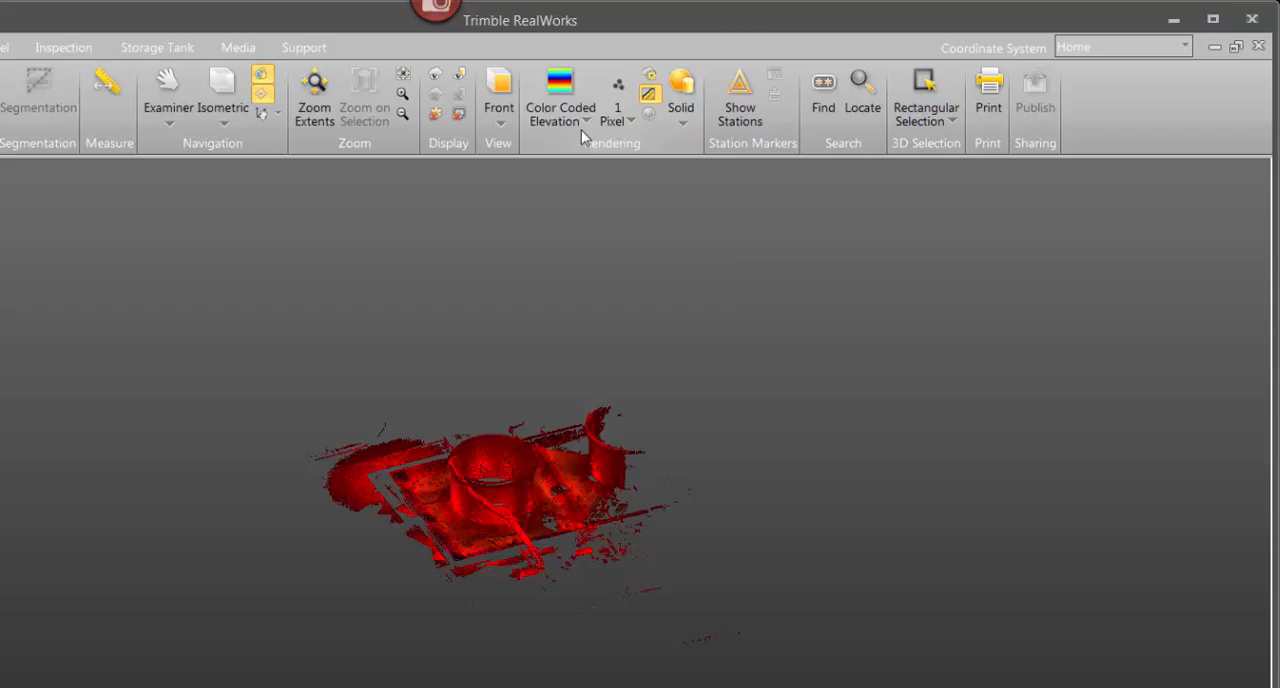
left_click(560, 90)
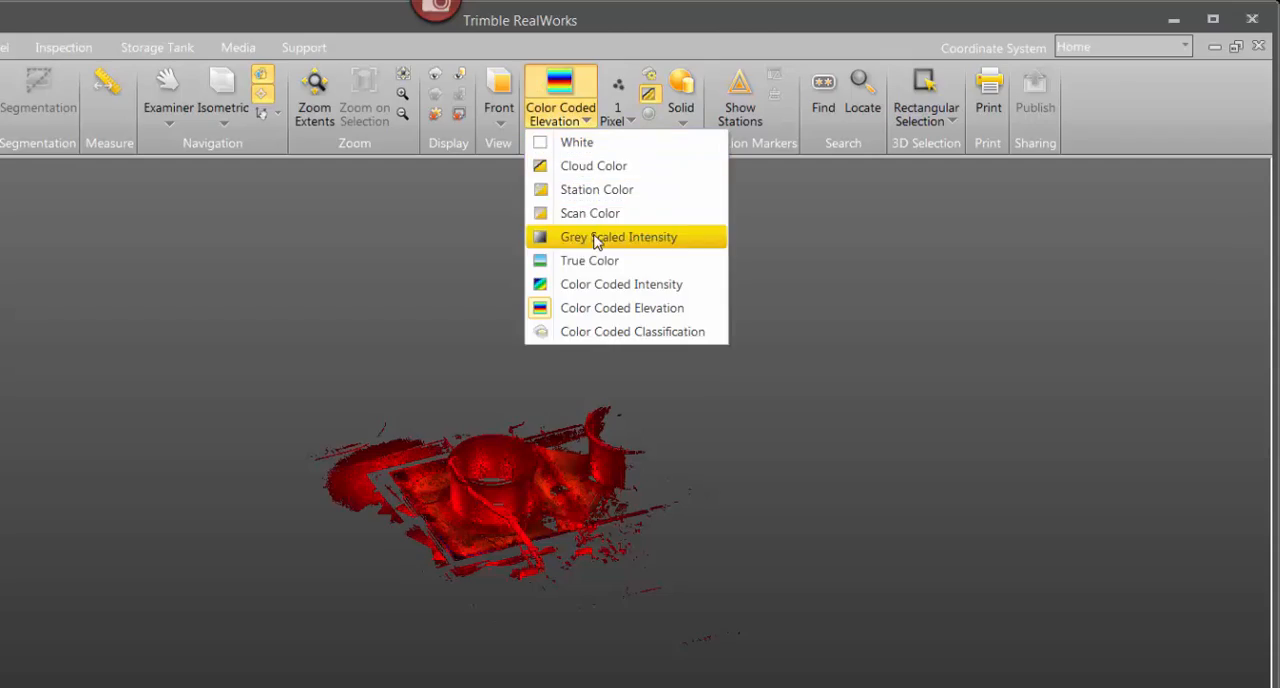
left_click(618, 237)
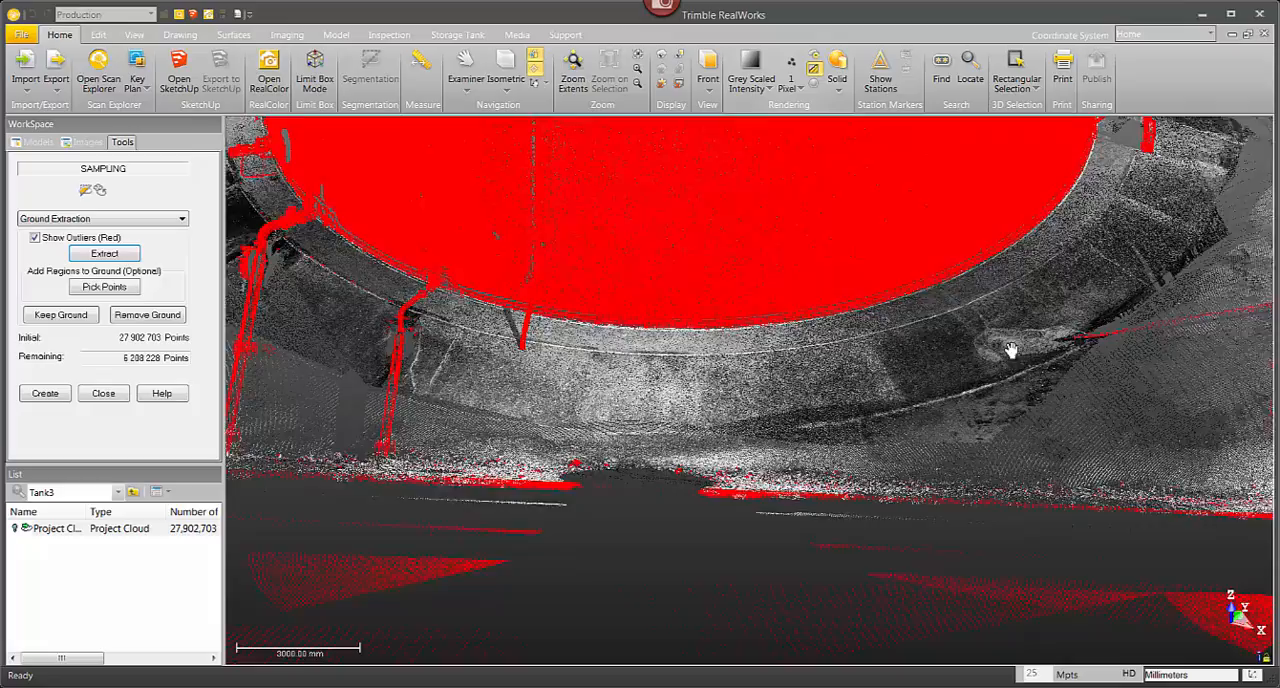
left_click_drag(1010, 350, 497, 303)
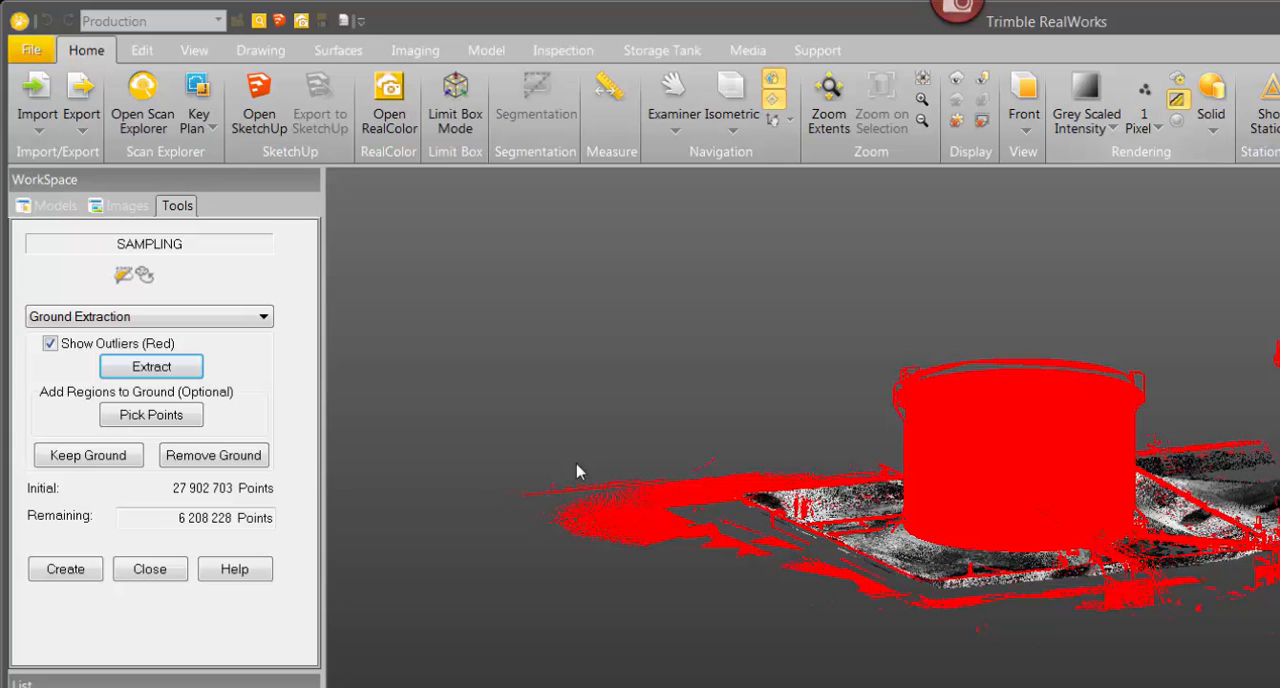
- Create the Ground Extraction cloud of 6,208,228 points and move to the Storage Tank tools
left_click(65, 569)
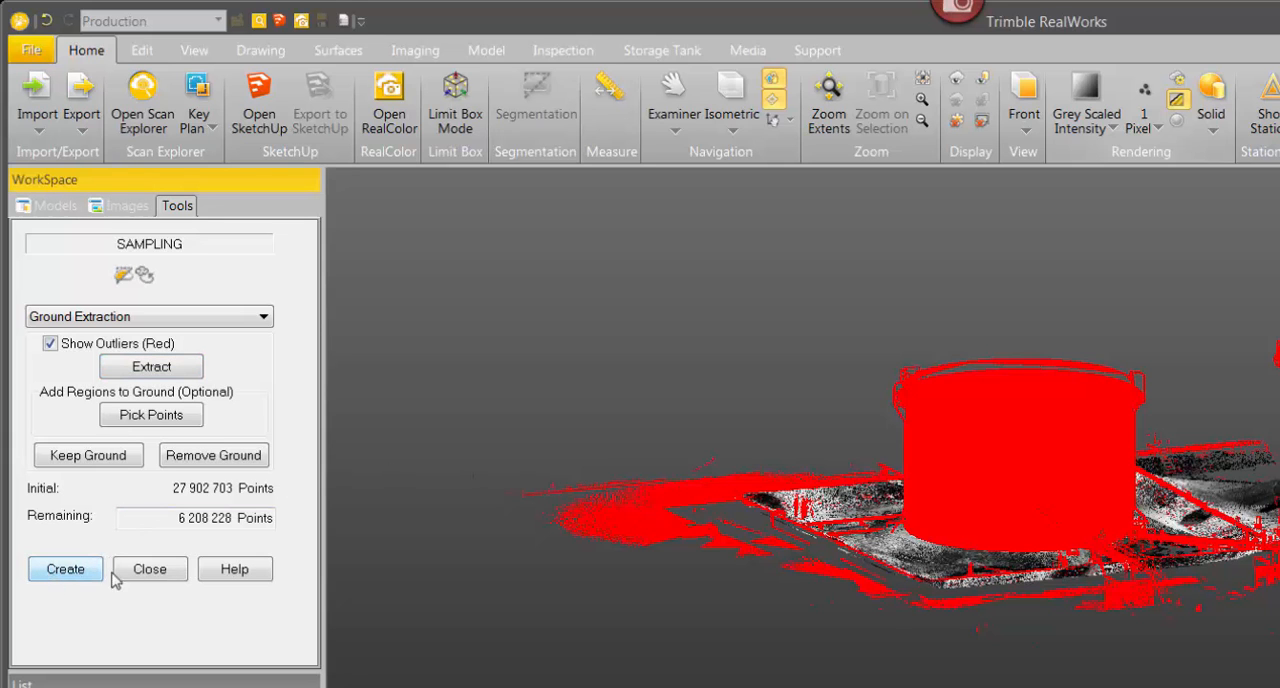
left_click(65, 568)
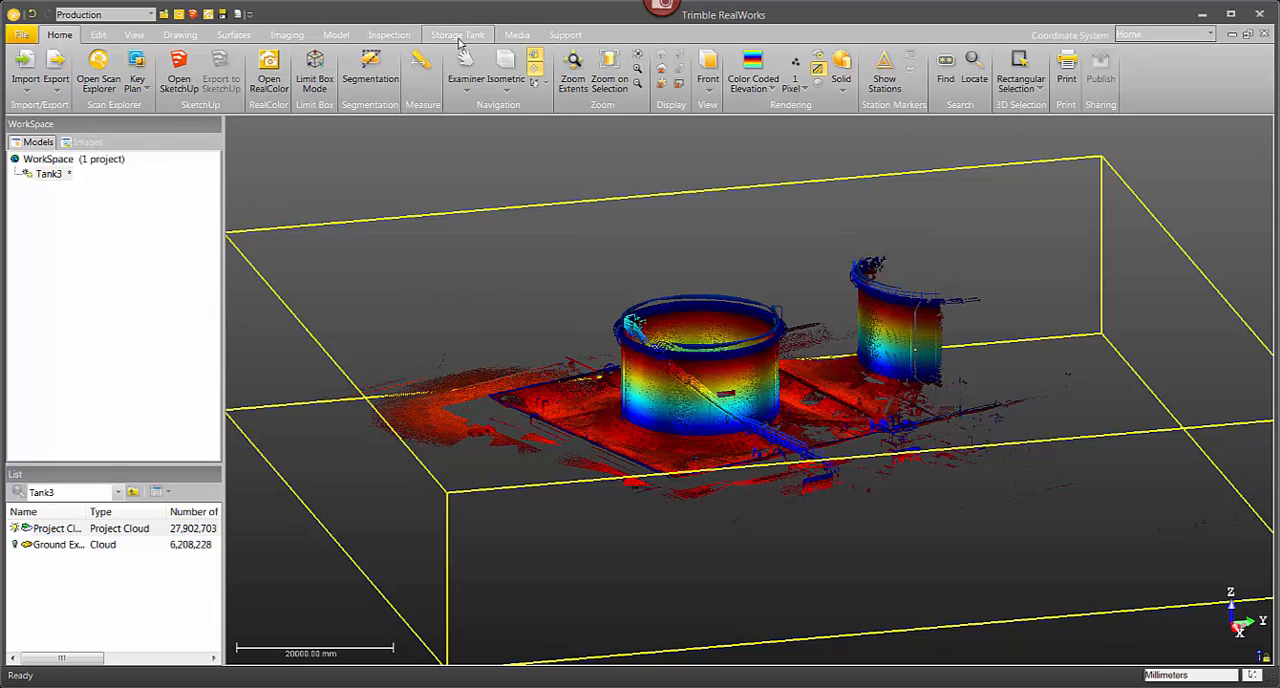
left_click(458, 34)
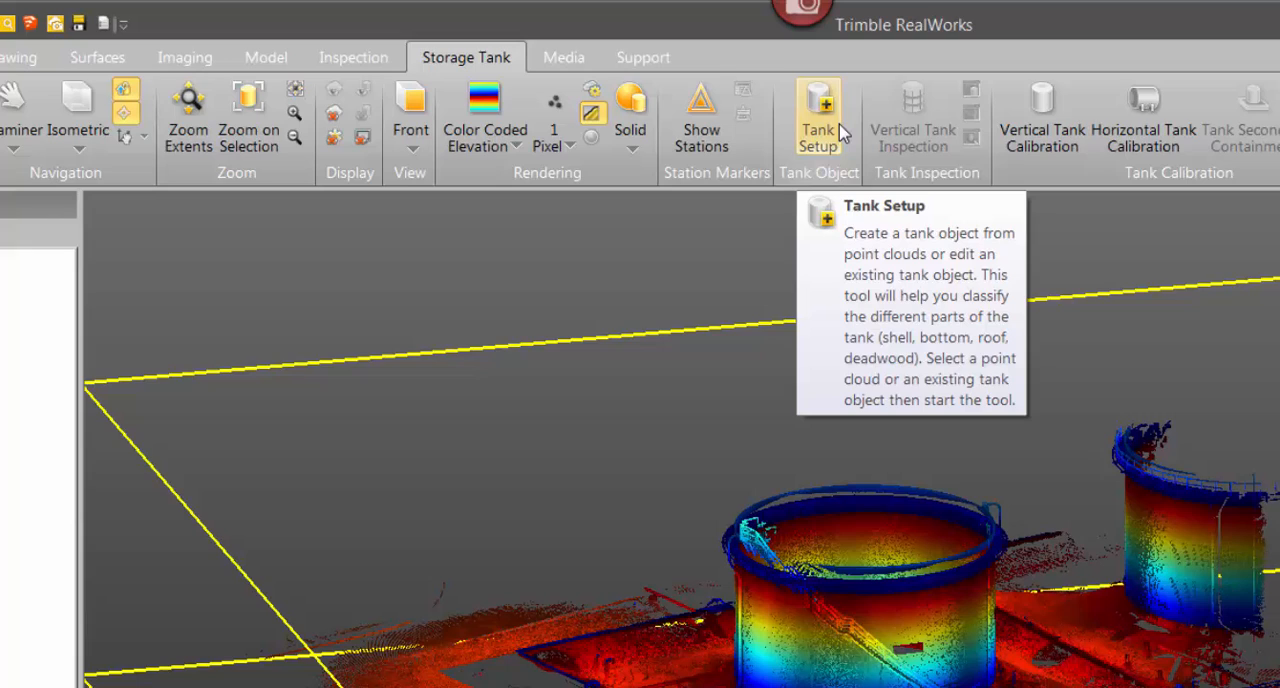
mouse_move(830, 128)
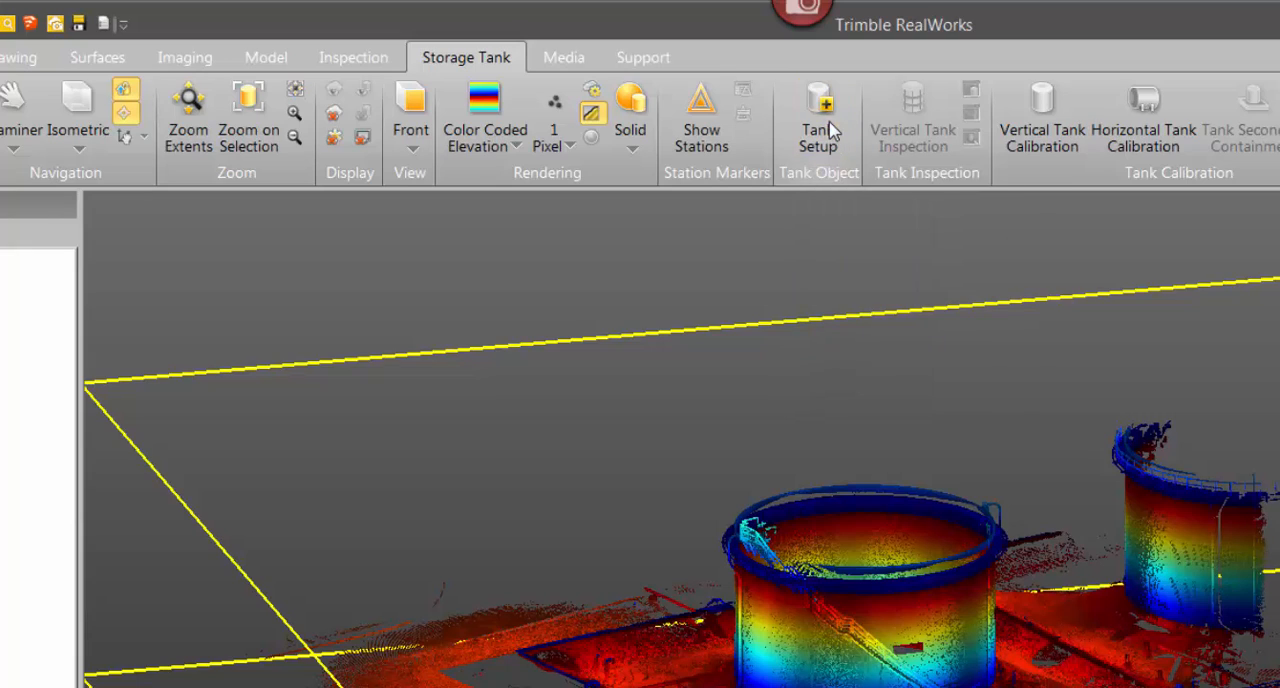
- In Tank Setup choose outside scans and auto-classify the shell of 15,541,929 points
left_click(817, 118)
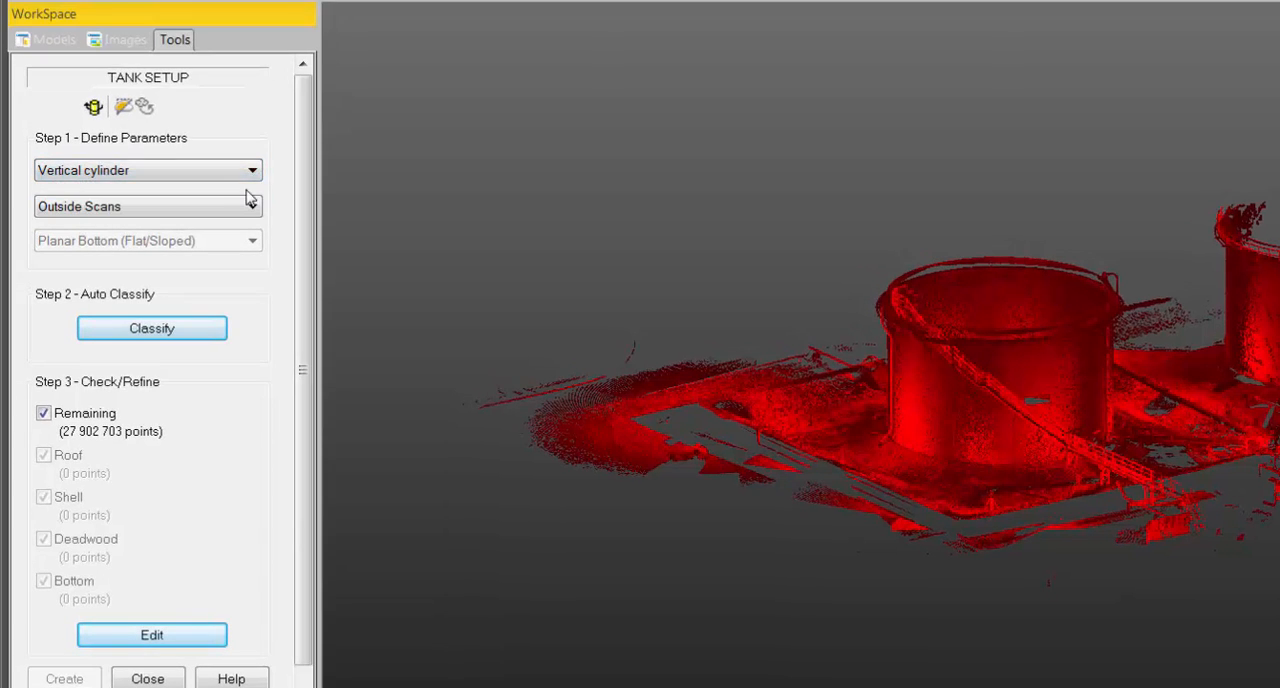
left_click(251, 206)
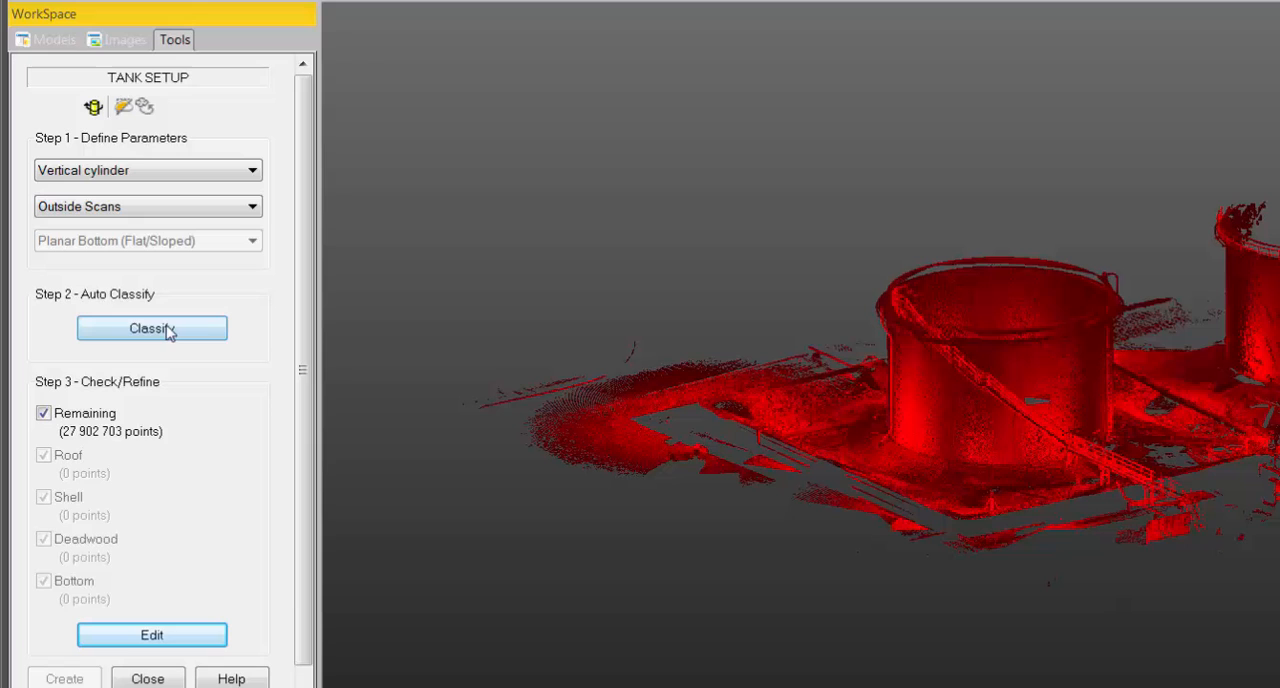
left_click(152, 328)
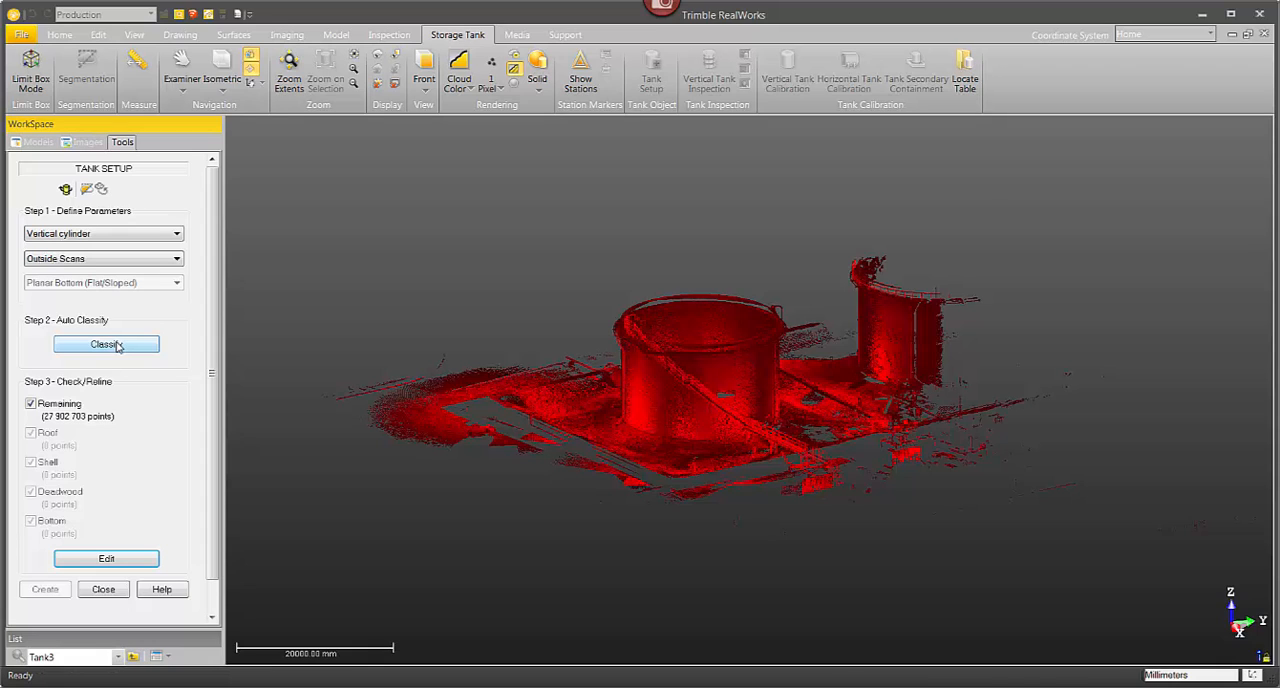
left_click(106, 344)
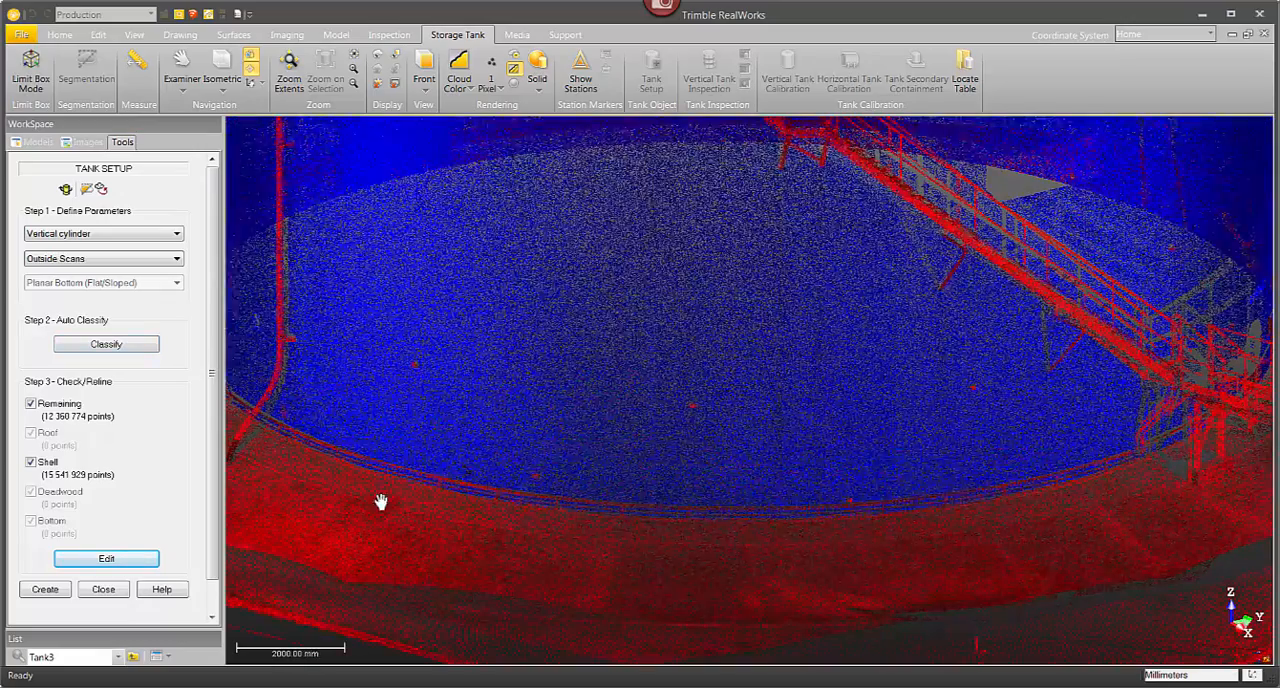
left_click_drag(380, 500, 1022, 305)
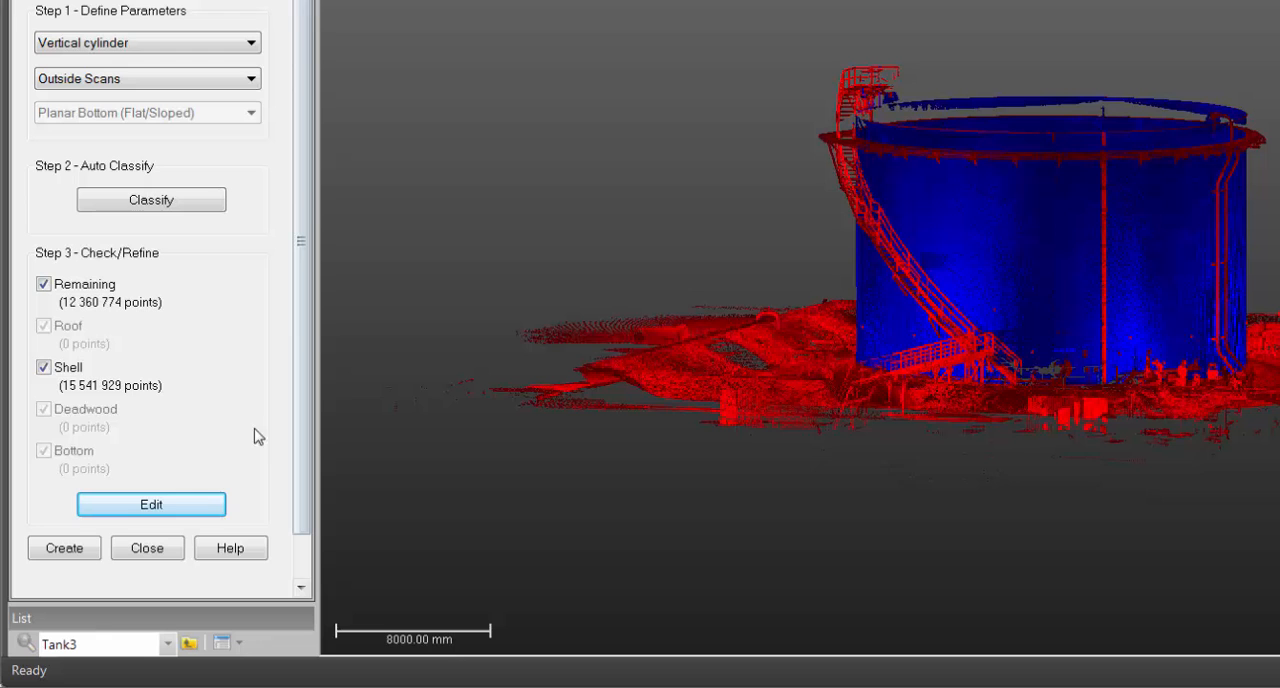
mouse_move(84, 545)
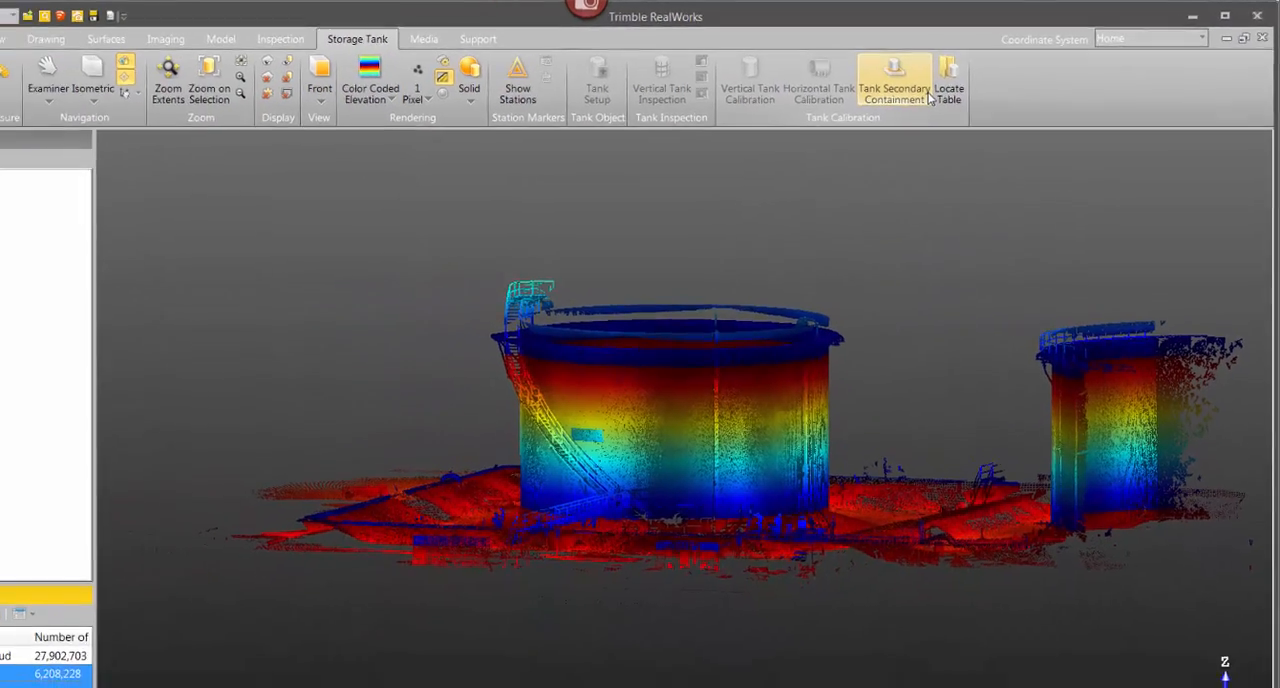
- Start Secondary Containment and draw the outer wall boundary polygon around the tank pad
left_click(892, 80)
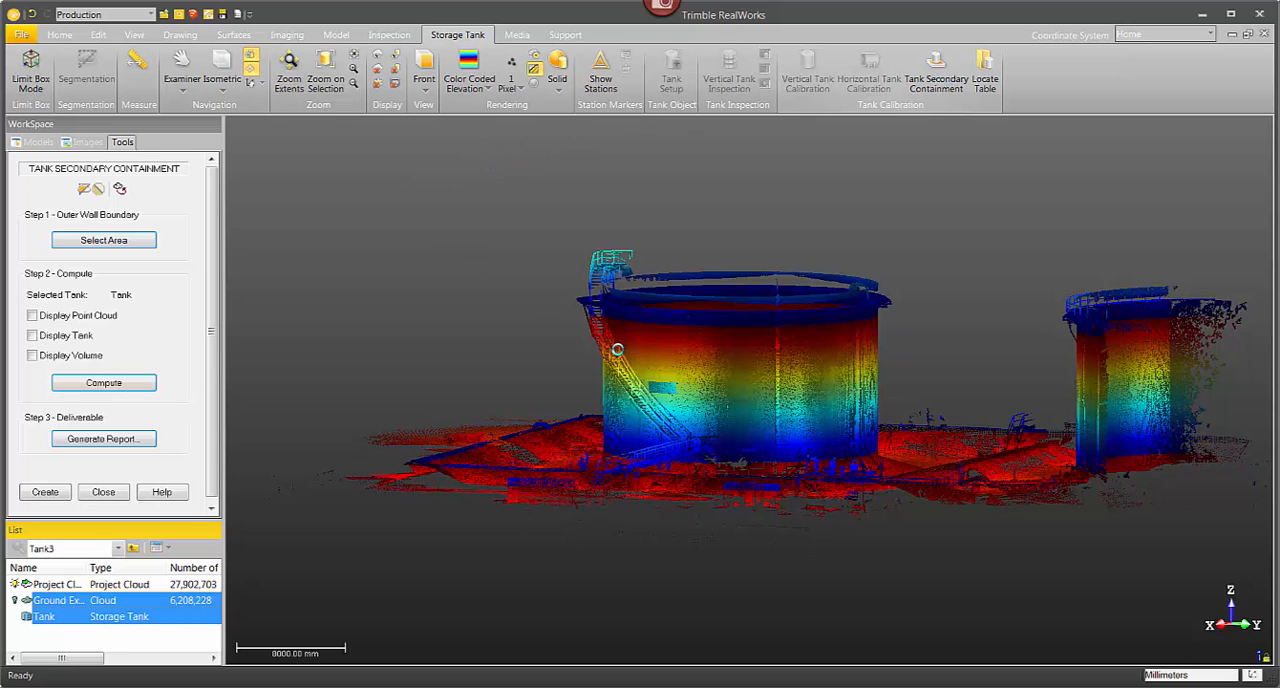
left_click(103, 382)
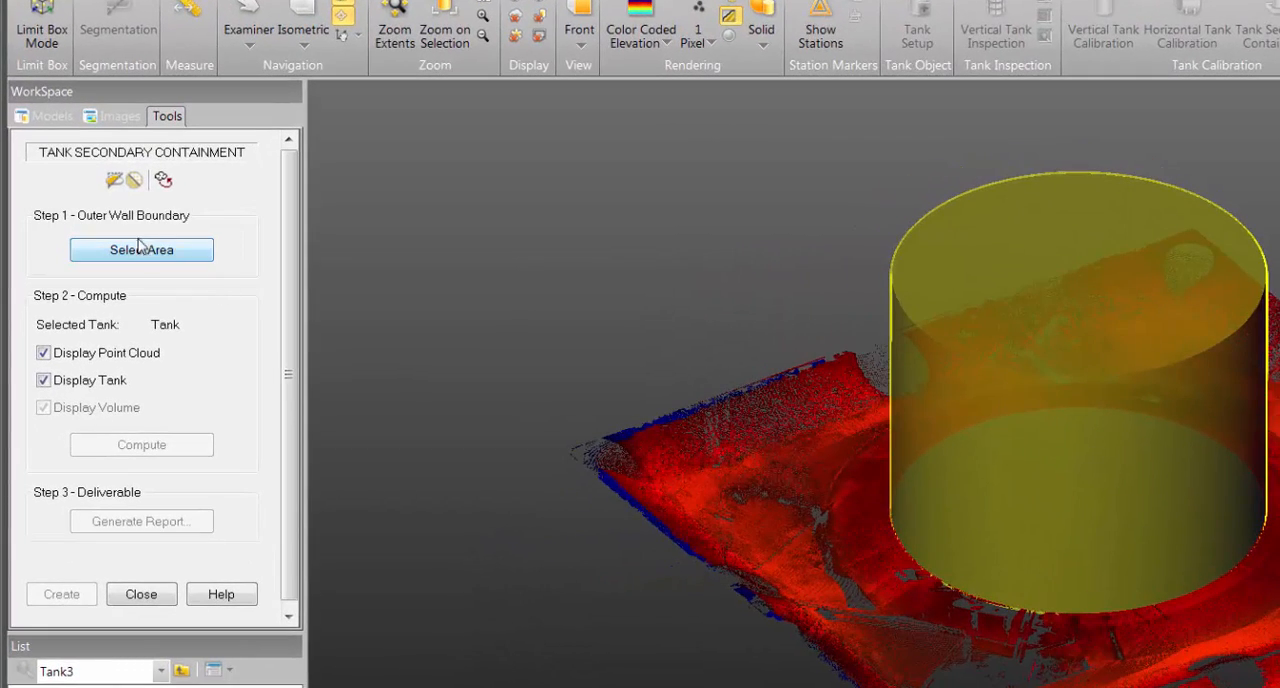
left_click(141, 249)
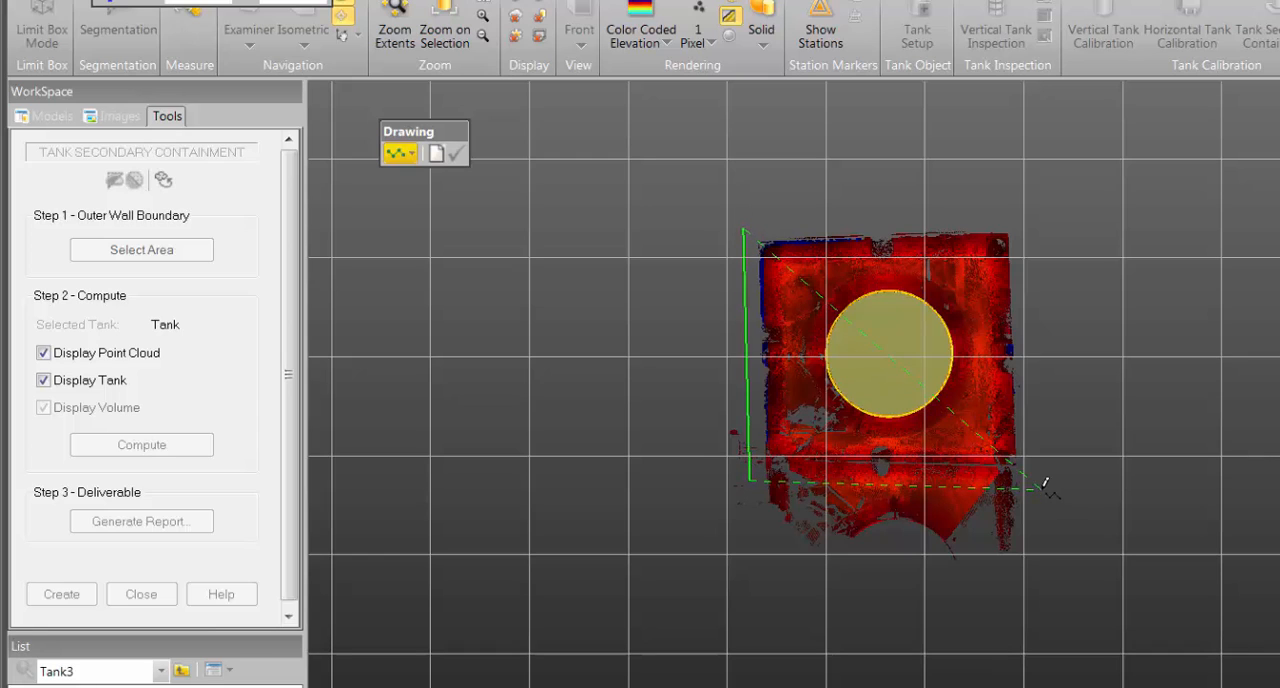
left_click_drag(1045, 485, 1060, 210)
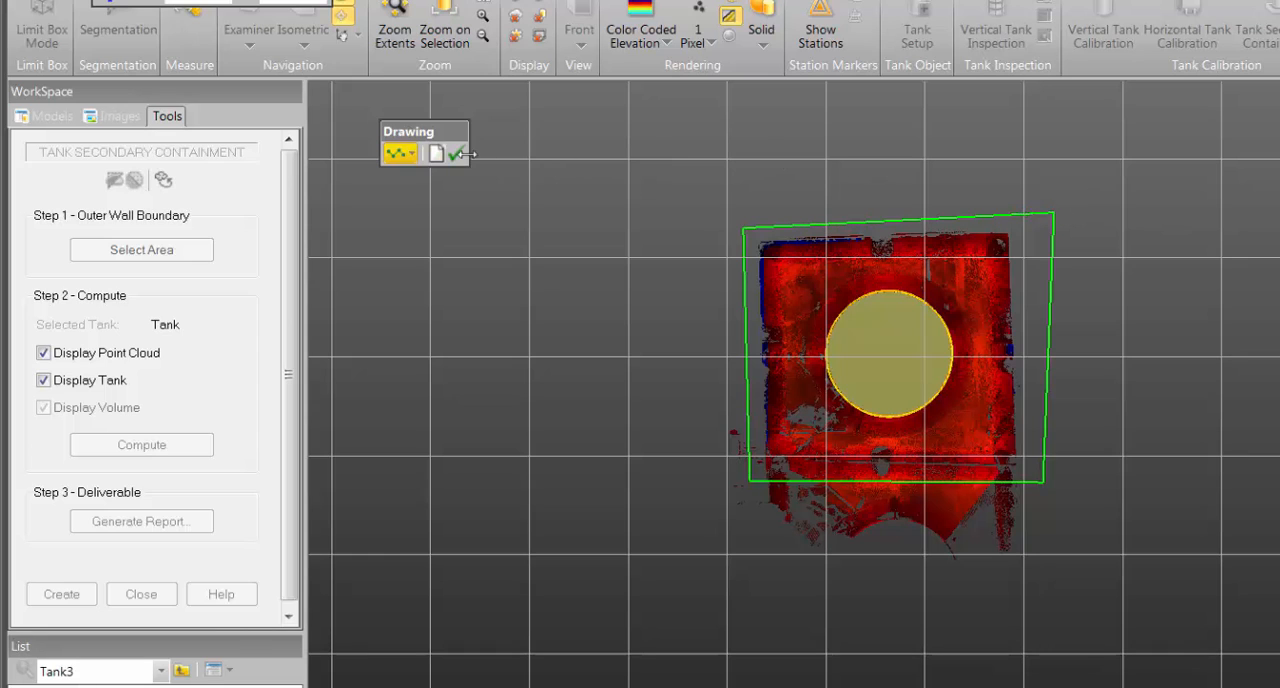
left_click(456, 153)
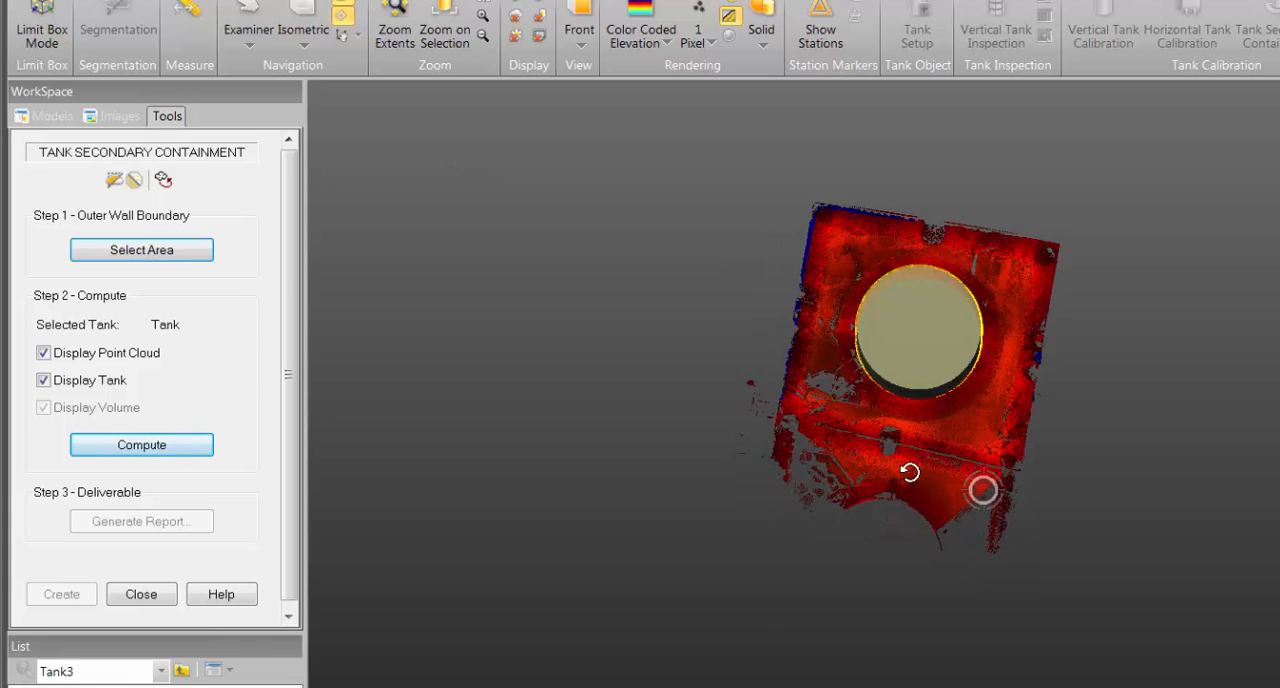
- Compute the containment, giving 718.32 m³, and inspect the spill point side-on
left_click(141, 445)
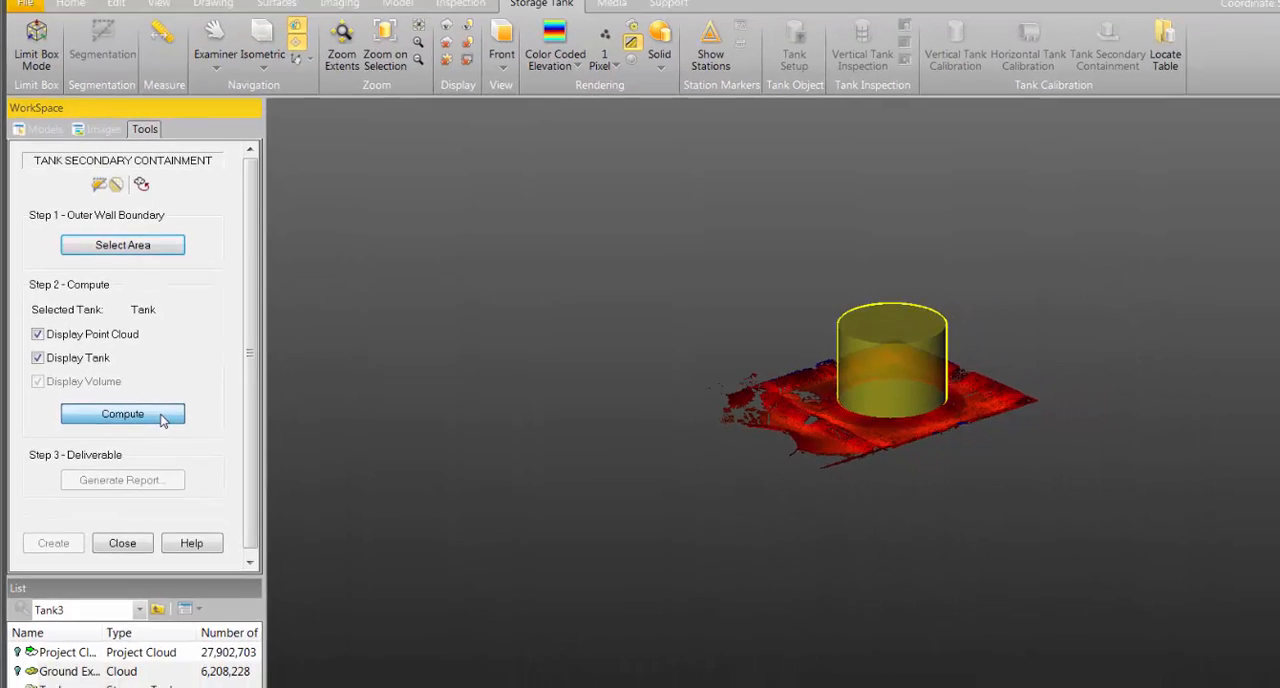
left_click(122, 413)
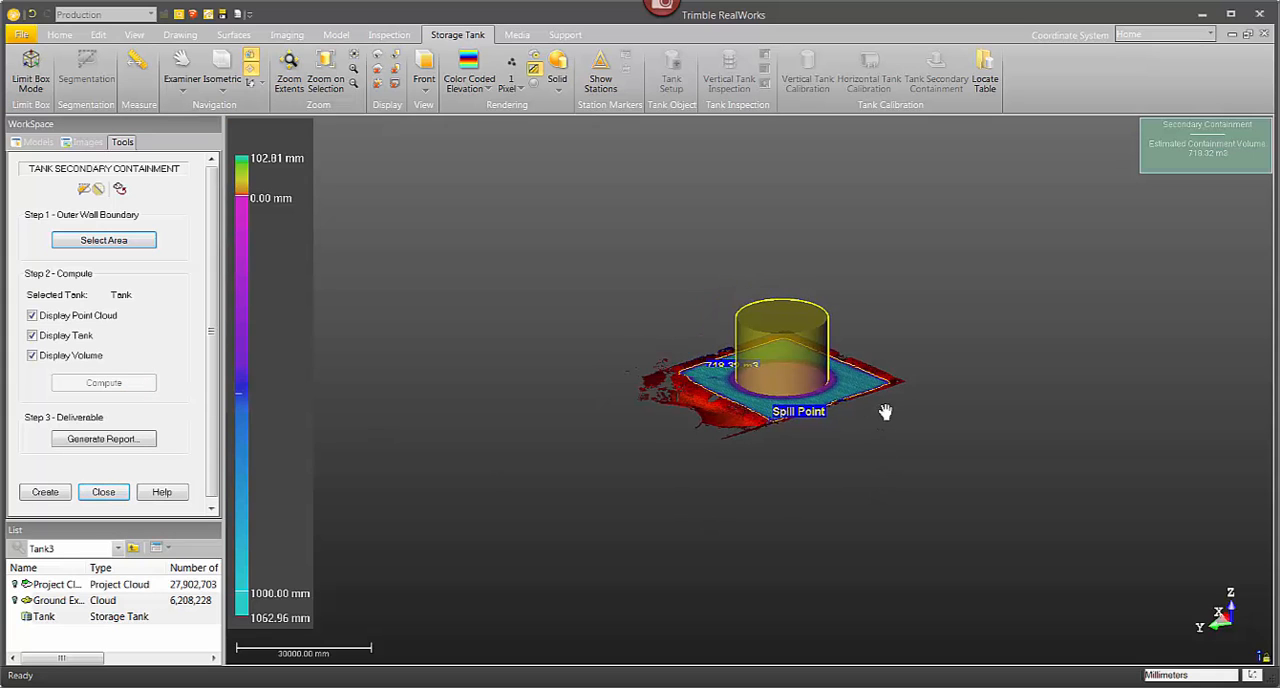
scroll("down", 3)
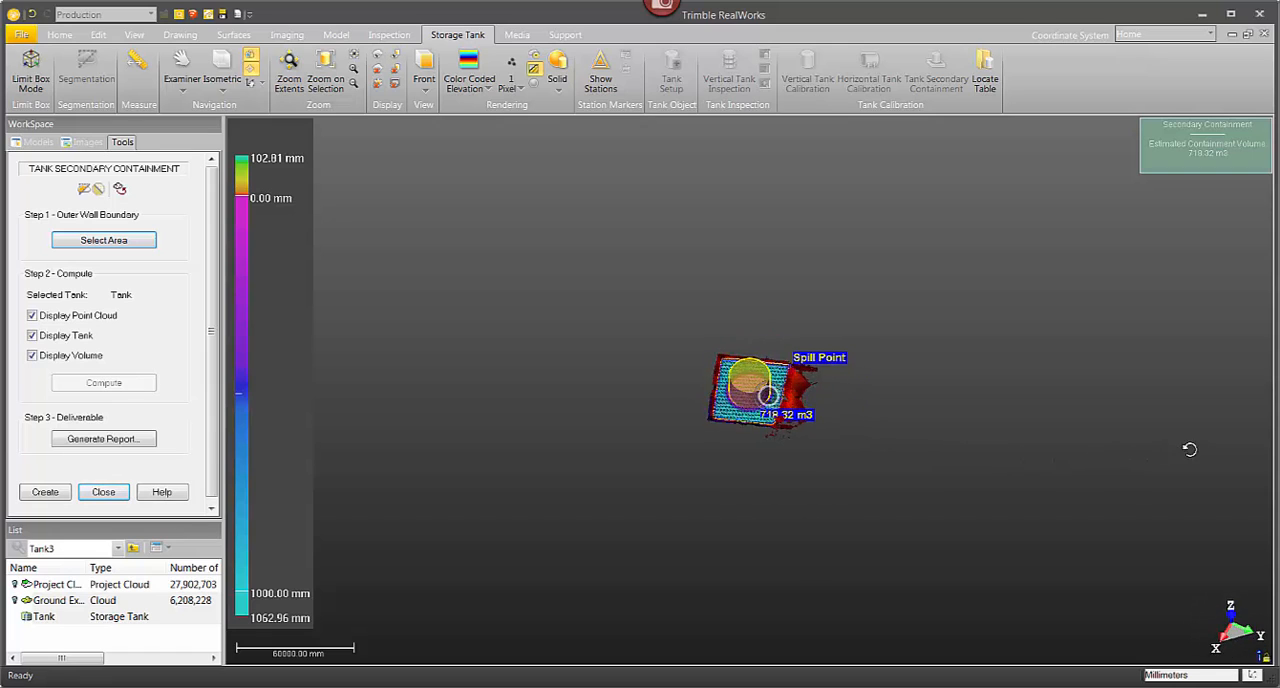
left_click_drag(760, 390, 805, 420)
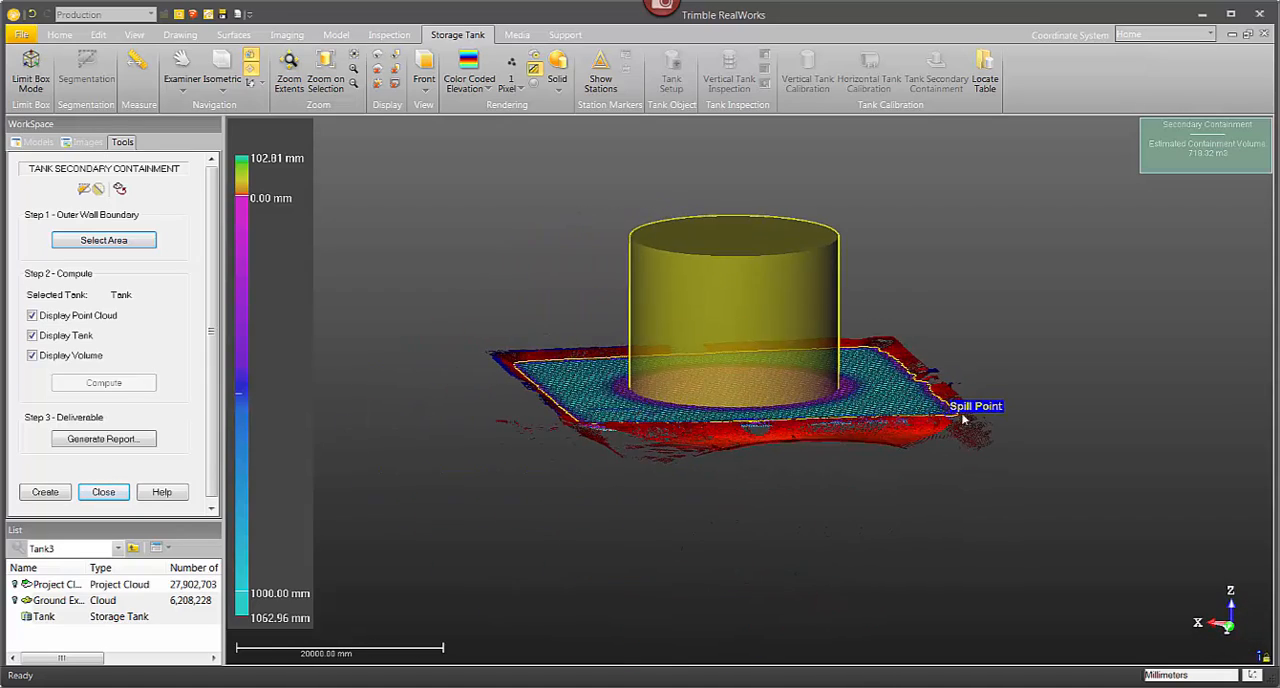
scroll("down", 3)
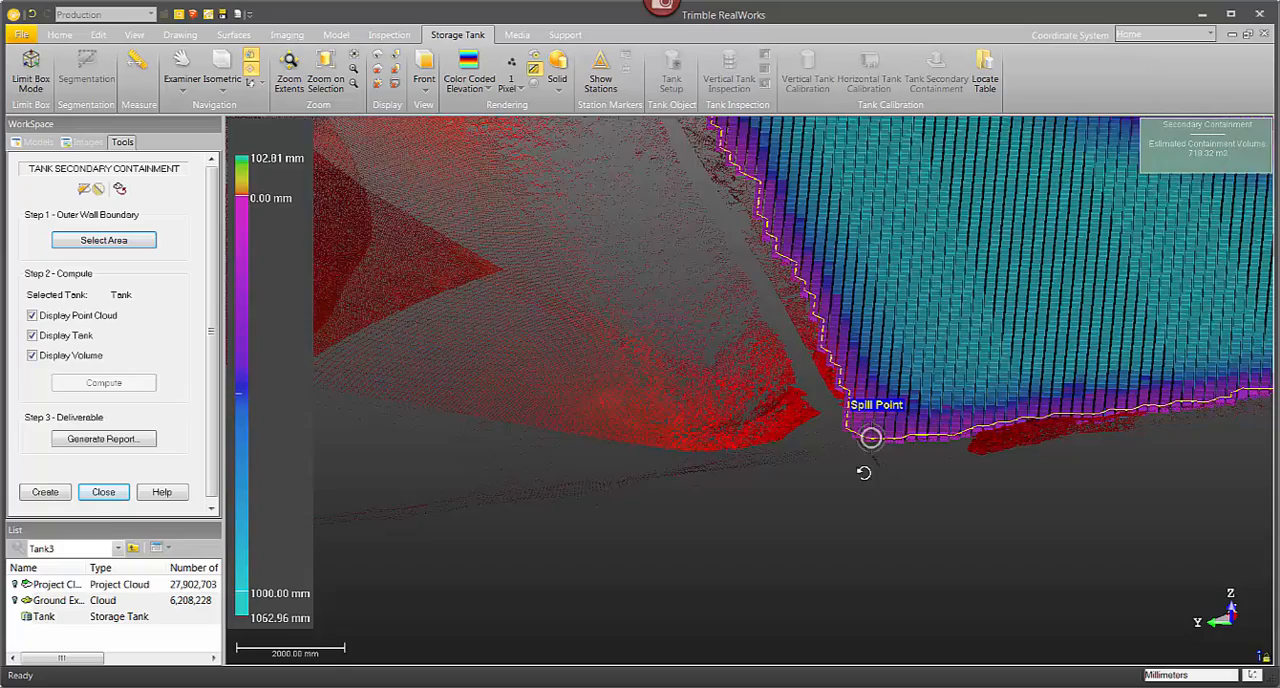
left_click_drag(870, 440, 790, 490)
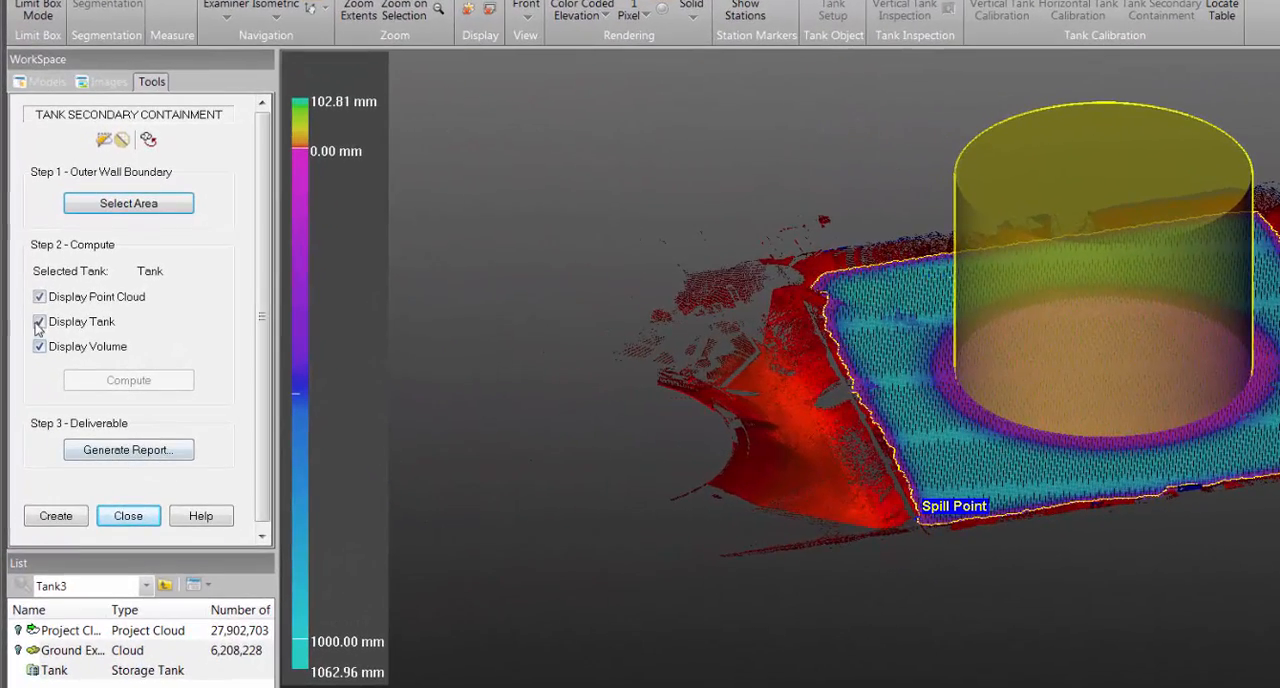
left_click(39, 321)
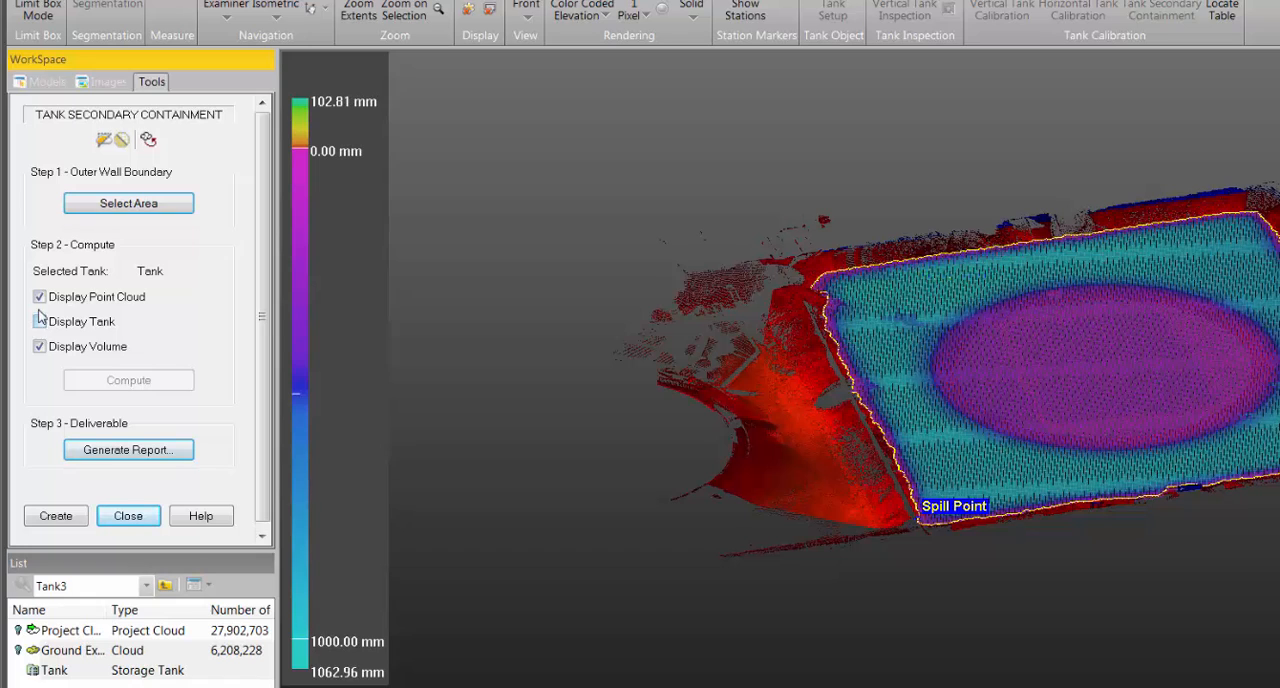
left_click(39, 296)
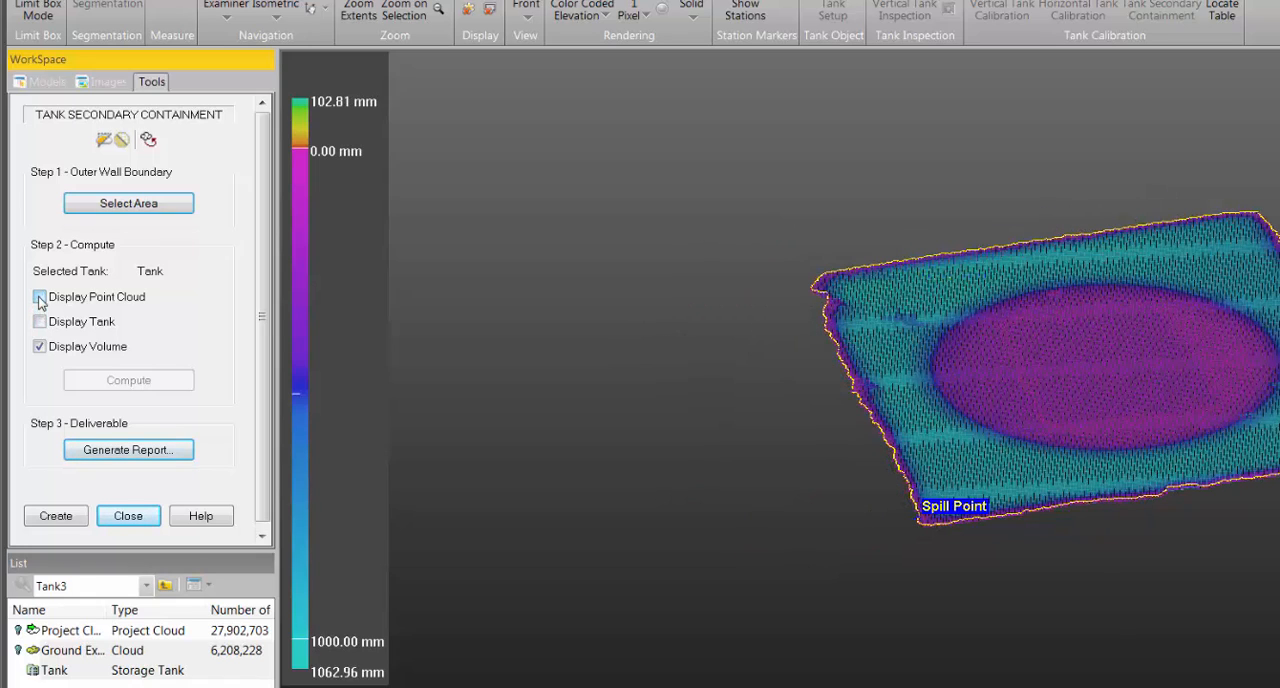
left_click(39, 296)
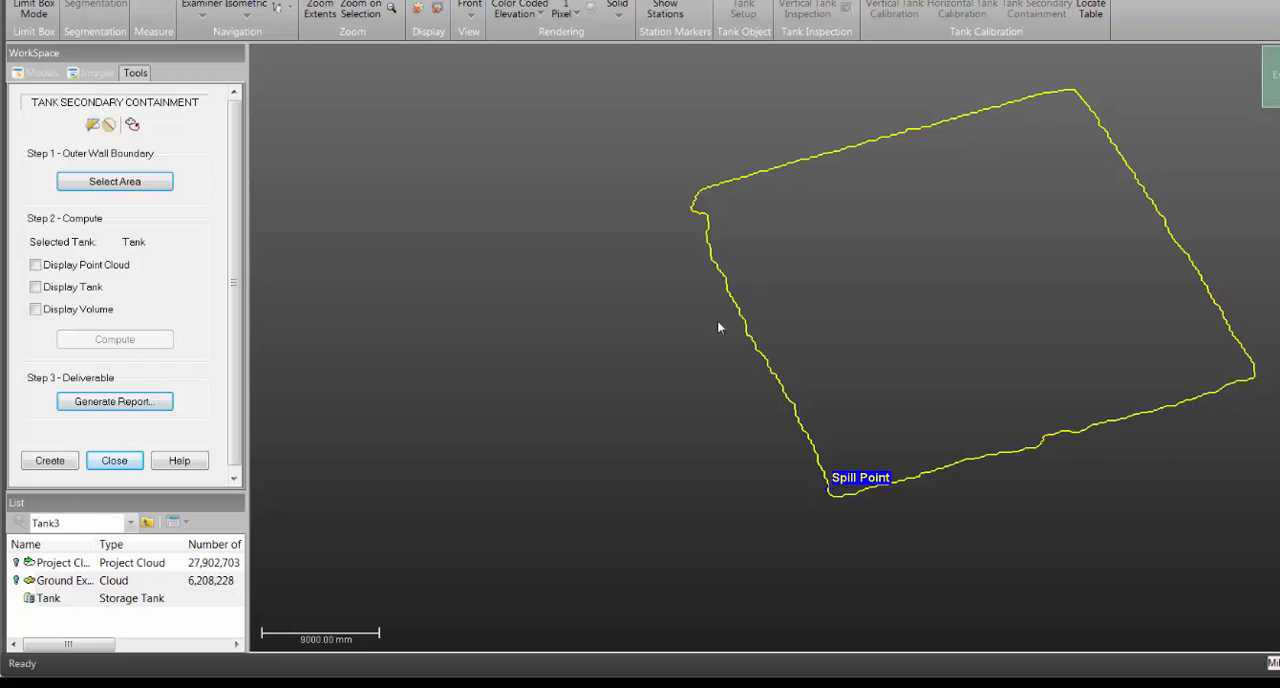
left_click(35, 287)
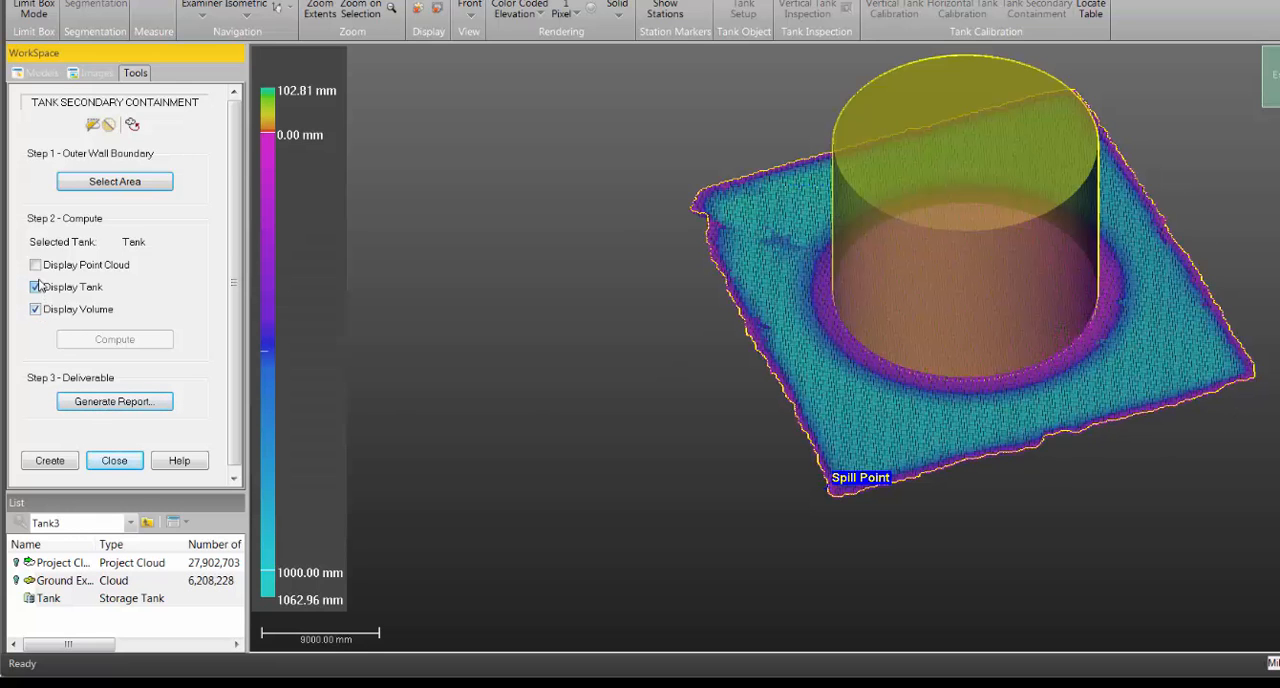
left_click(35, 264)
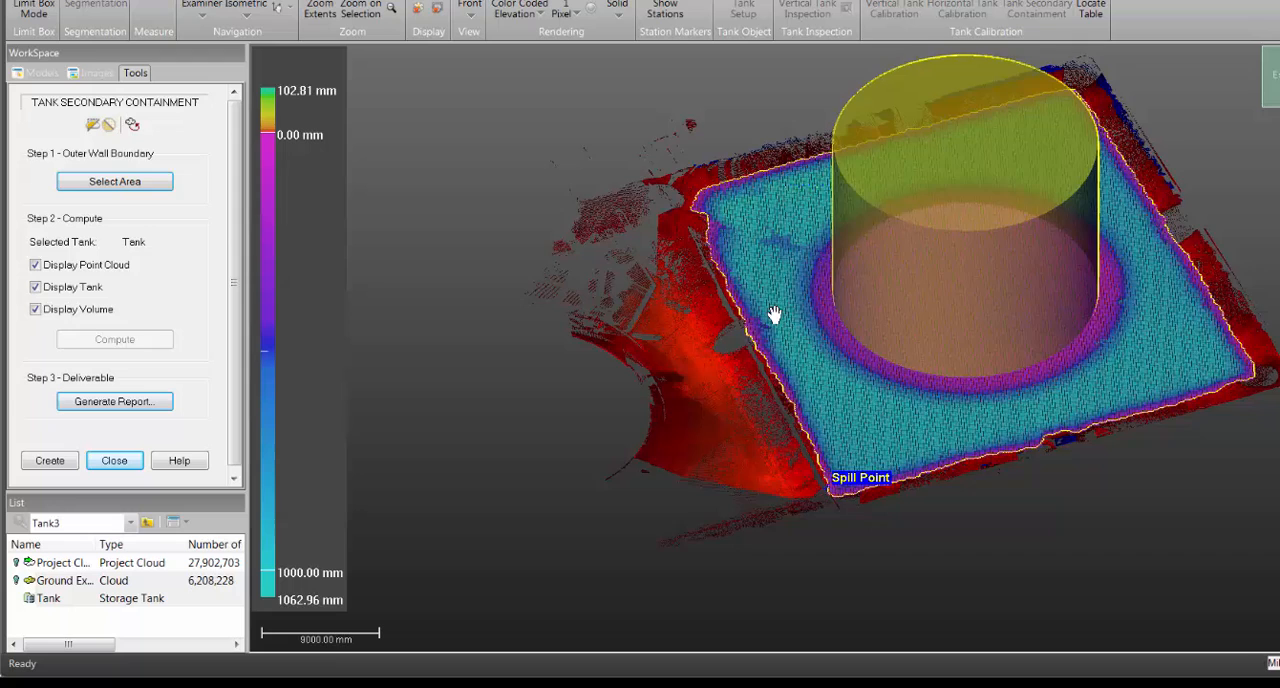
left_click_drag(775, 315, 728, 355)
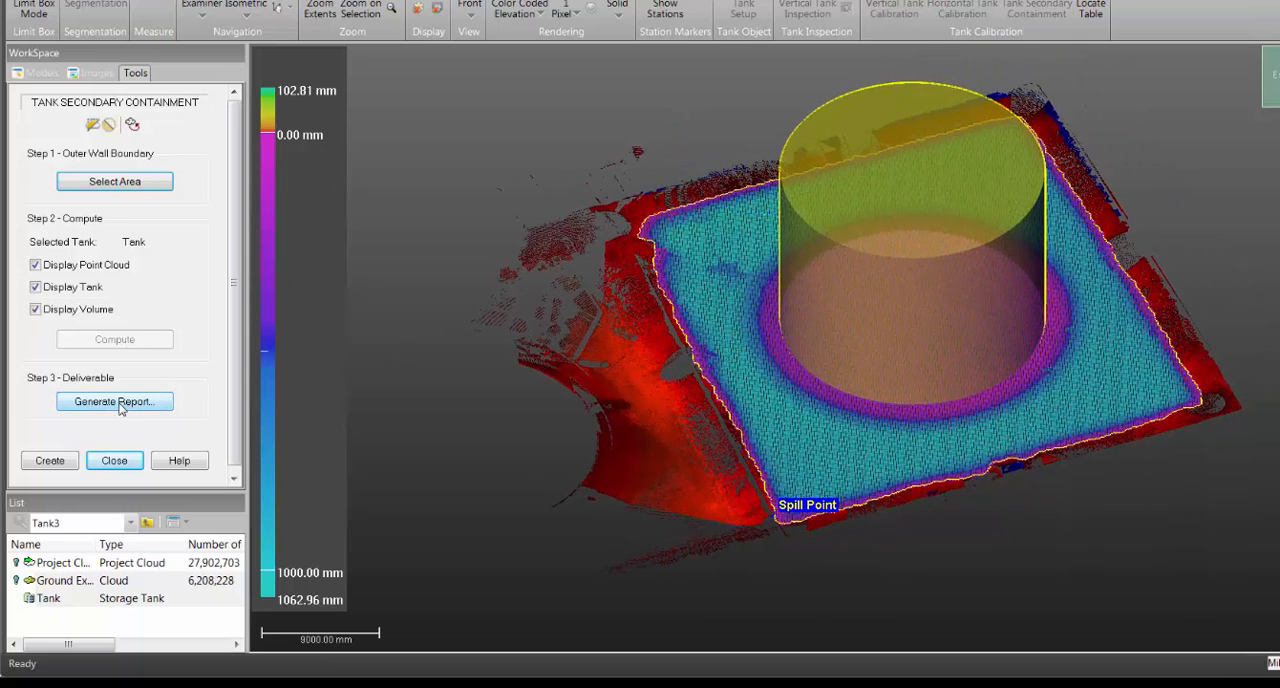
- Begin Generate Report and name the RTF file 'Containment Volume Report'
left_click(114, 401)
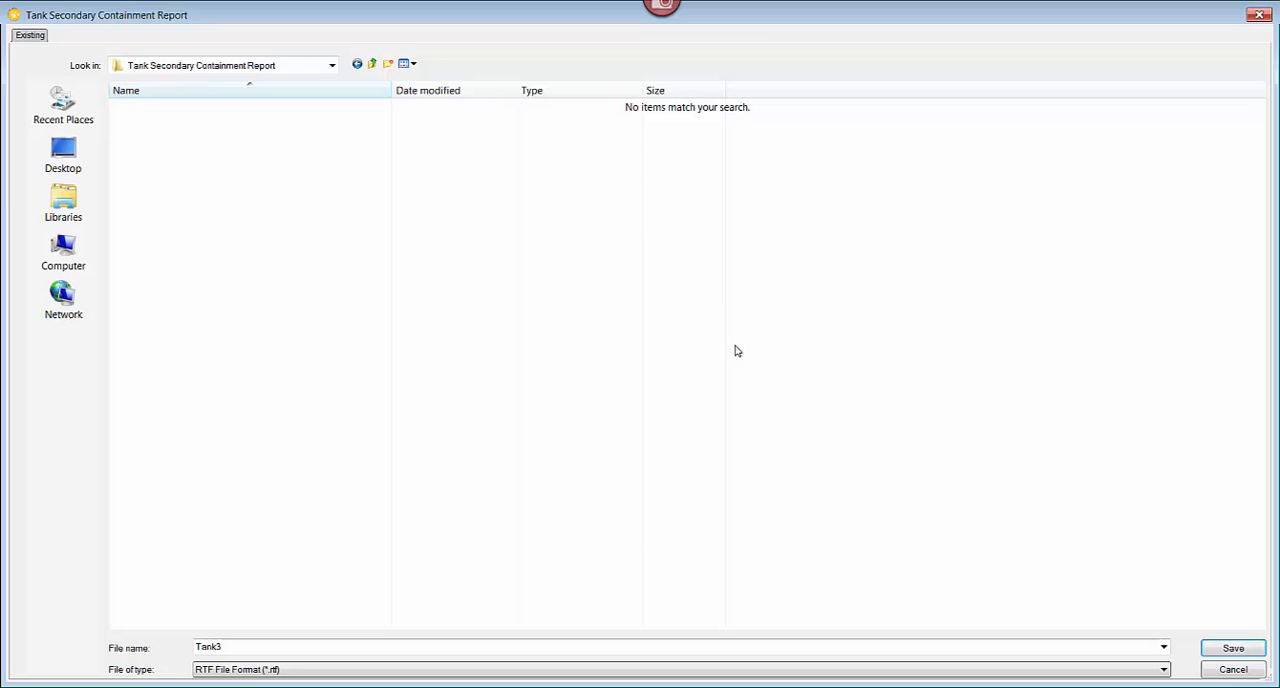
left_click(680, 646)
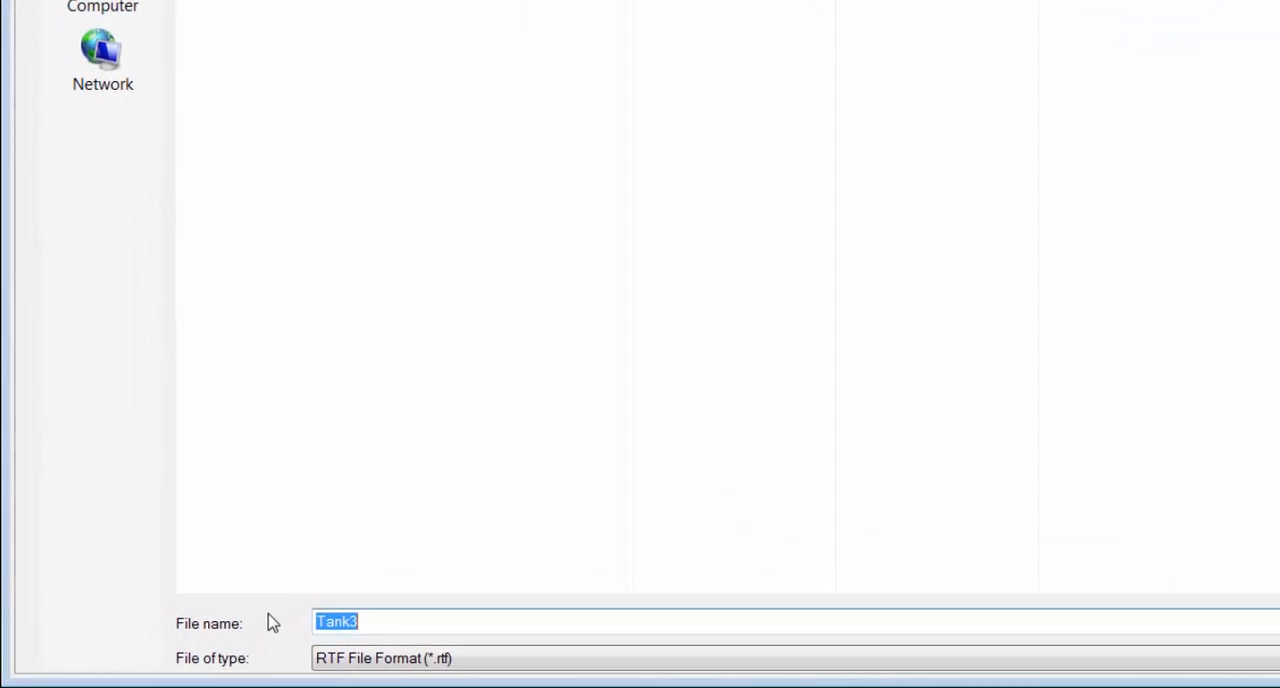
type("Contain")
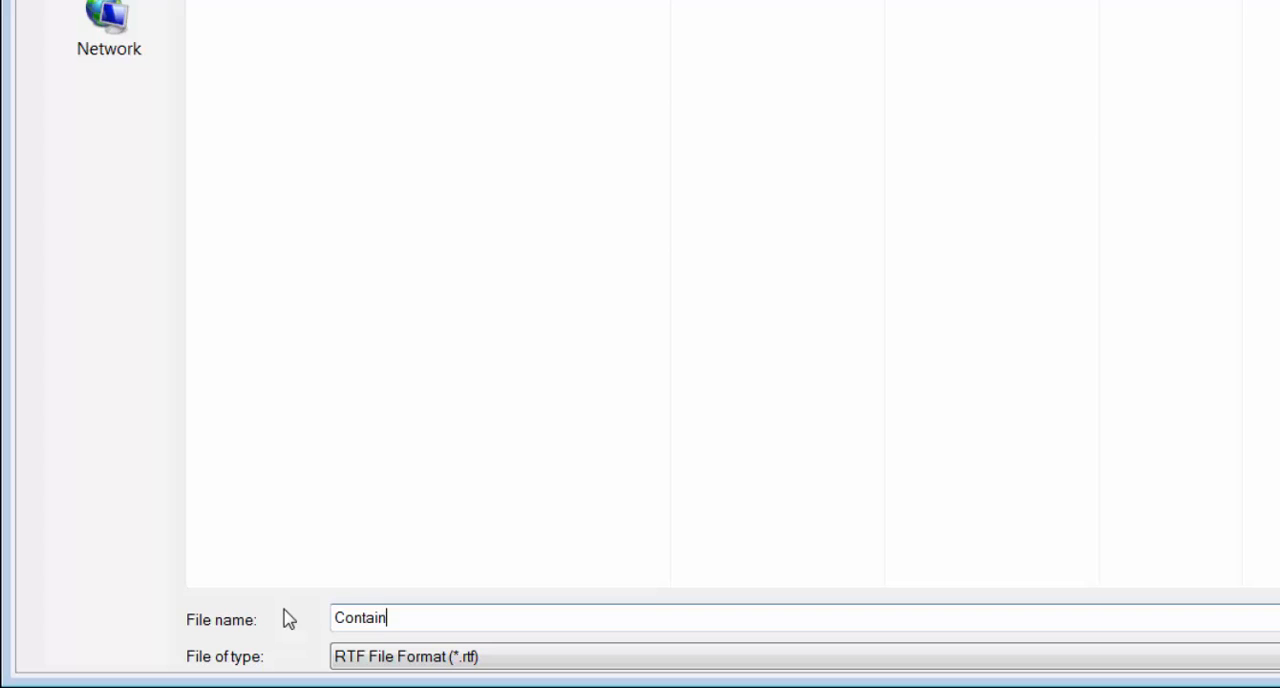
type("ment Volume")
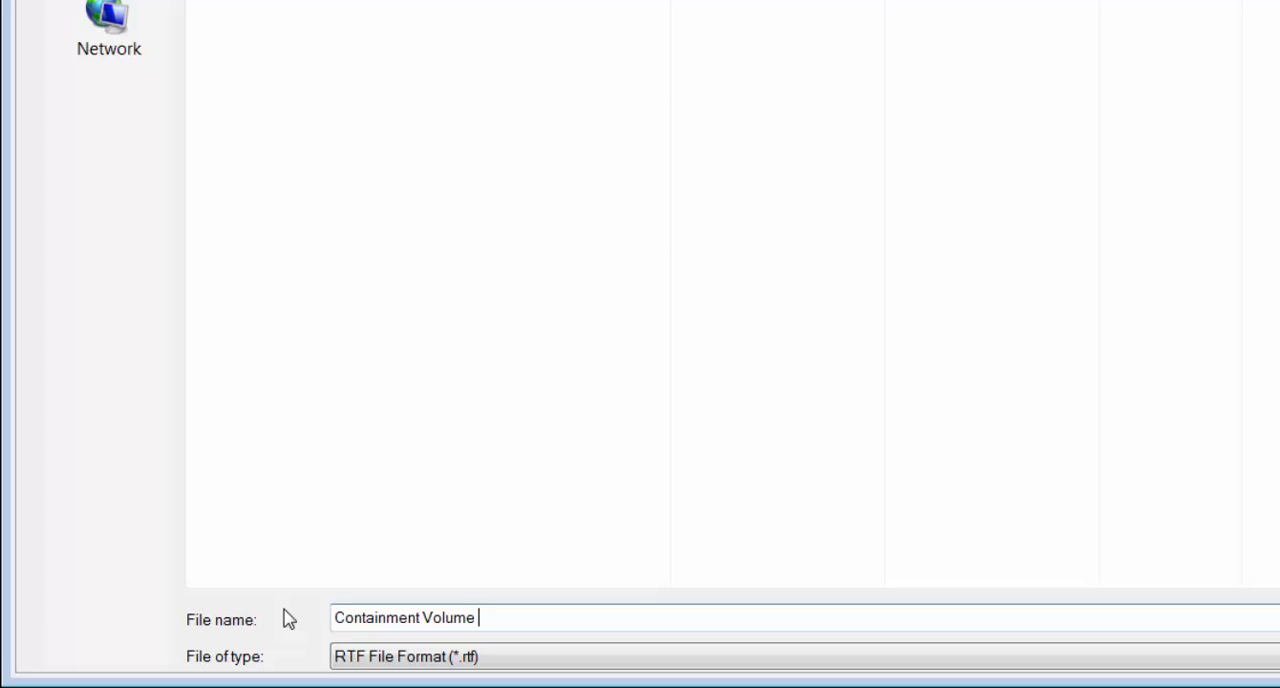
type("Rpor")
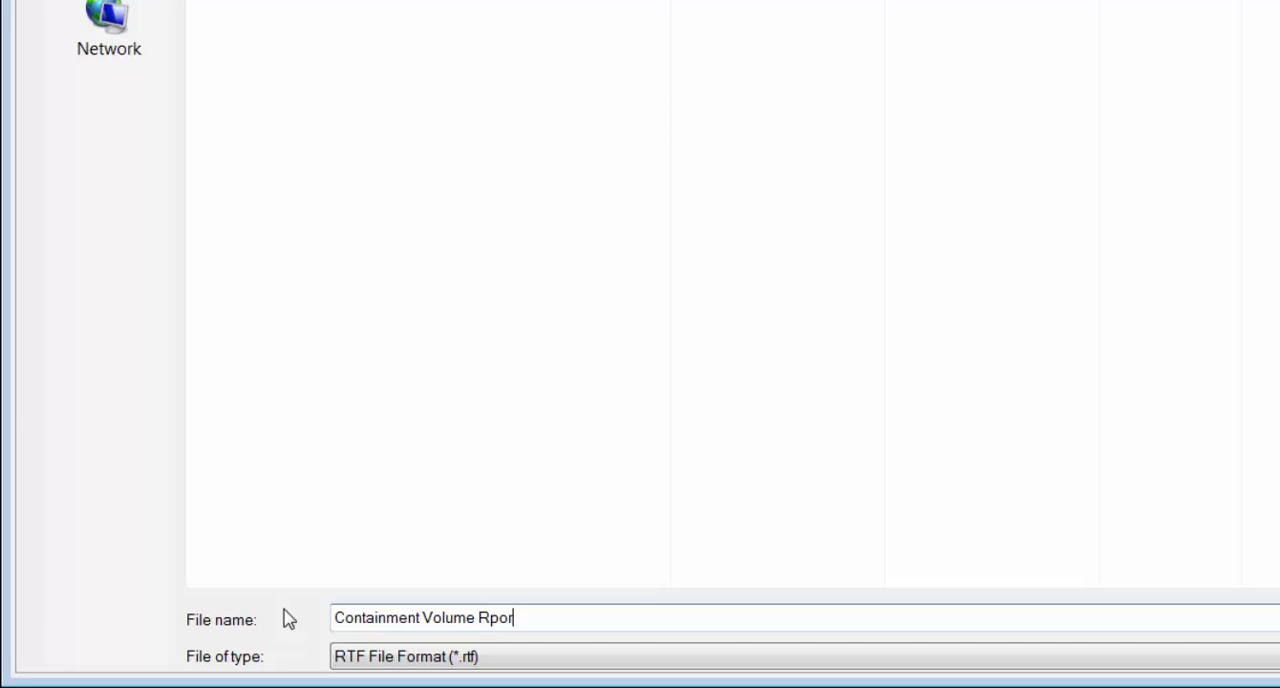
key("BackSpace")
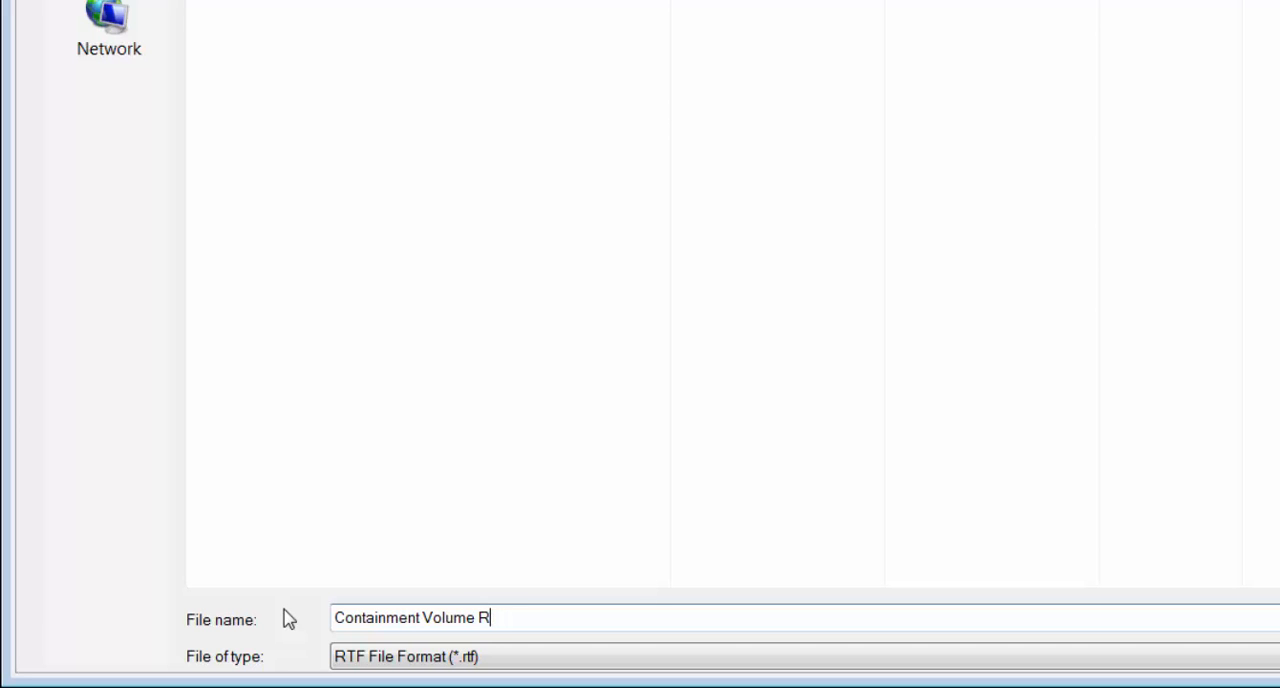
type("eport")
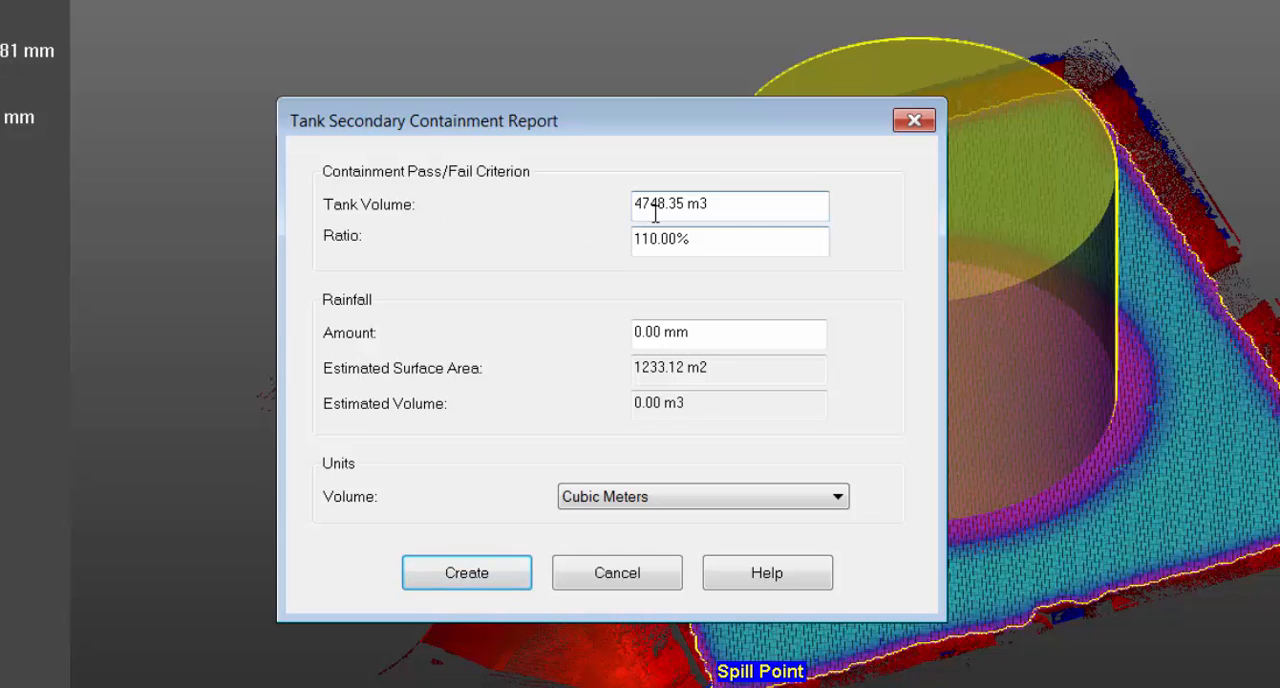
mouse_move(820, 140)
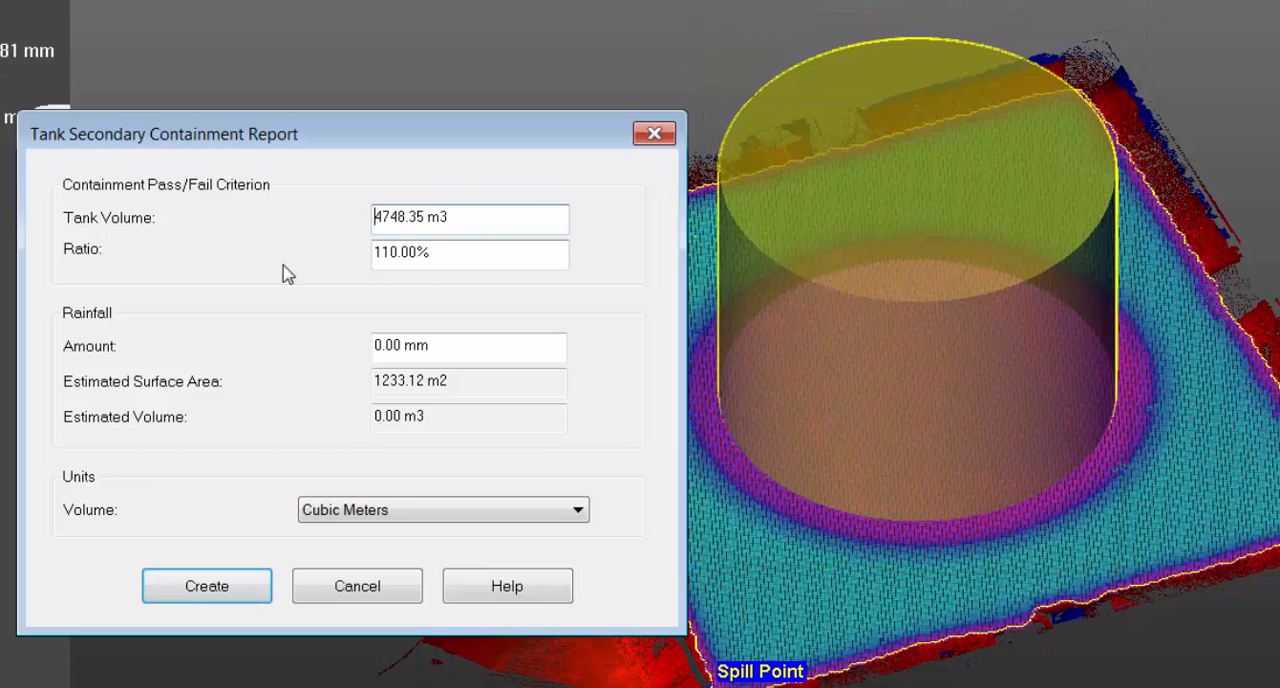
mouse_move(375, 273)
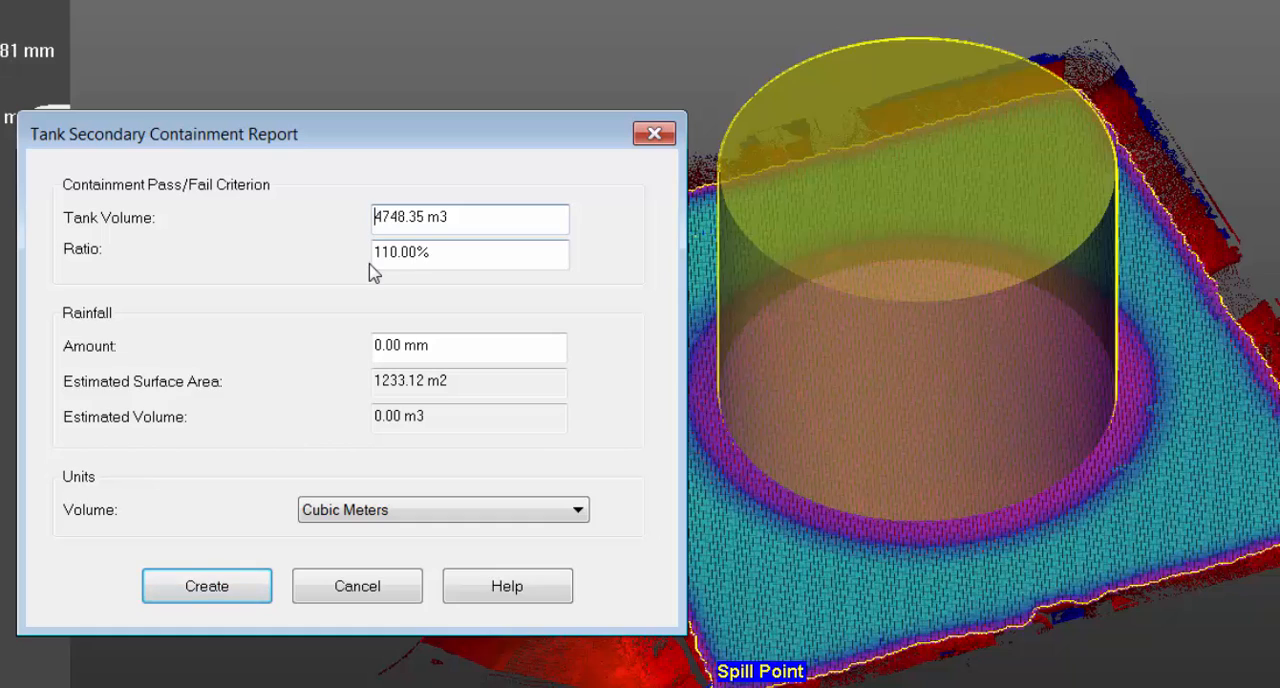
- Keep ratio 110%, set volume units to US Gallons and create the report
left_click(380, 252)
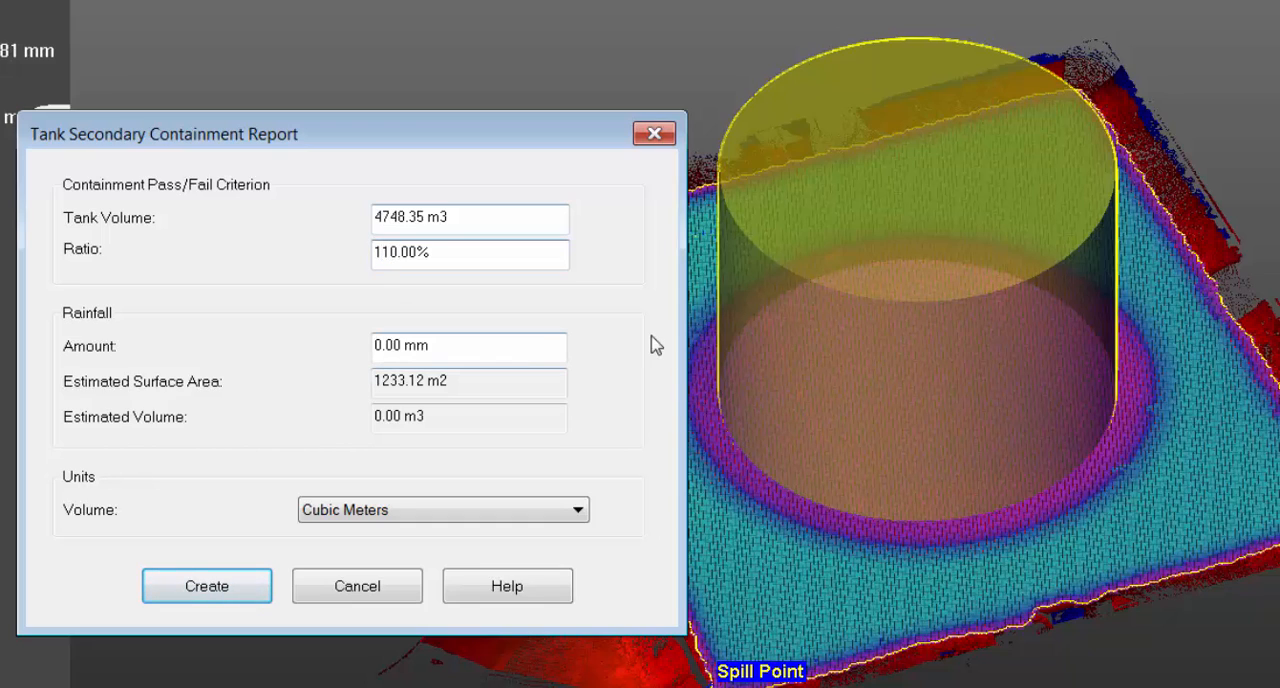
mouse_move(133, 339)
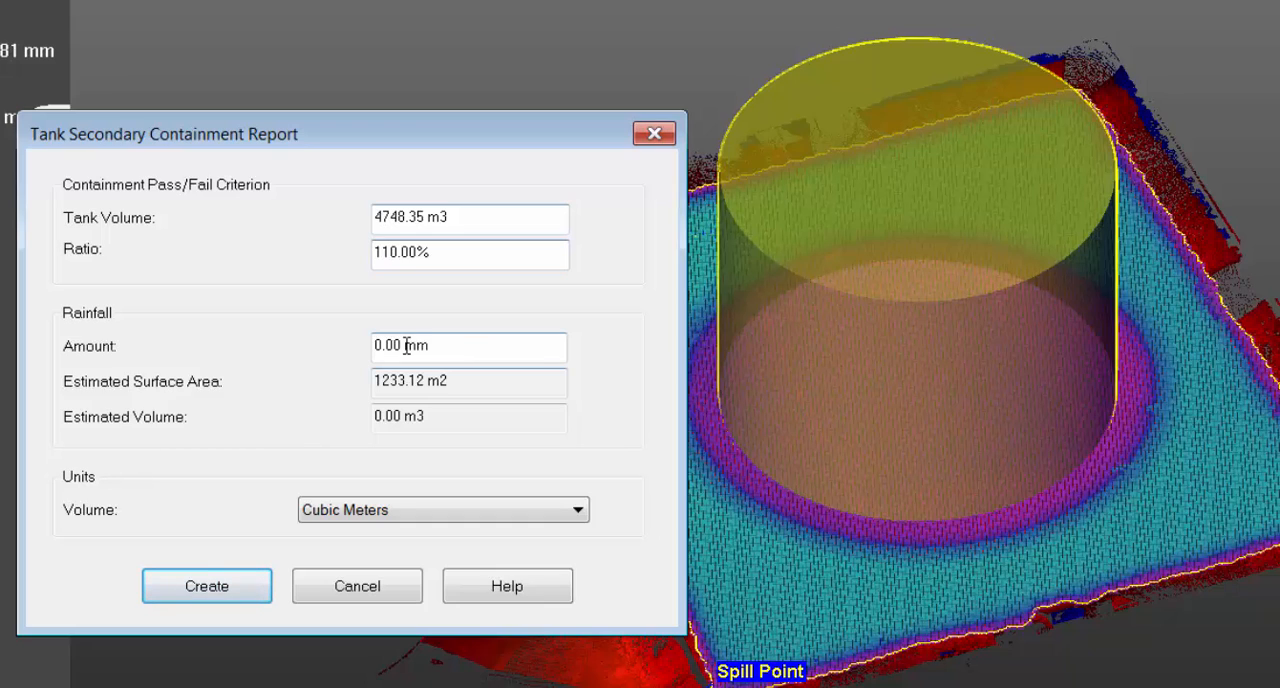
left_click(469, 252)
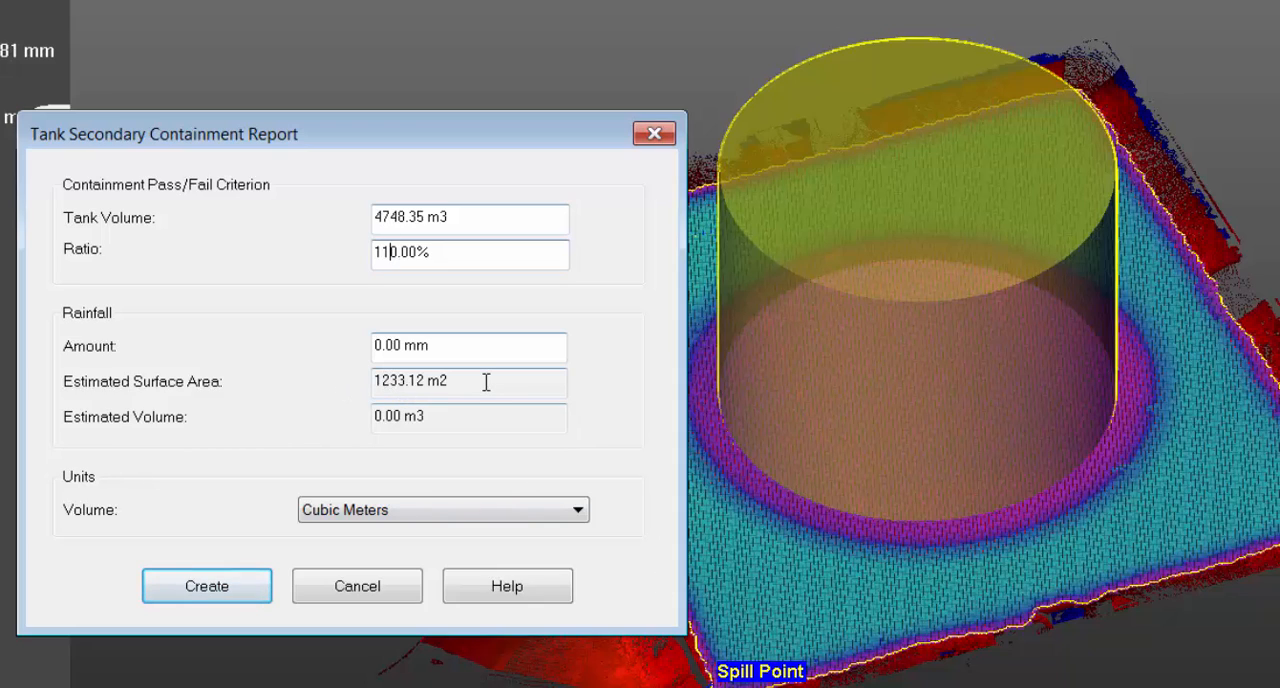
mouse_move(433, 417)
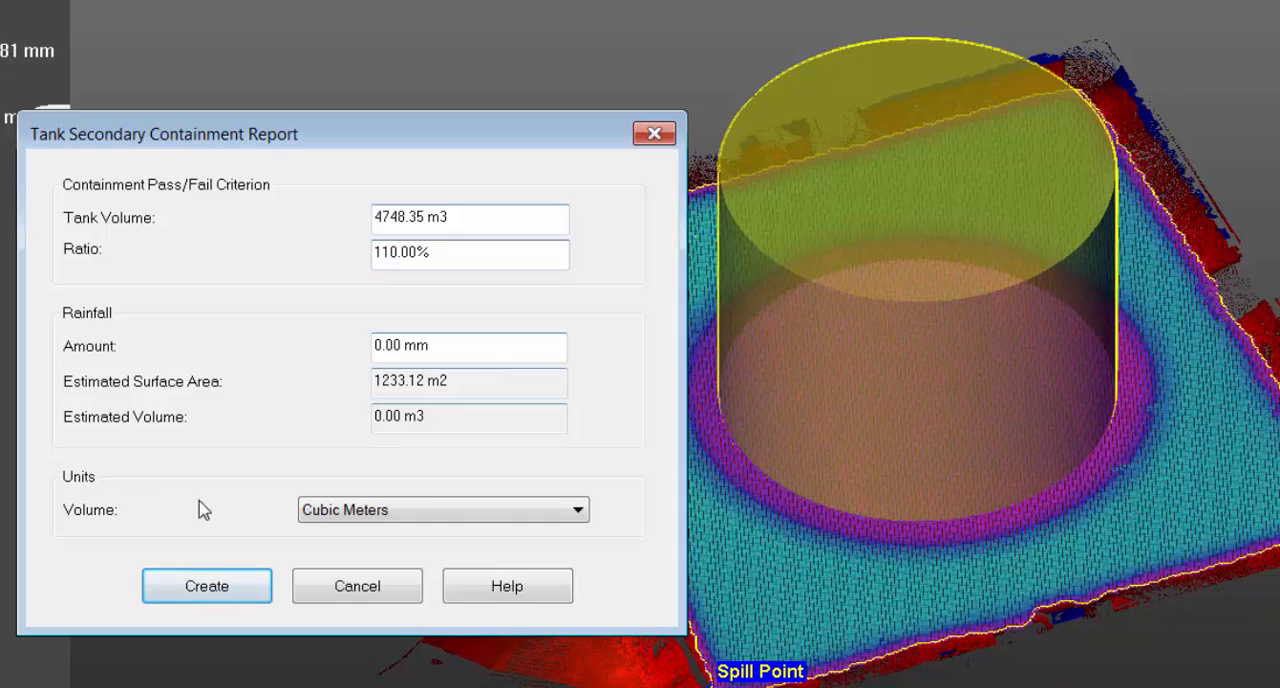
left_click(577, 510)
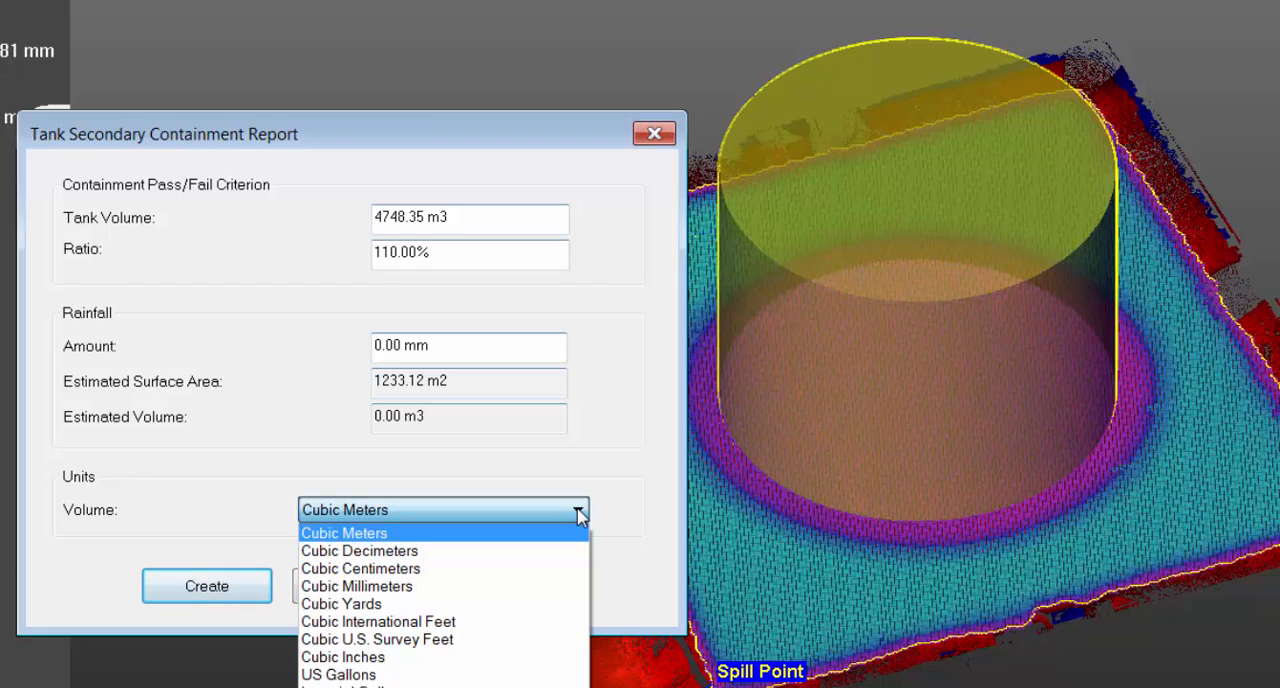
mouse_move(343, 656)
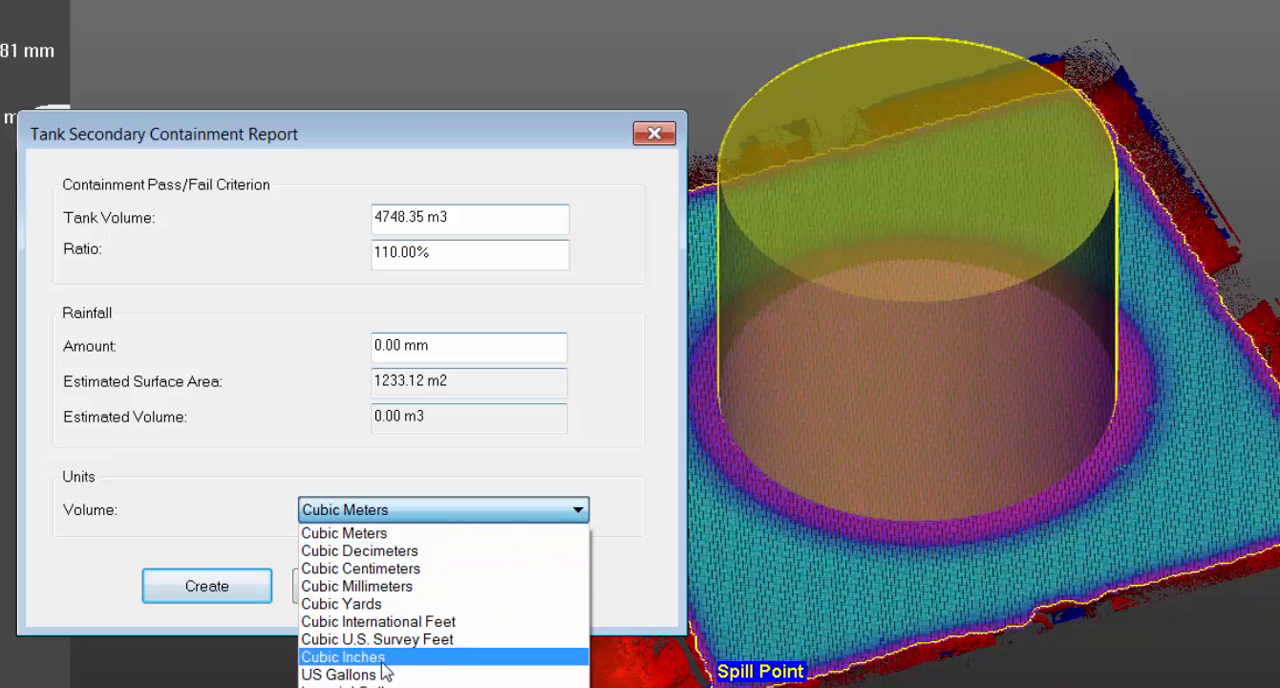
mouse_move(360, 674)
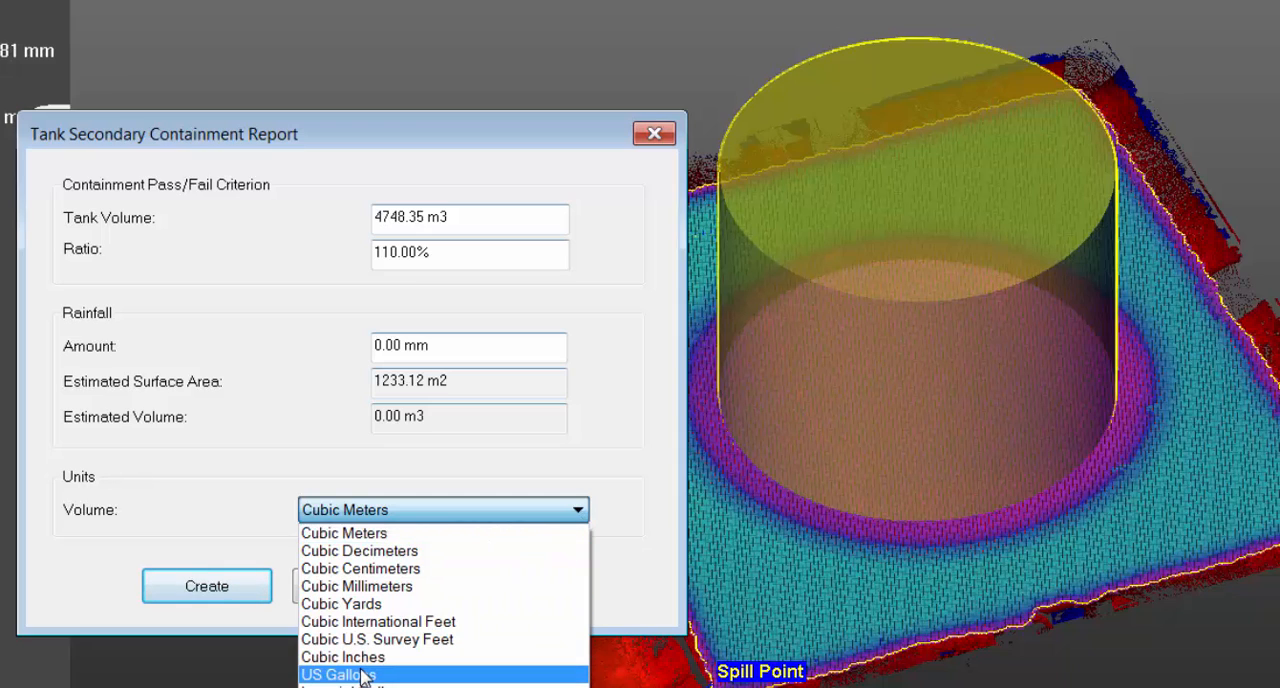
left_click(337, 674)
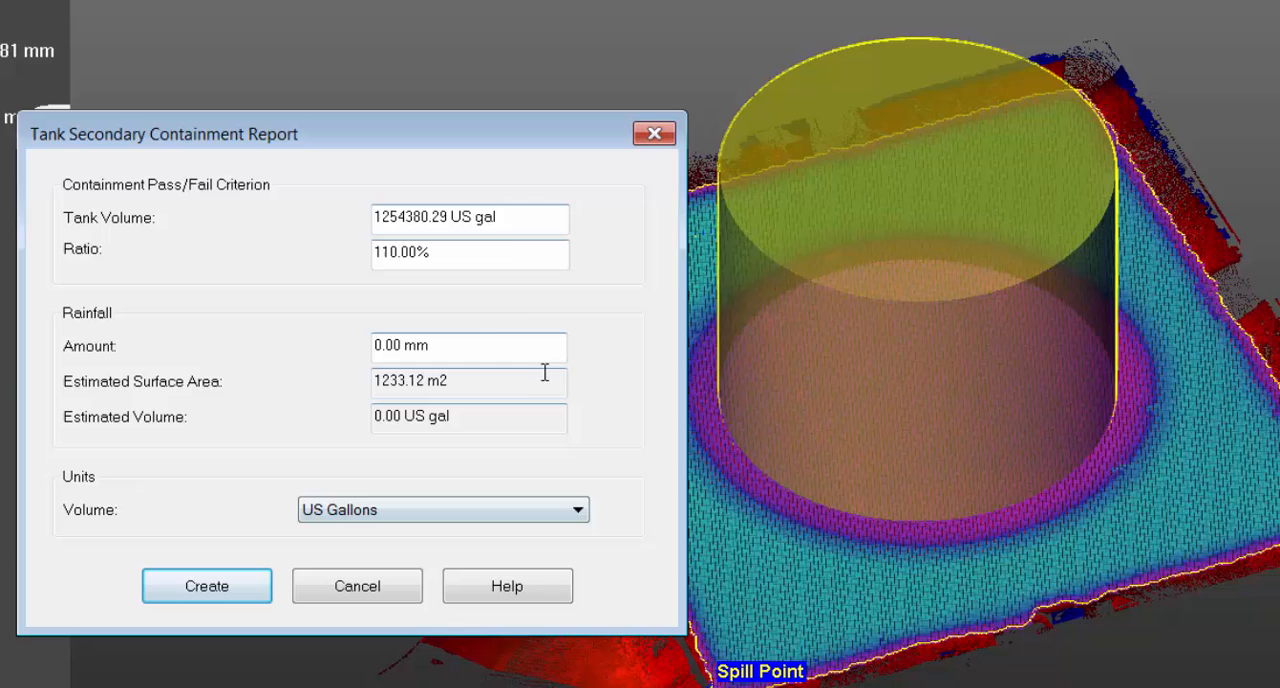
mouse_move(442, 470)
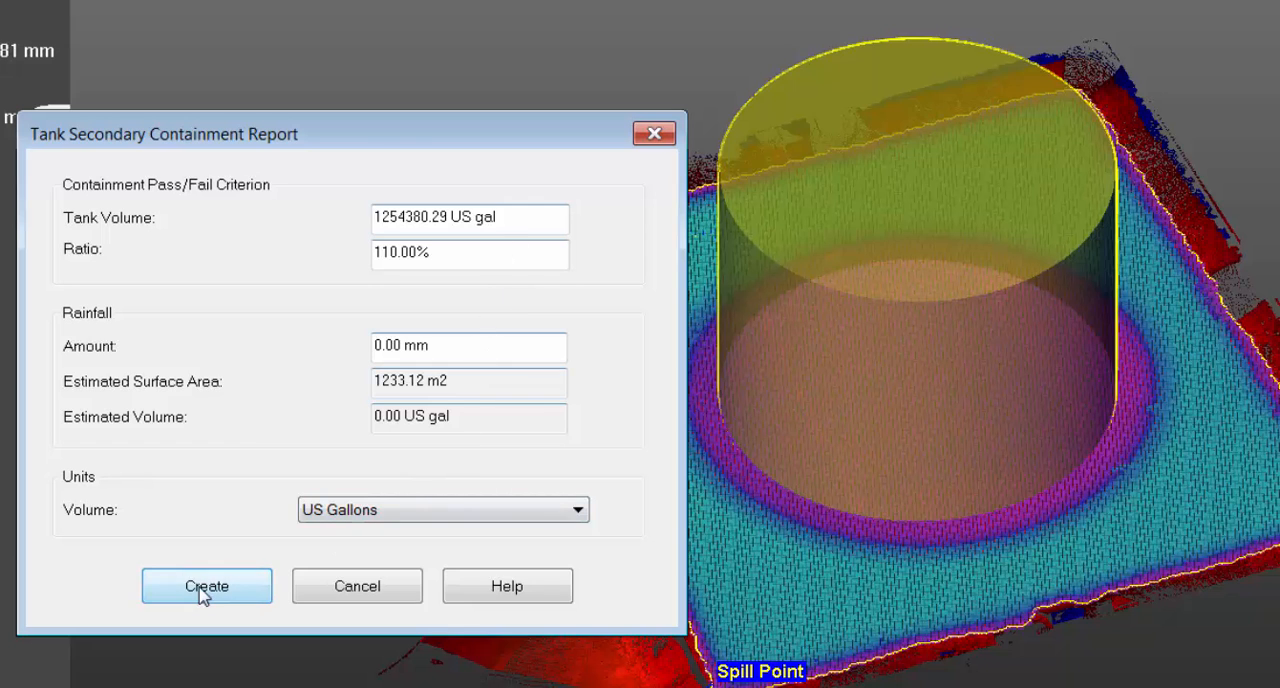
left_click(206, 586)
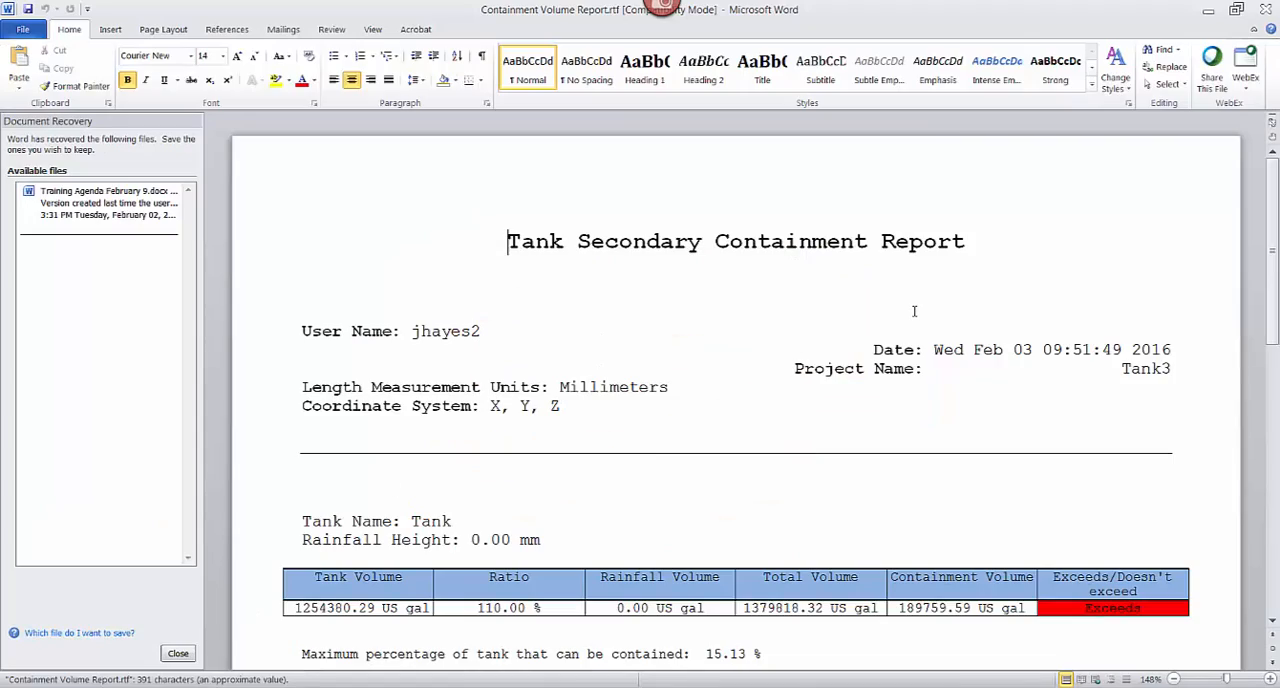
scroll("down", 3)
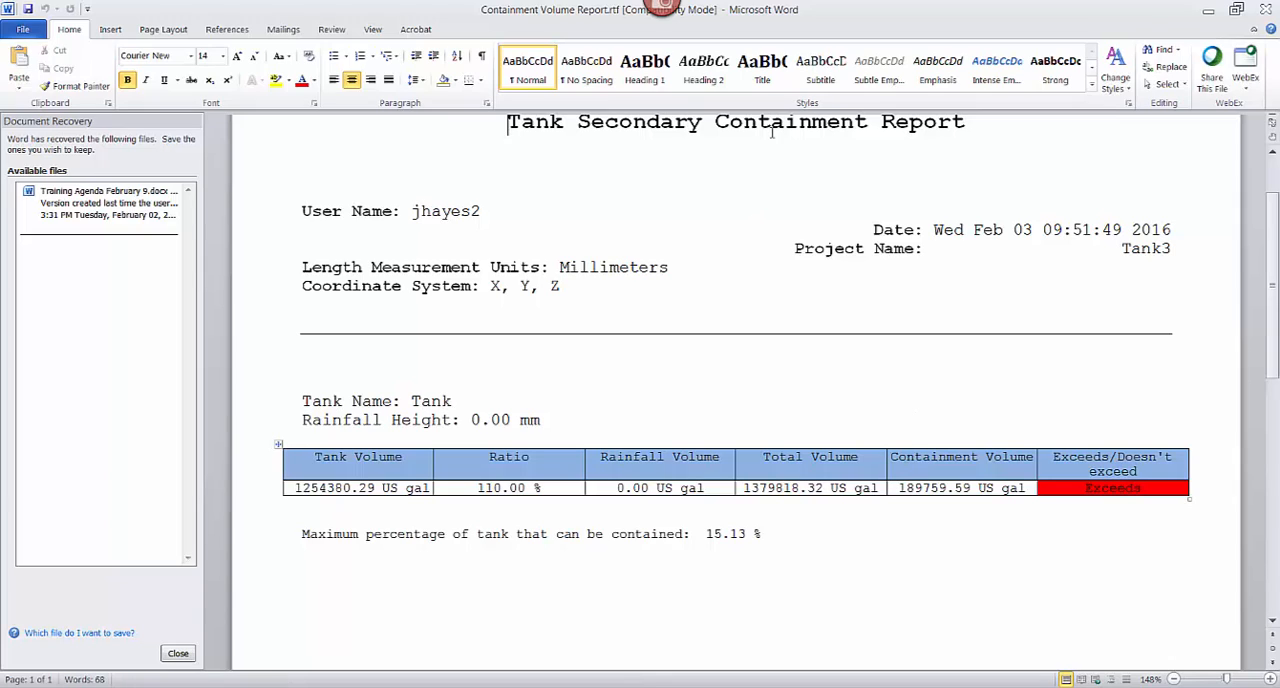
double_click(446, 211)
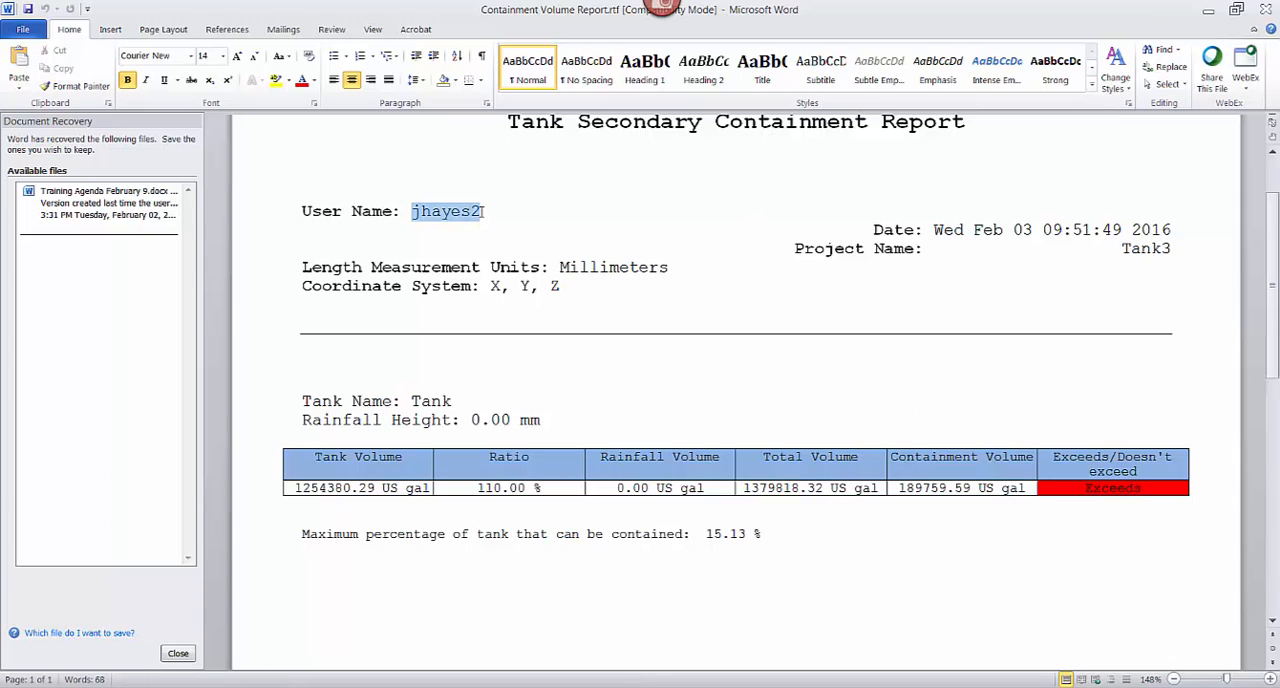
type("Jason")
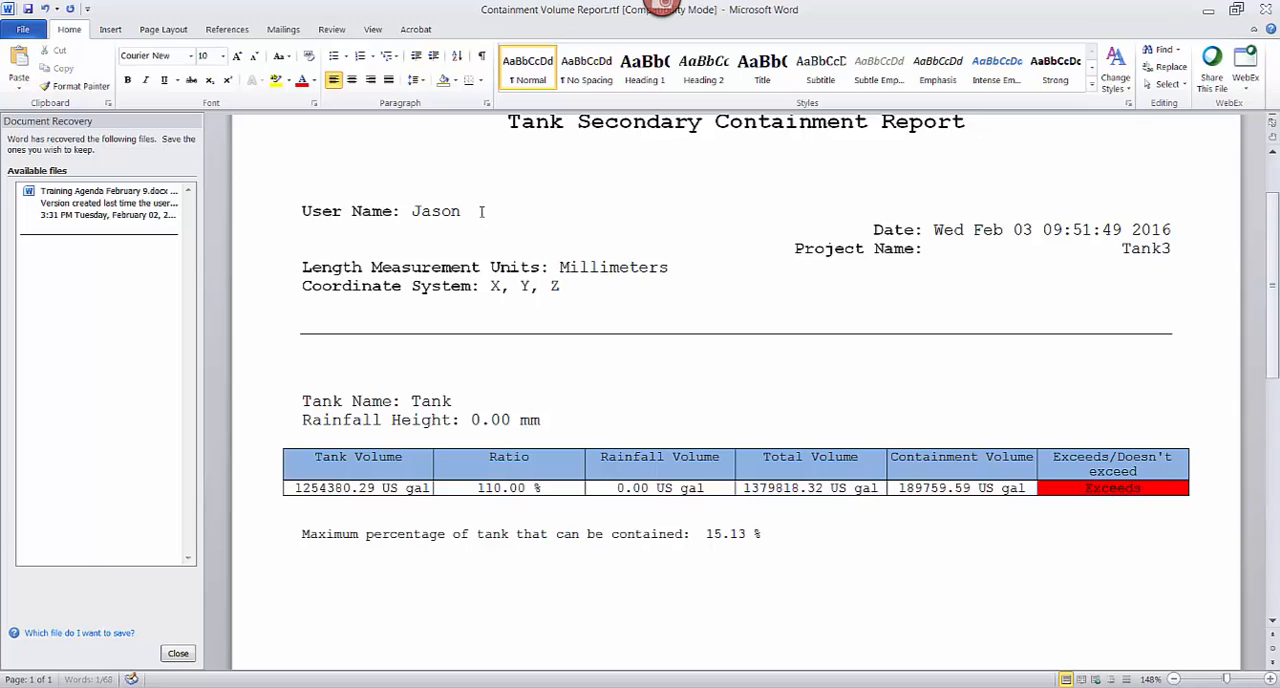
type("Hayes")
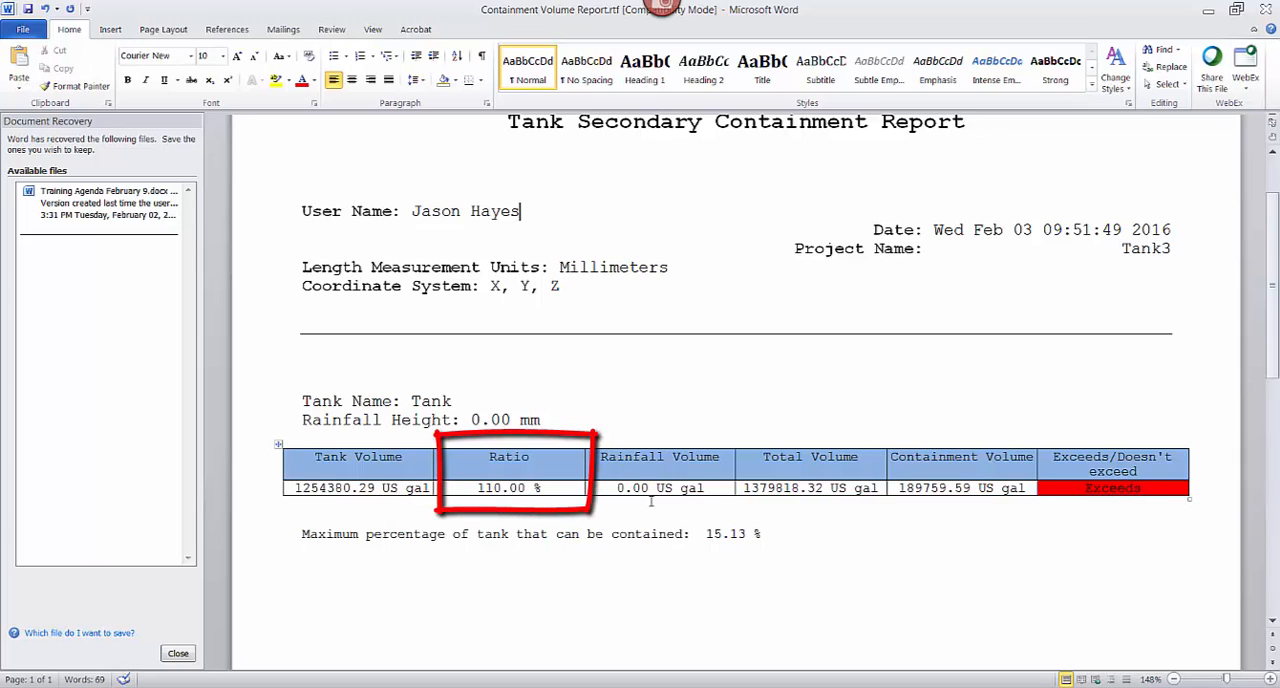
scroll("down", 3)
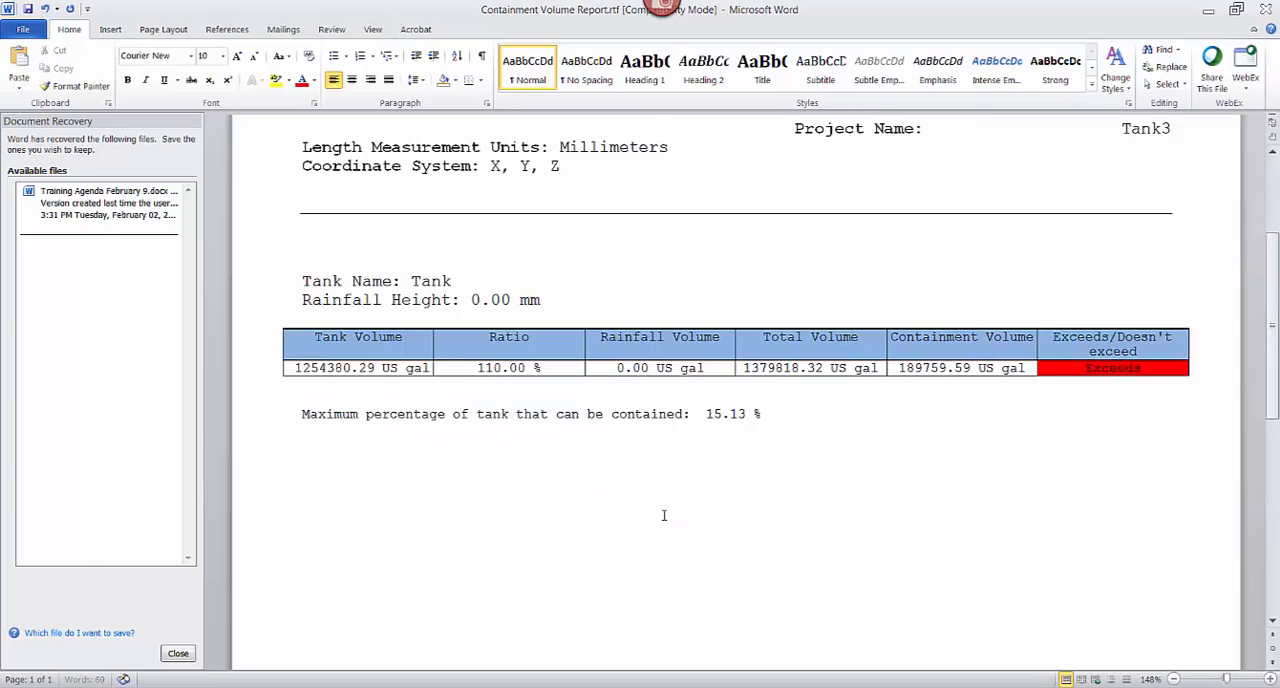
scroll("down", 3)
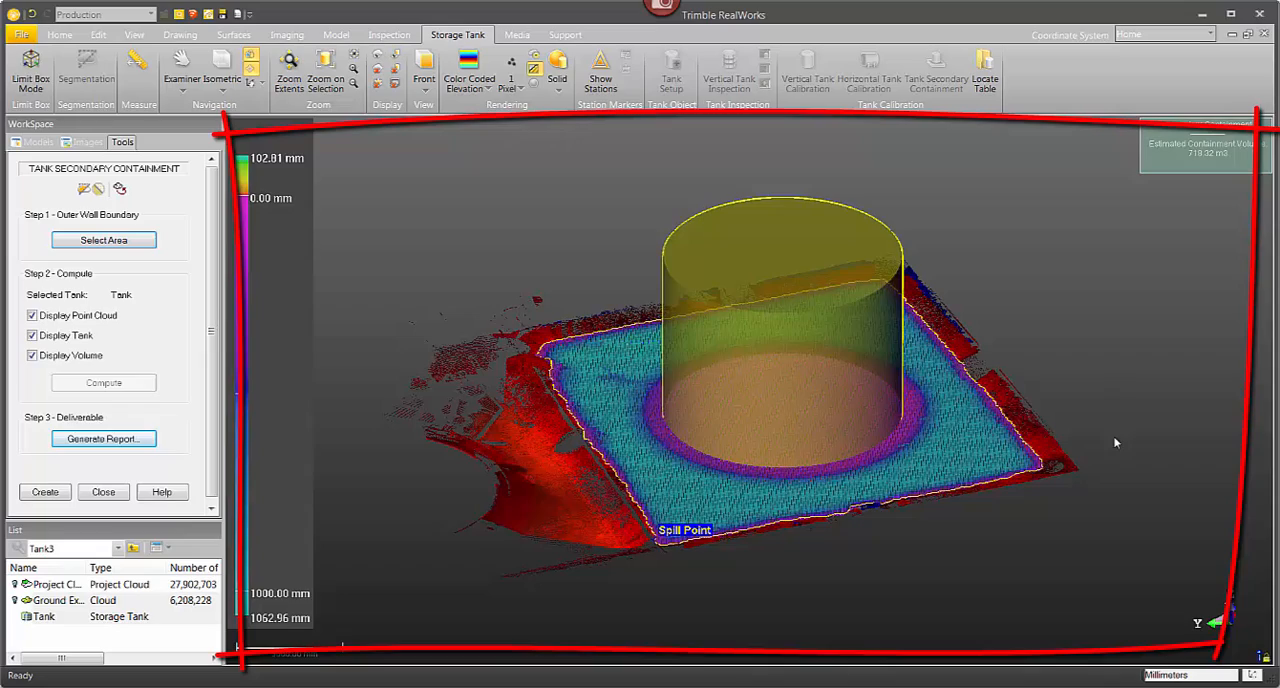
mouse_move(1089, 316)
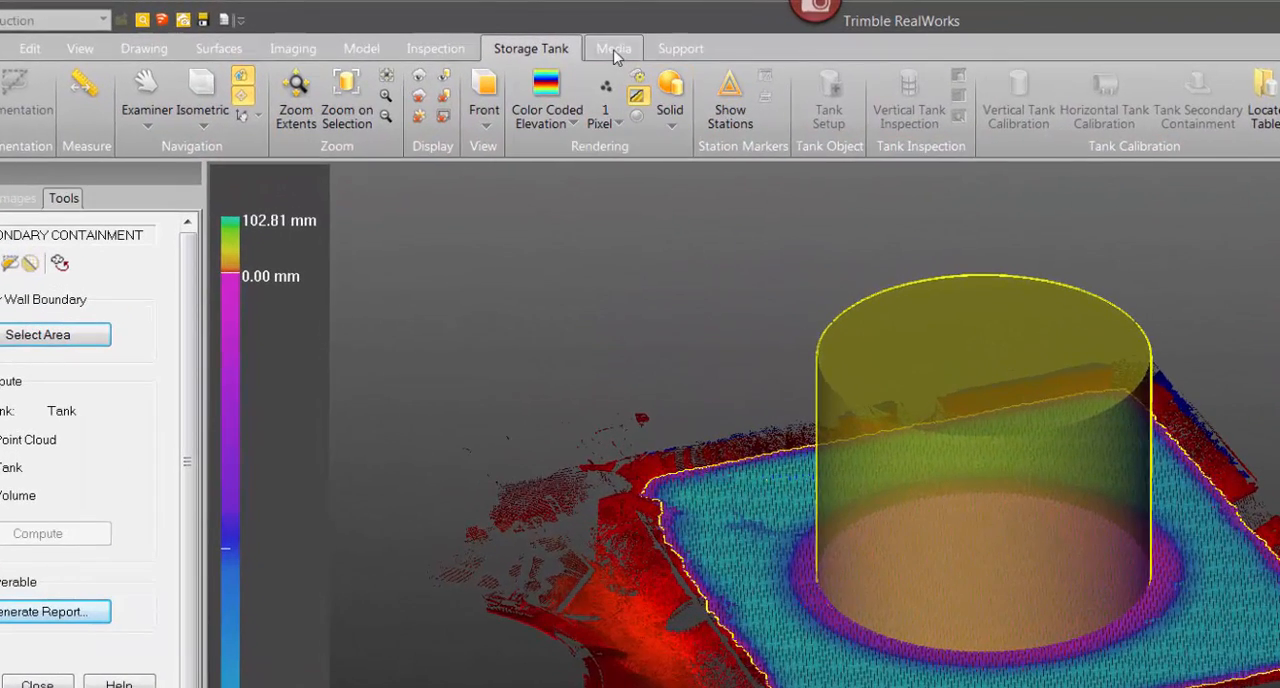
- Capture the 3D view as BMP 'Image volume' and return to the Word report
left_click(613, 48)
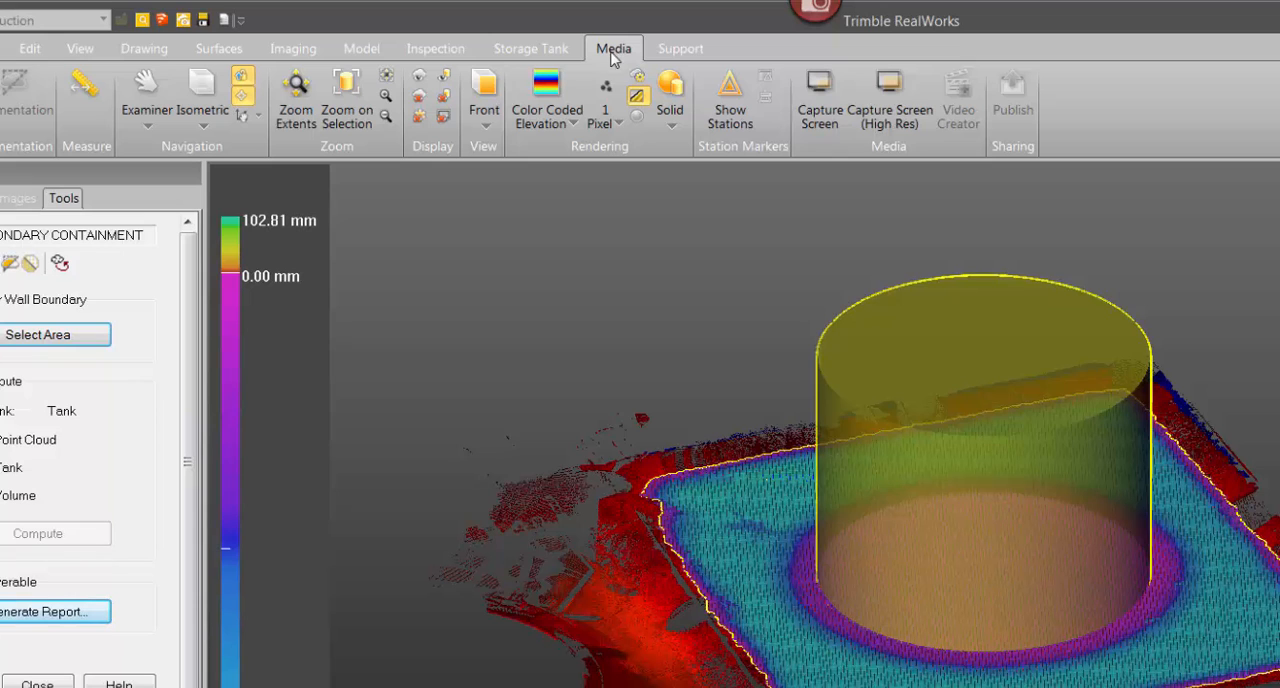
left_click(819, 88)
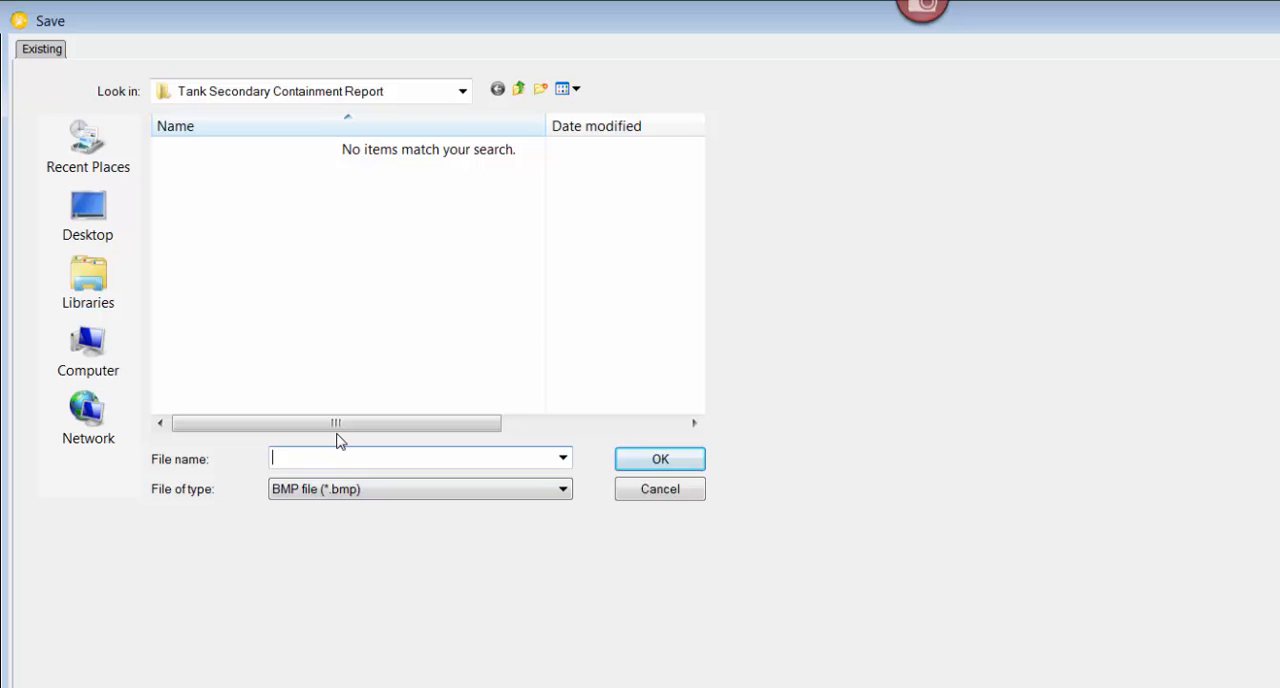
type("Image vol")
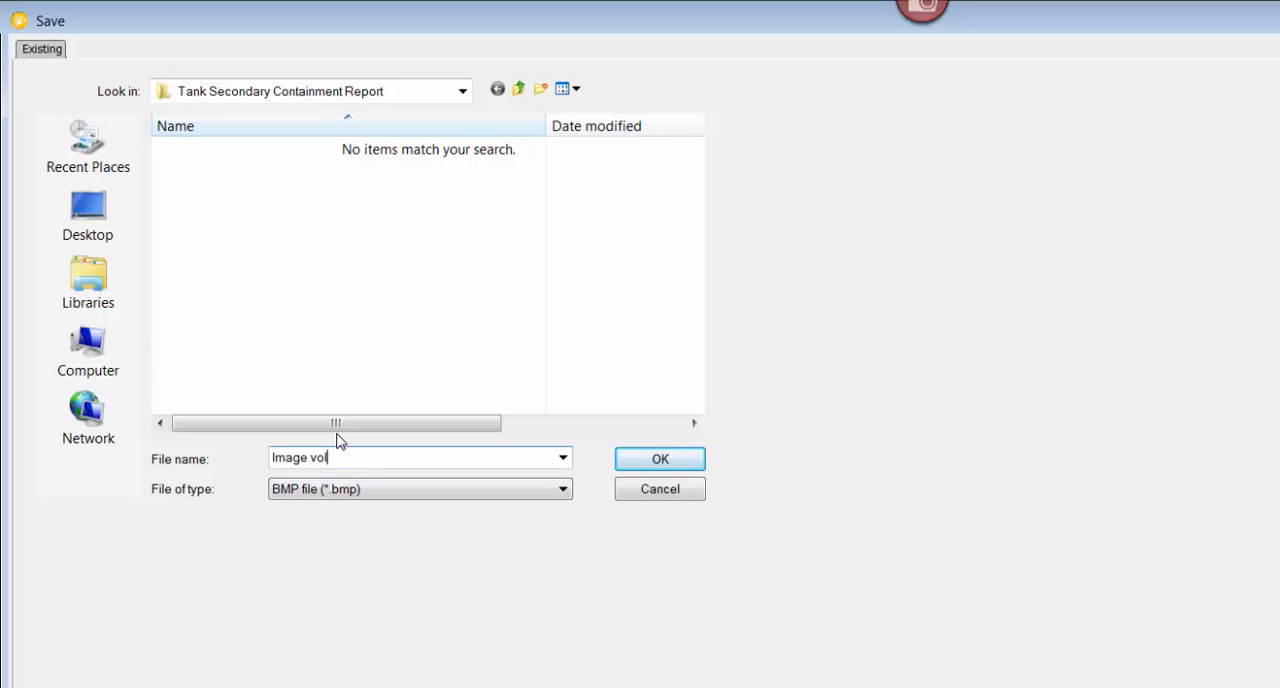
type("ume")
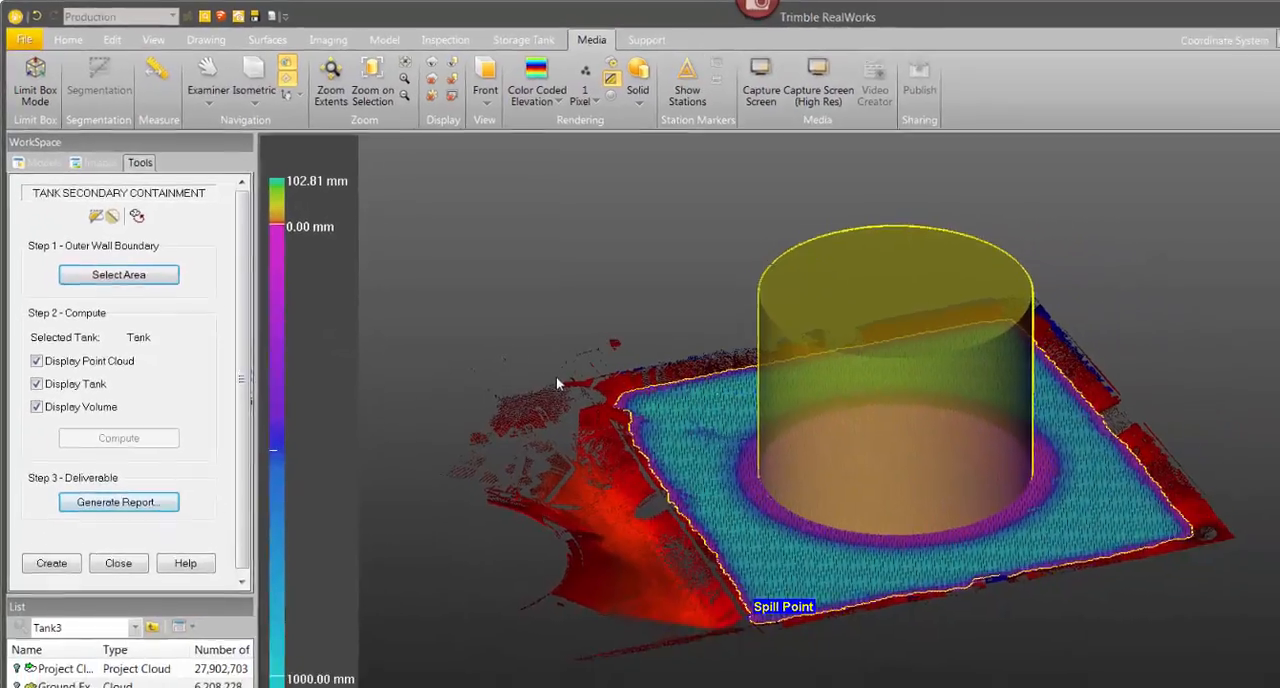
left_click(118, 502)
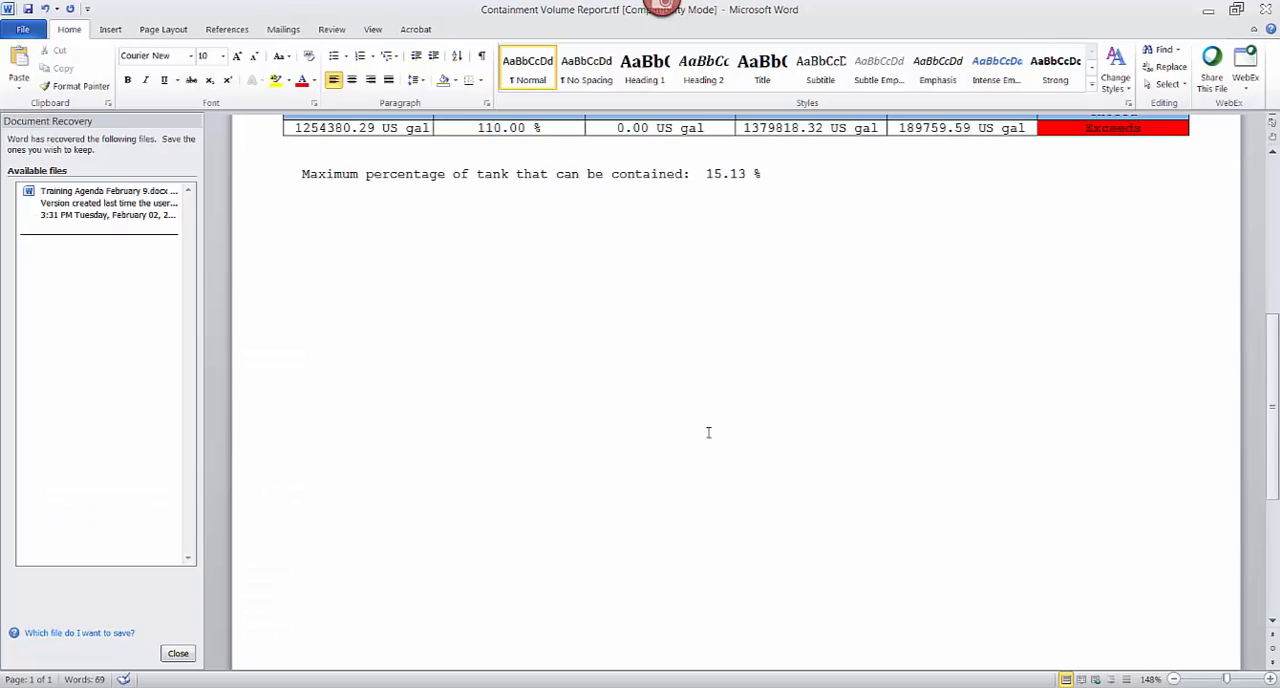
- Insert the picture 'Image volume.bmp' into the report below the maximum-percentage line
left_click(110, 28)
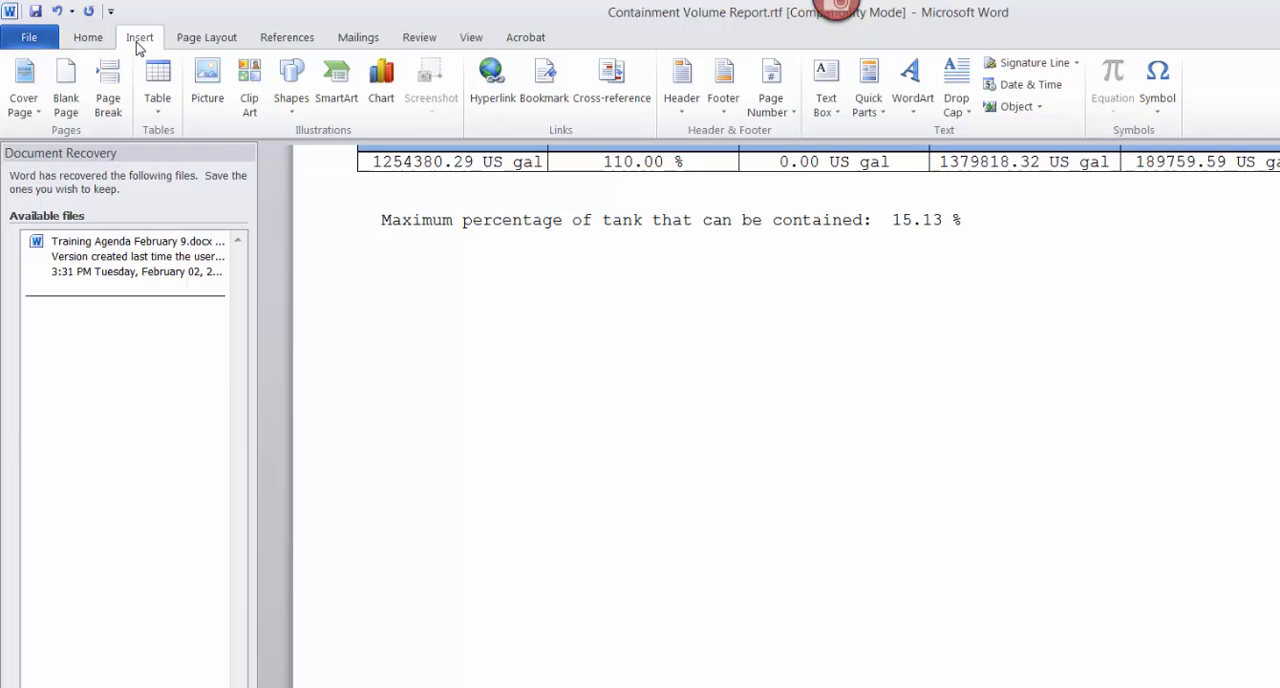
left_click(207, 80)
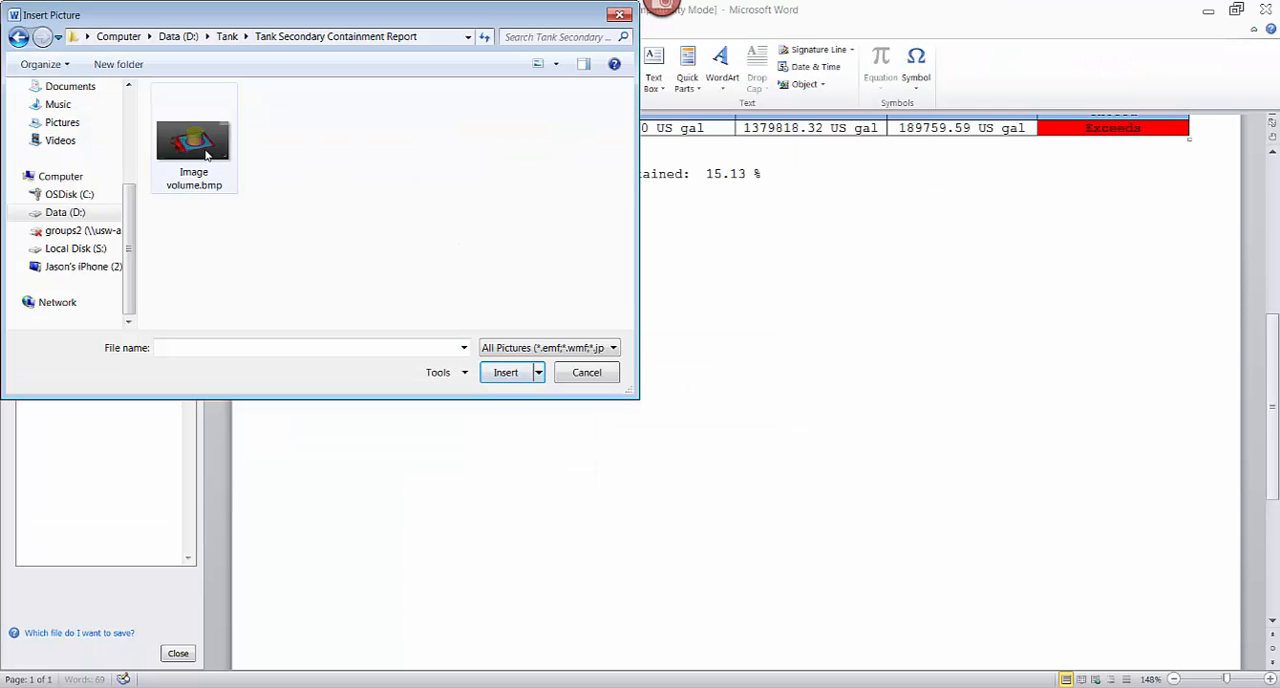
left_click(505, 372)
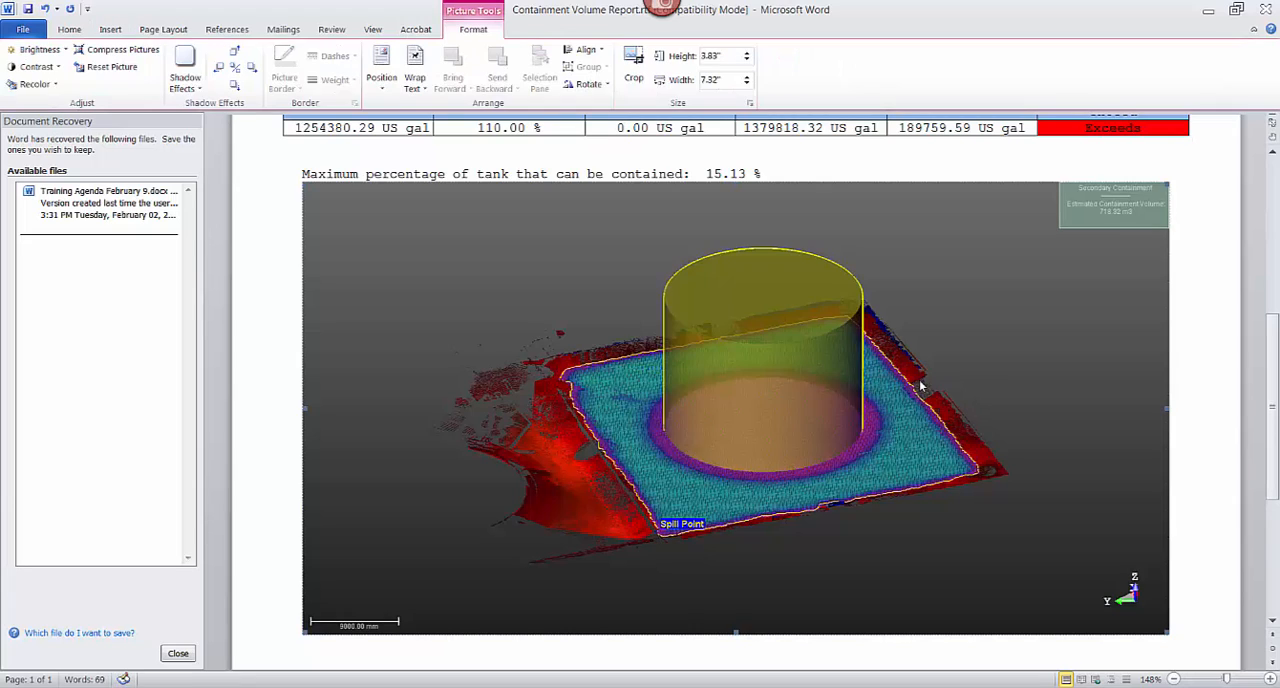
mouse_move(925, 387)
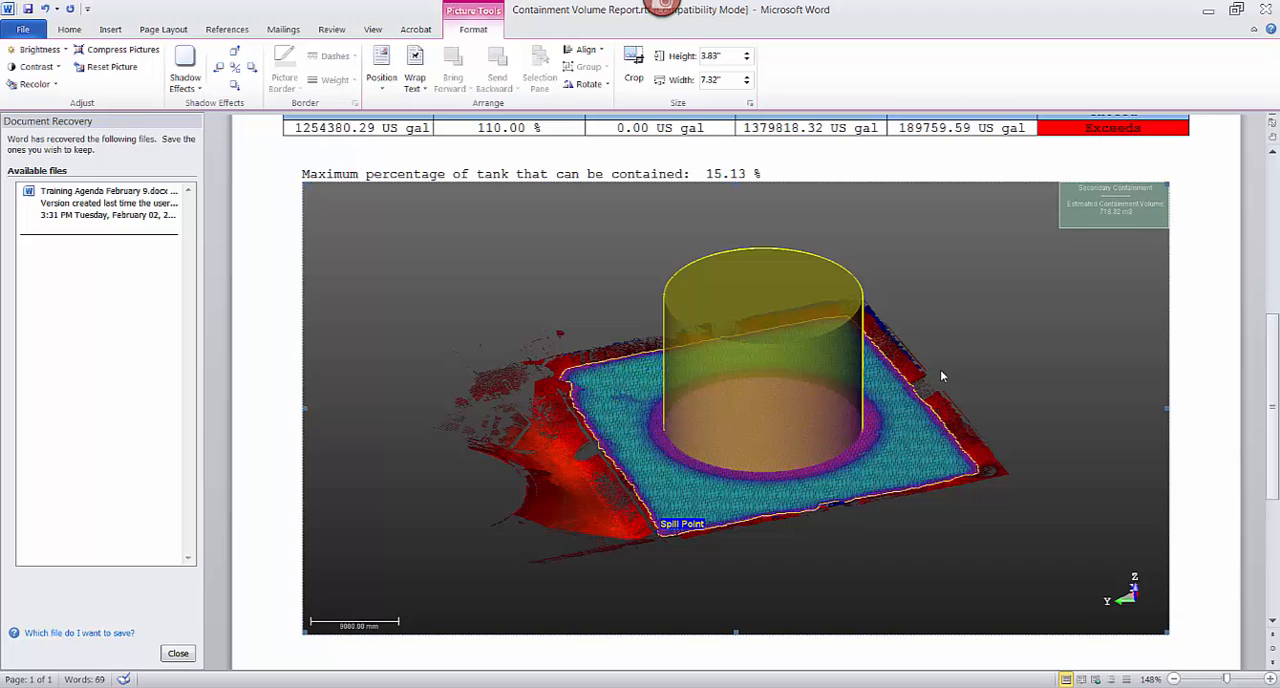
mouse_move(258, 238)
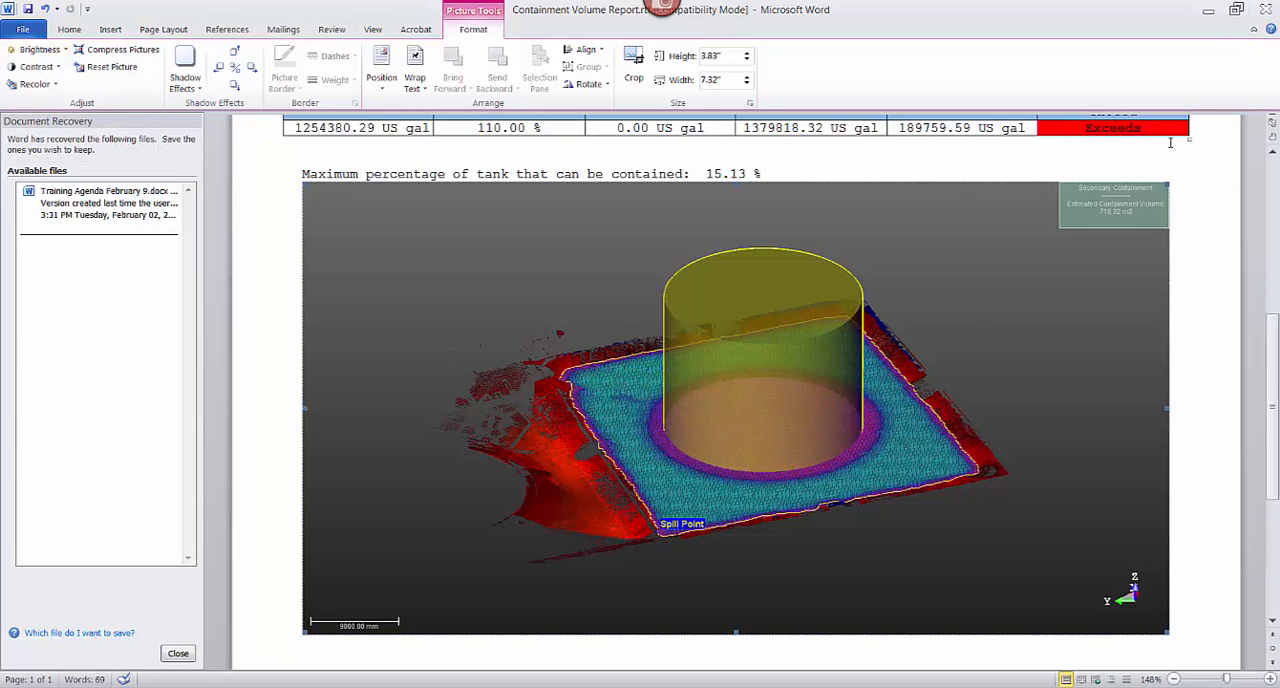
scroll("up", 3)
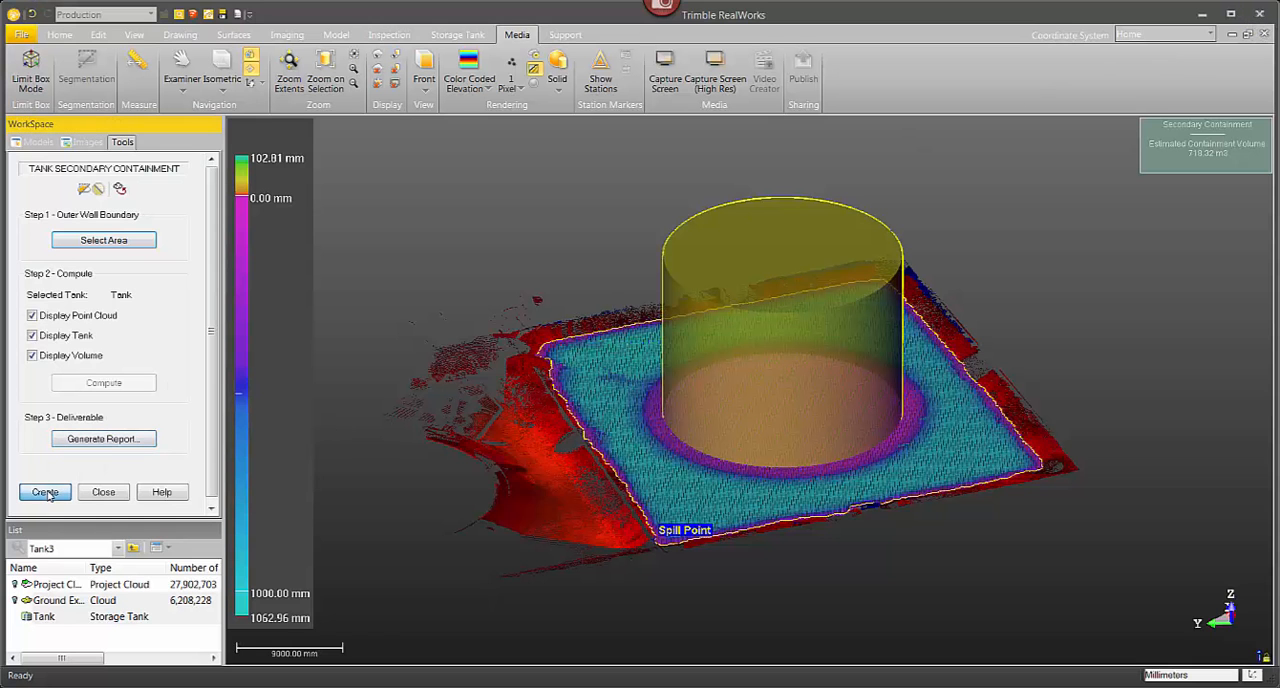
- Create the Secondary Containment group in Tank3 and toggle the spill point's visibility
left_click(45, 491)
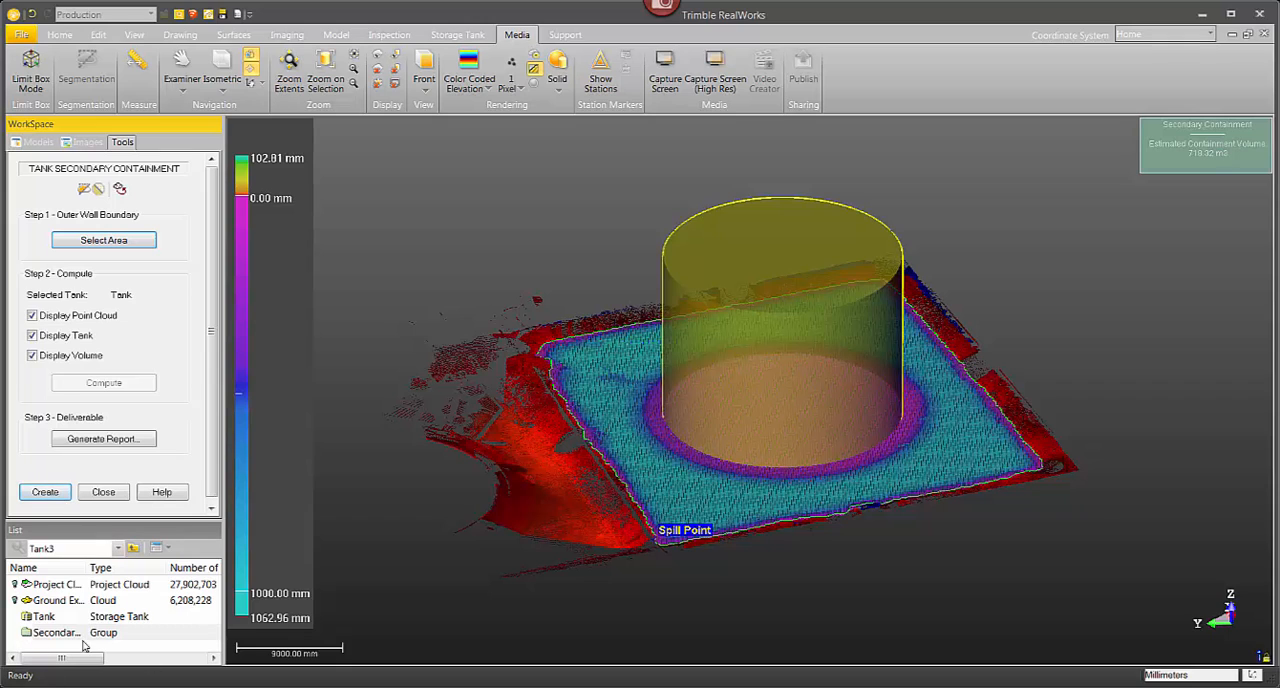
left_click(103, 491)
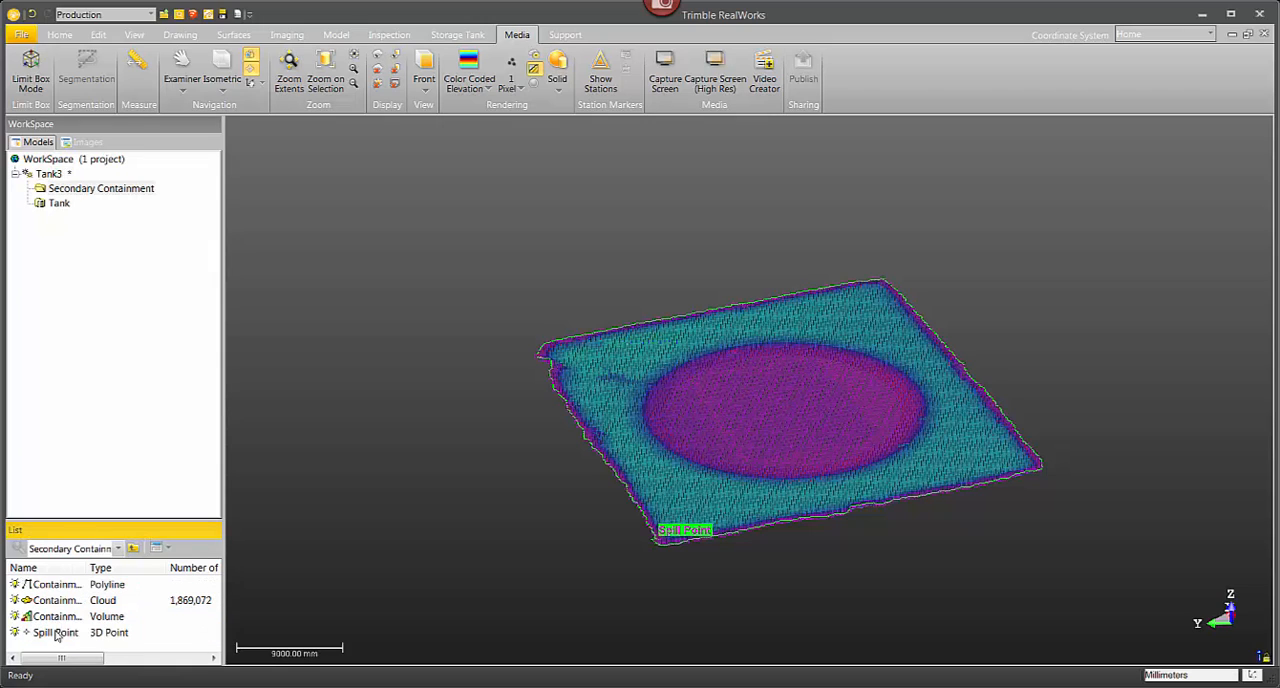
mouse_move(55, 615)
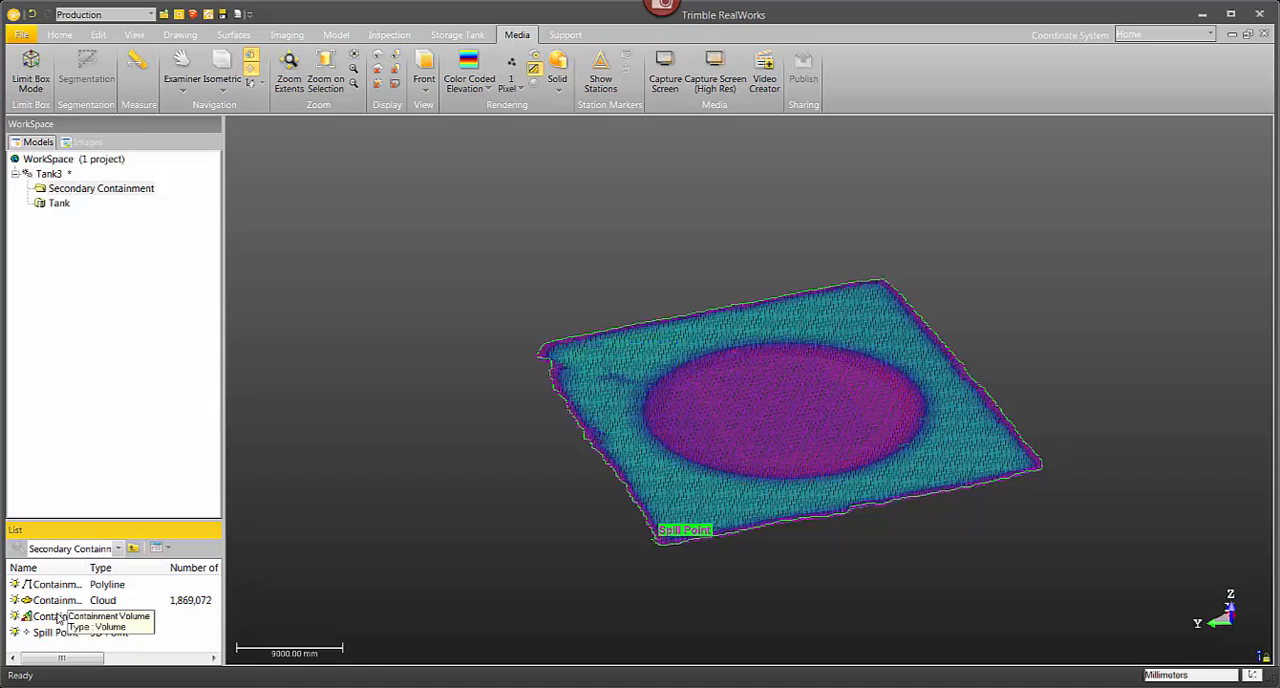
mouse_move(157, 524)
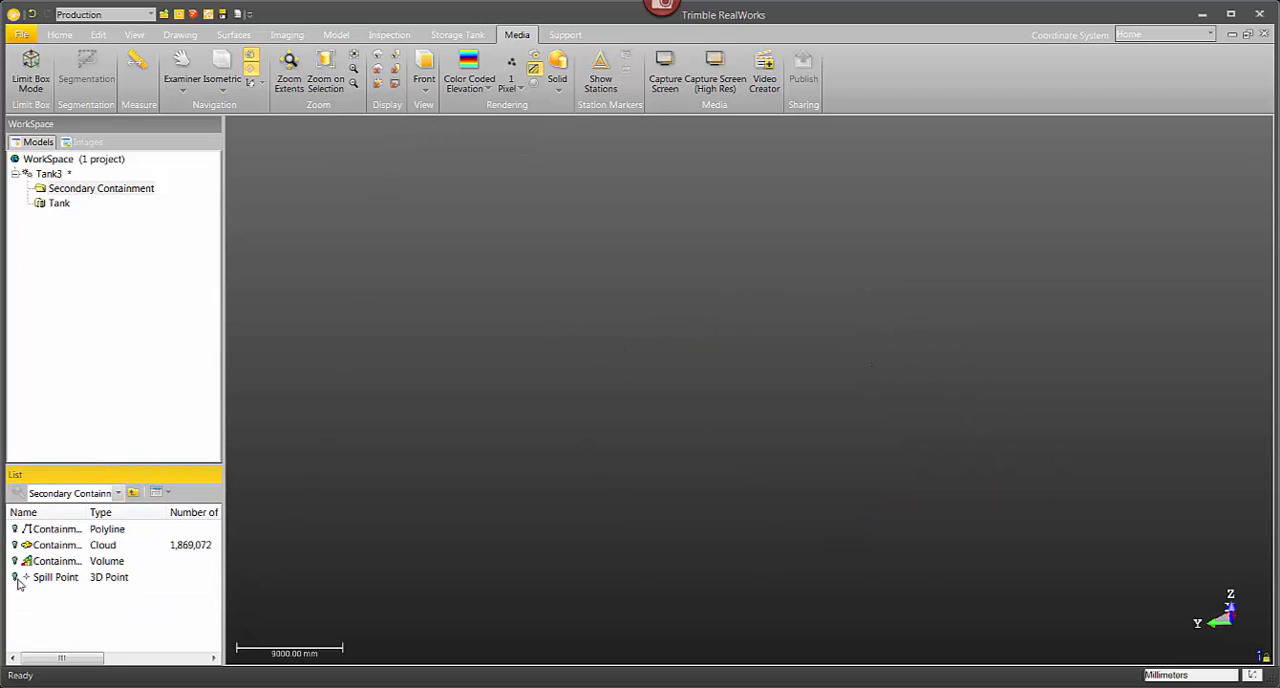
left_click(55, 577)
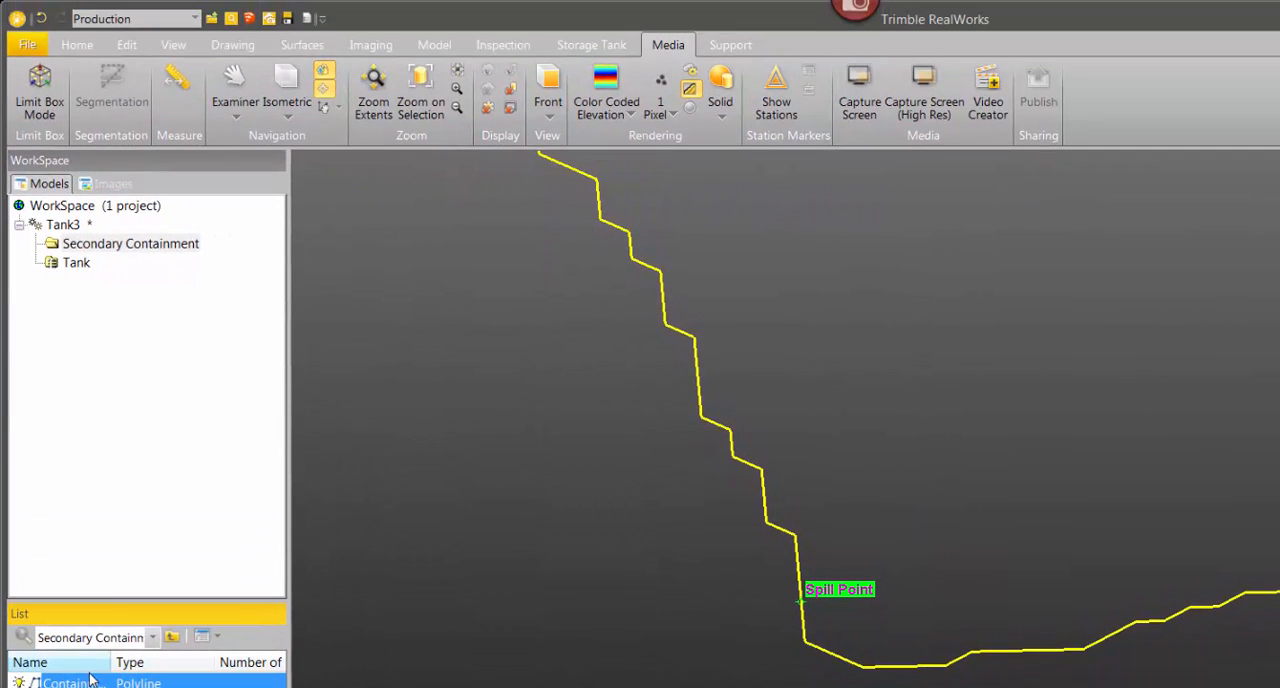
- Select the Containment Boundary polyline, cancel its AutoCAD DXF export and zoom to extents
left_click(76, 44)
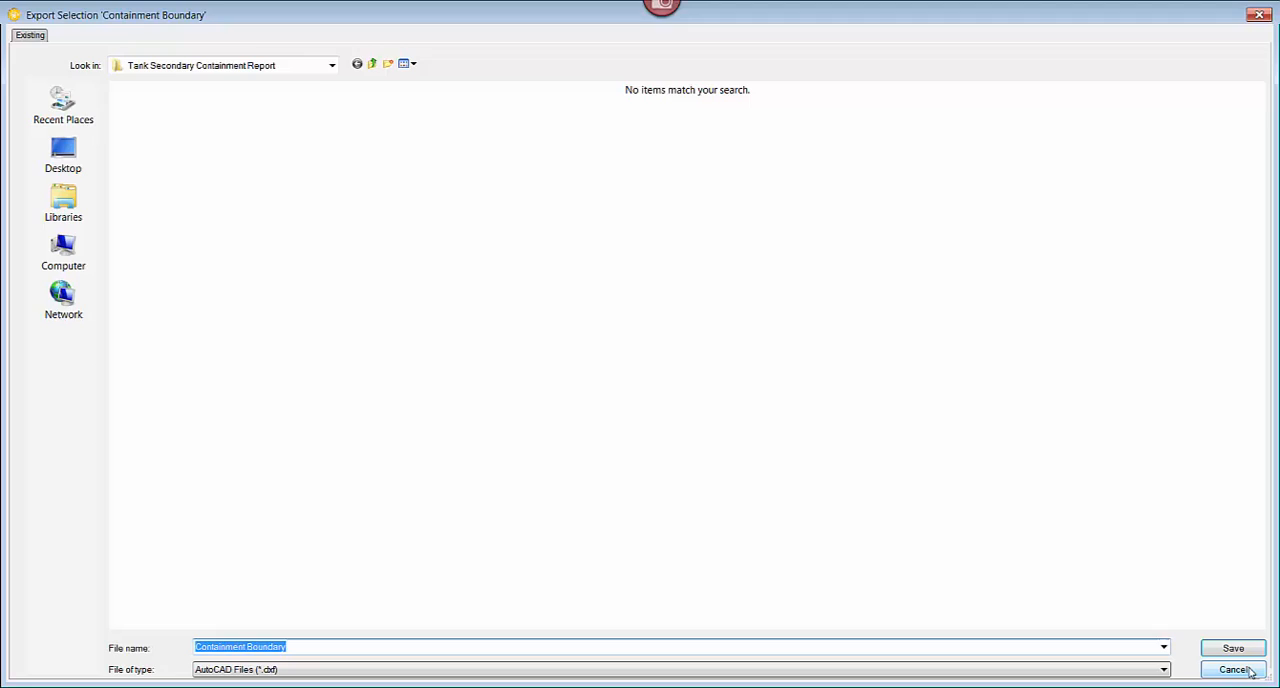
left_click(1232, 669)
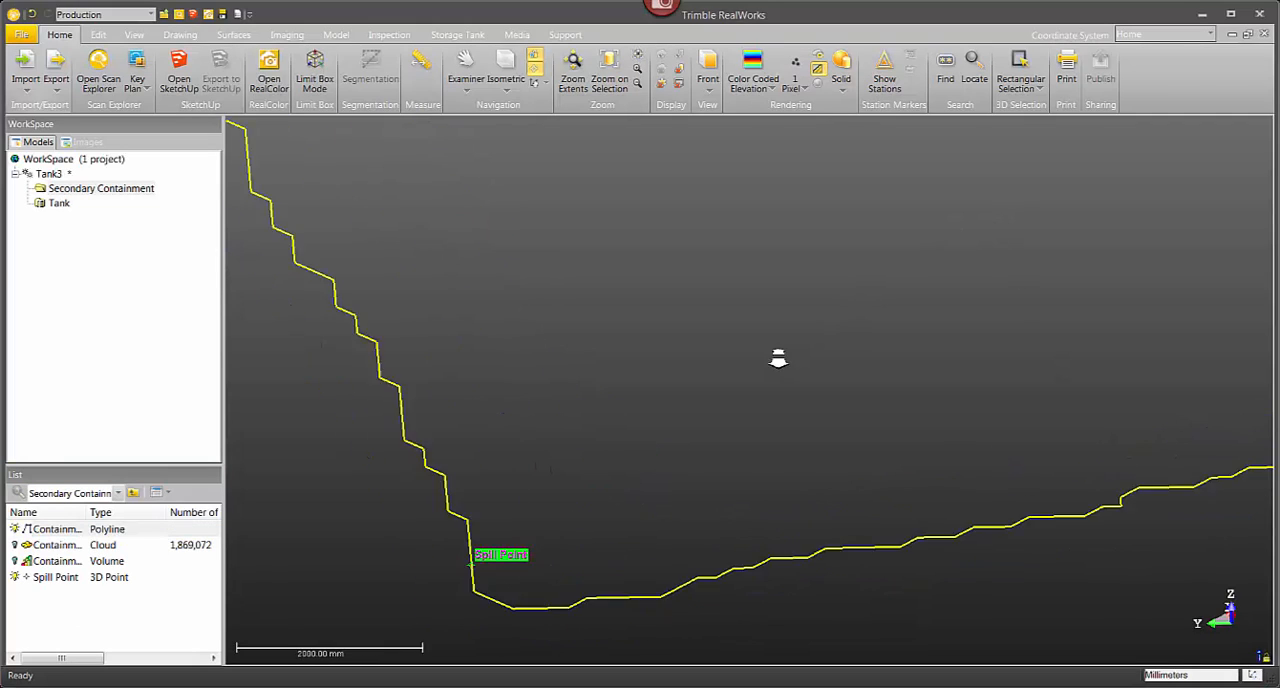
left_click(572, 70)
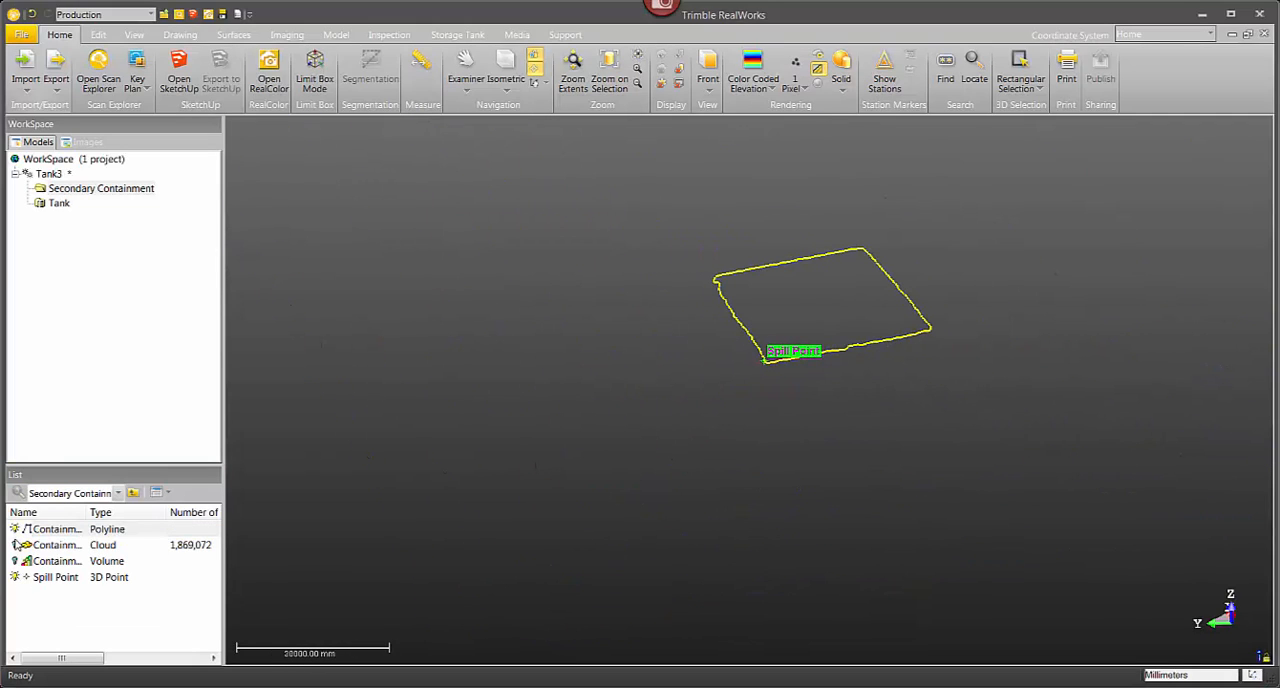